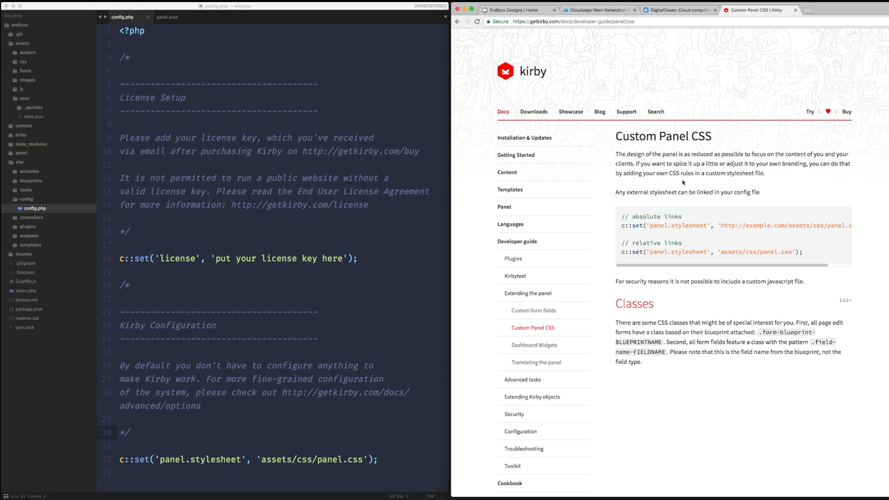
{"action": "mouse_move", "coordinate": [607, 75]}
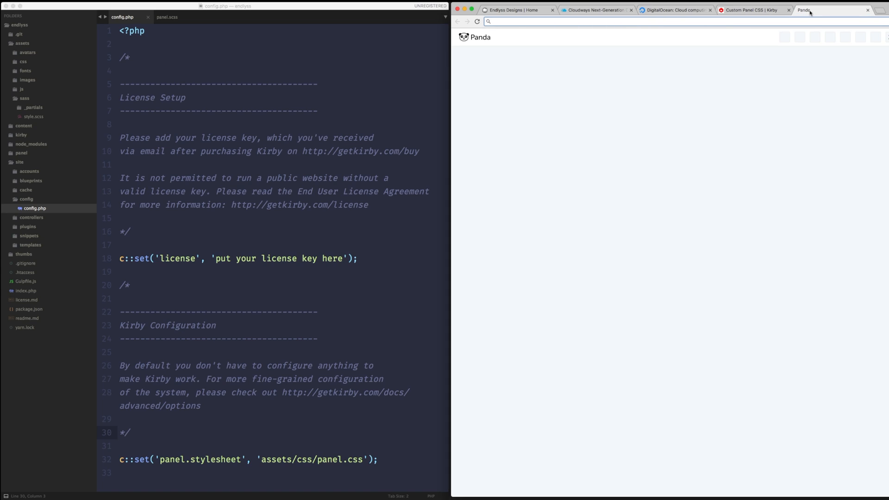
- Log in to the Kirby Panel with username 'justale' and its password
{"action": "type", "text": "justale"}
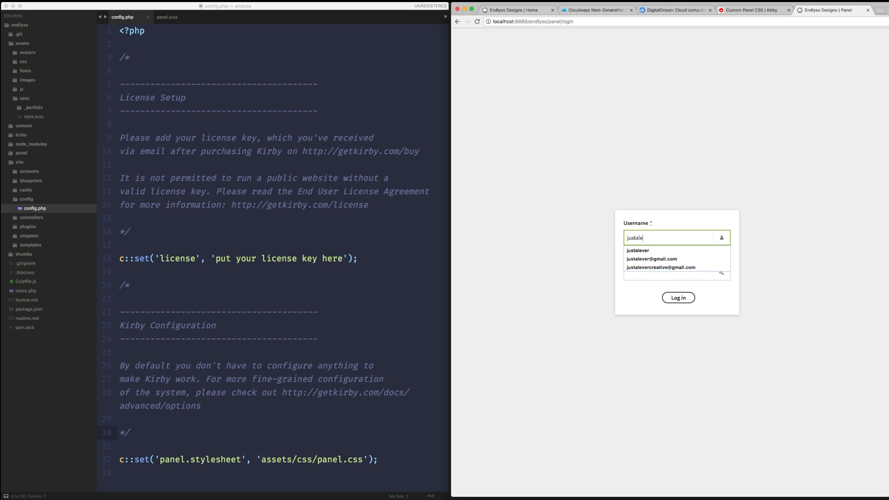
{"action": "left_click", "coordinate": [638, 250]}
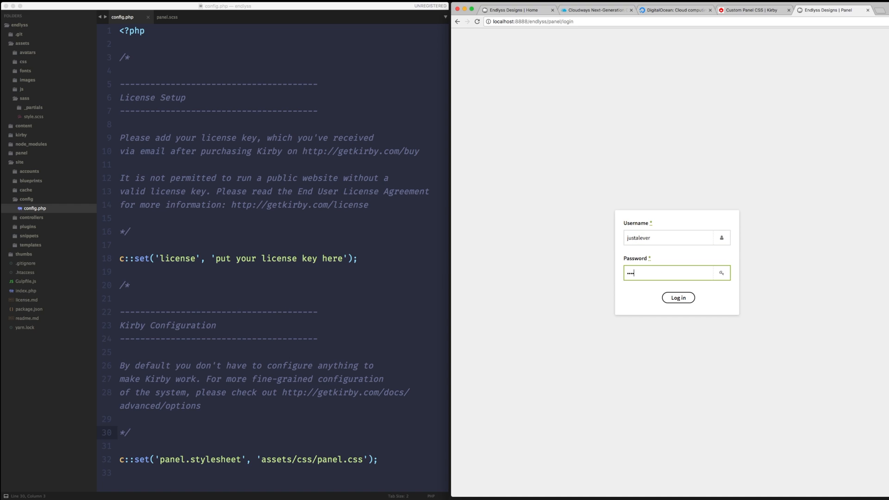
{"action": "left_click", "coordinate": [678, 297]}
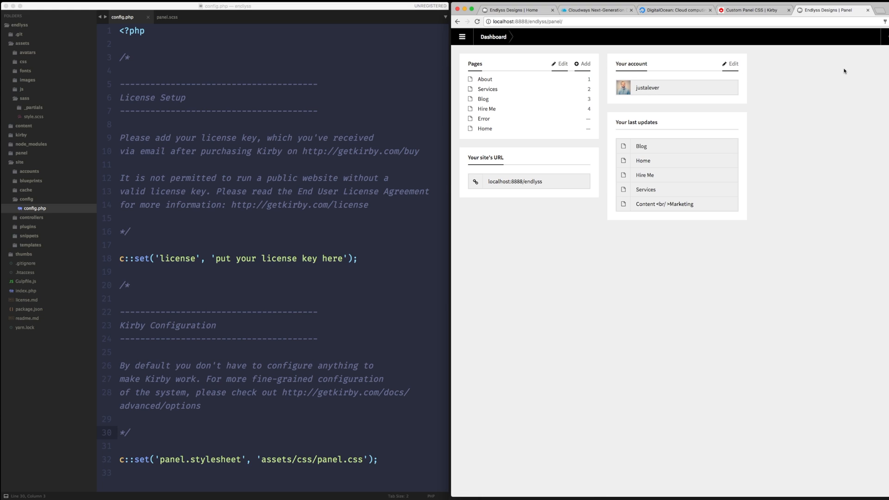
{"action": "mouse_move", "coordinate": [472, 37]}
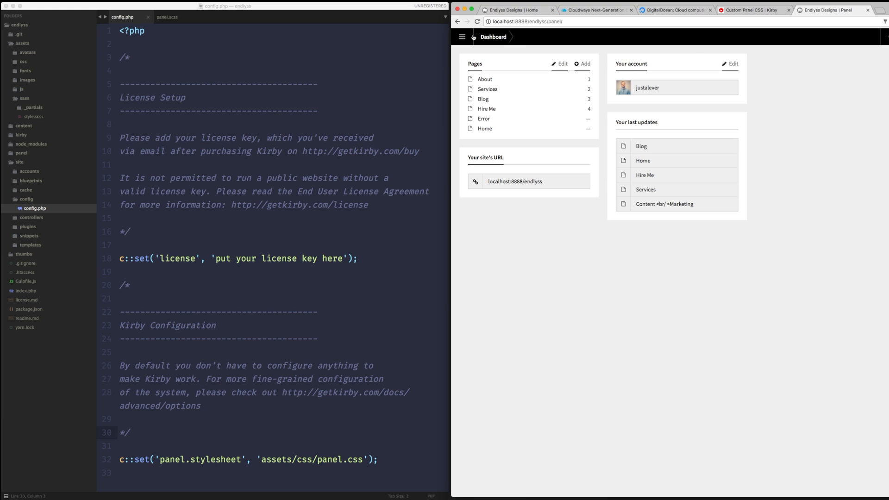
{"action": "mouse_move", "coordinate": [844, 124]}
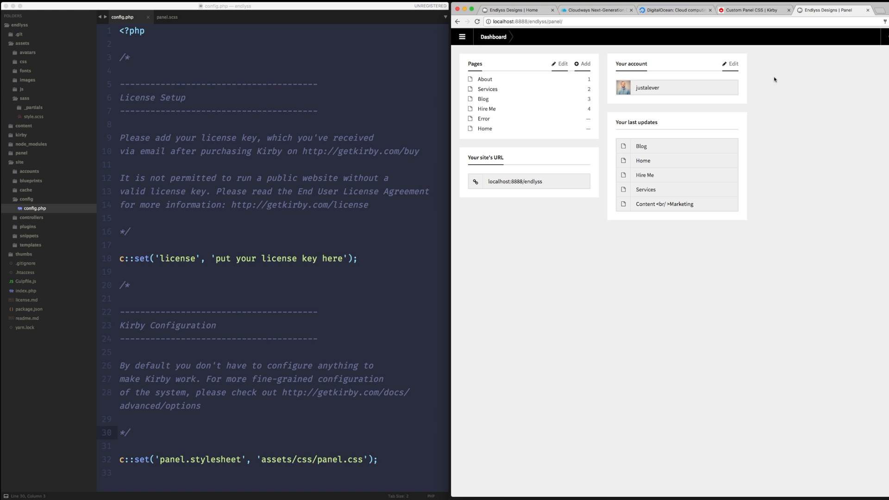
{"action": "mouse_move", "coordinate": [731, 17]}
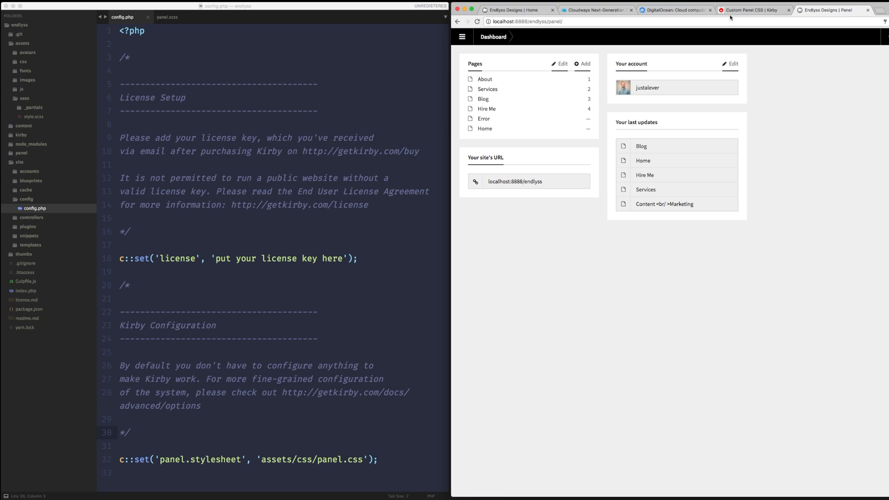
- Bring up the panel.scss stylesheet in Sublime Text beside config.php
{"action": "left_click", "coordinate": [750, 10]}
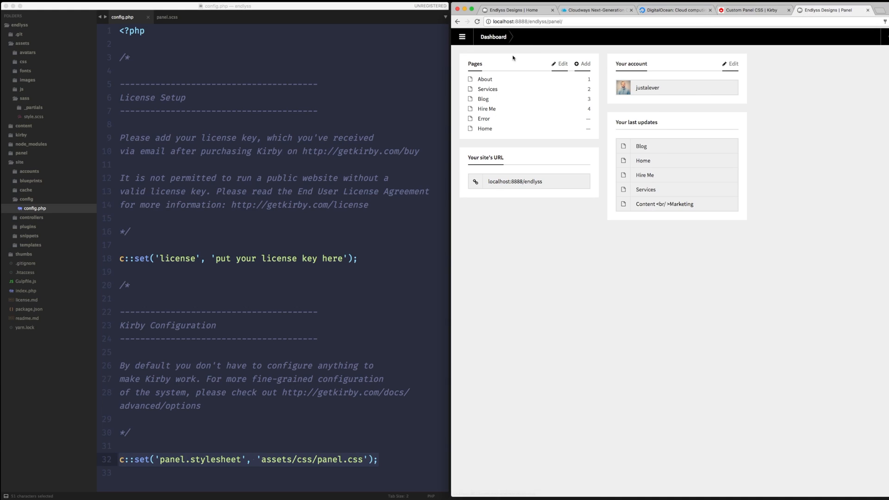
{"action": "left_click", "coordinate": [751, 10]}
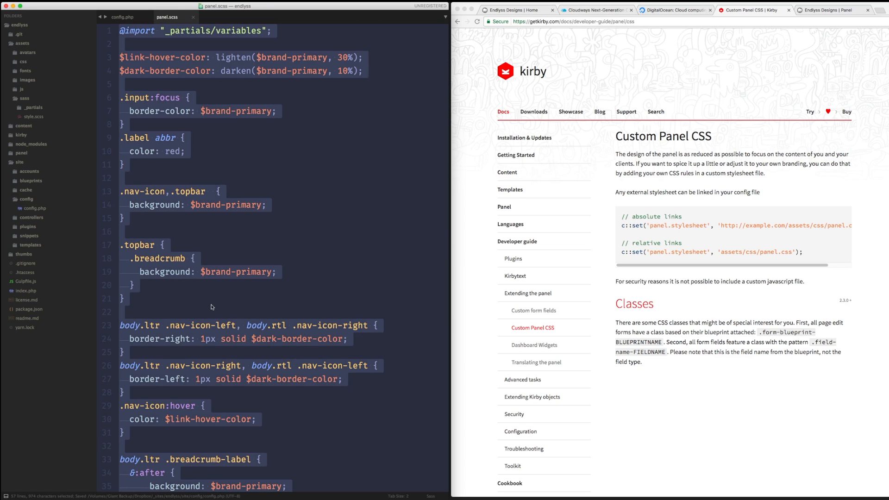
- Create a new file in the assets/sass folder for panel.scss
{"action": "scroll", "scroll_direction": "down", "scroll_amount": 3}
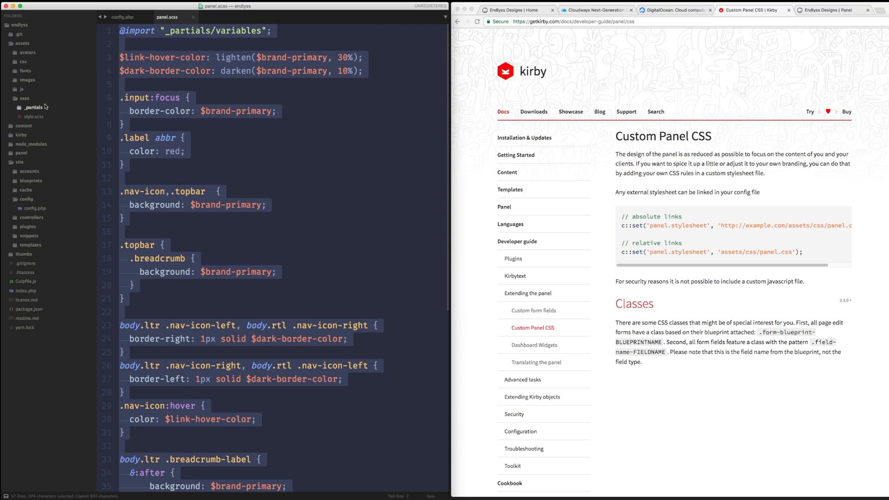
{"action": "right_click", "coordinate": [25, 98]}
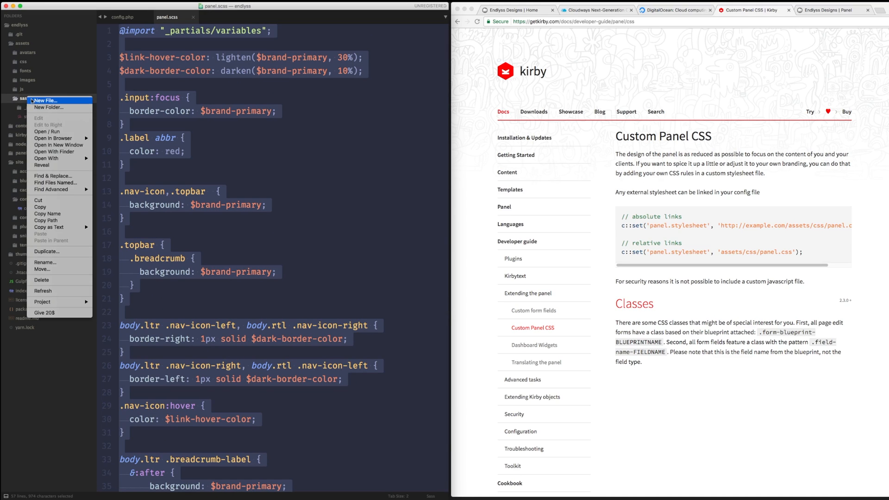
{"action": "left_click", "coordinate": [45, 100]}
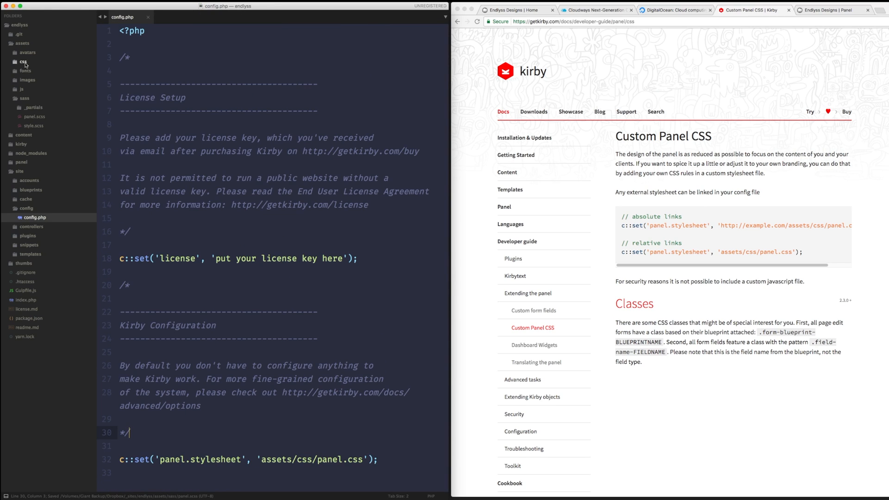
- Delete index.css from assets/css, discarding its unsaved changes
{"action": "left_click", "coordinate": [23, 61]}
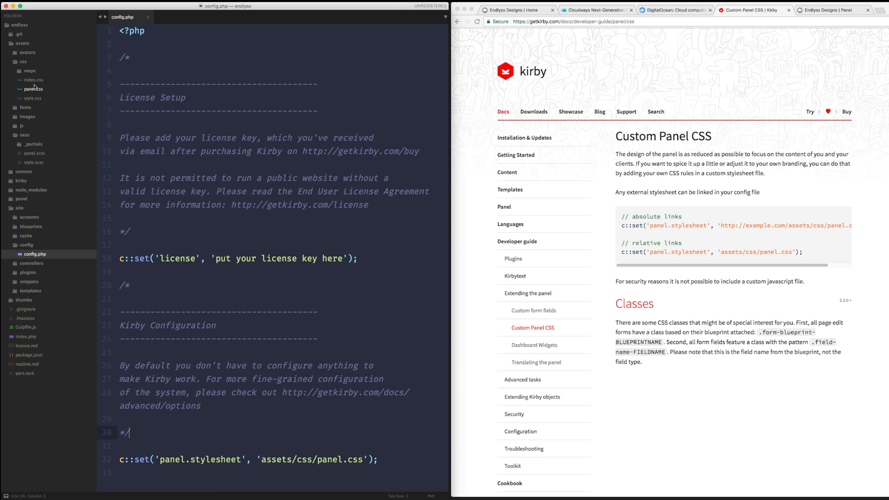
{"action": "left_click", "coordinate": [33, 81]}
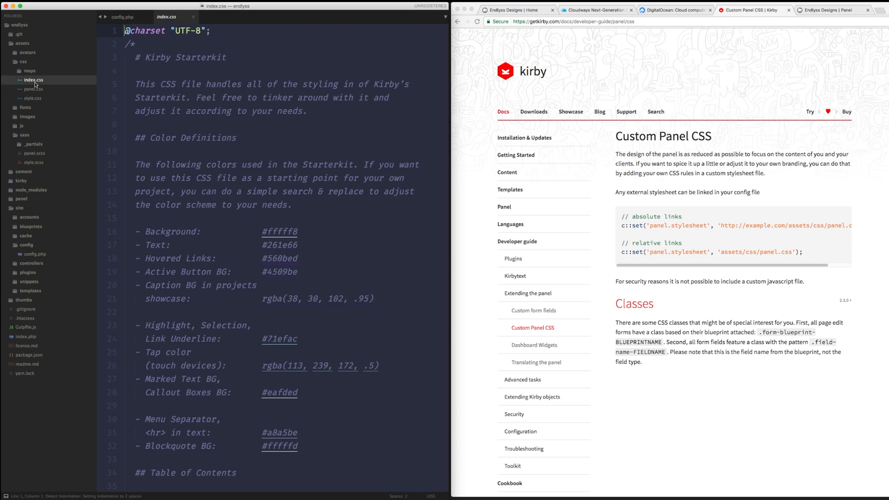
{"action": "right_click", "coordinate": [33, 79]}
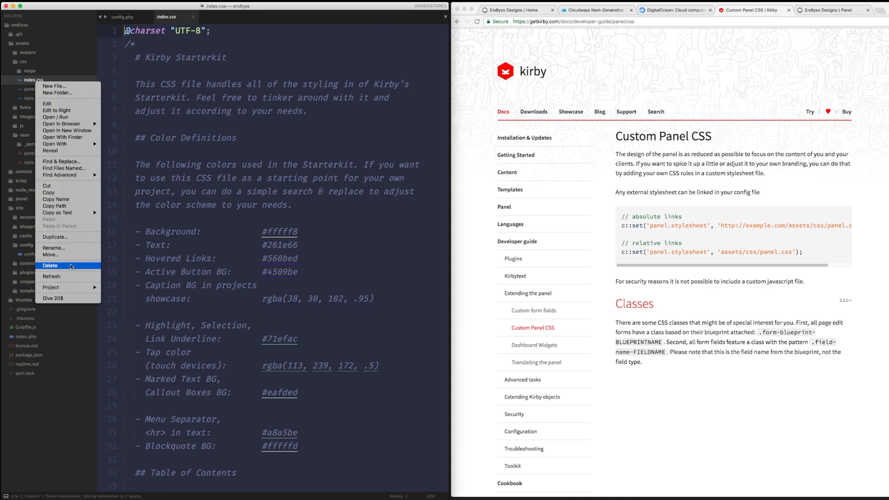
{"action": "left_click", "coordinate": [50, 276]}
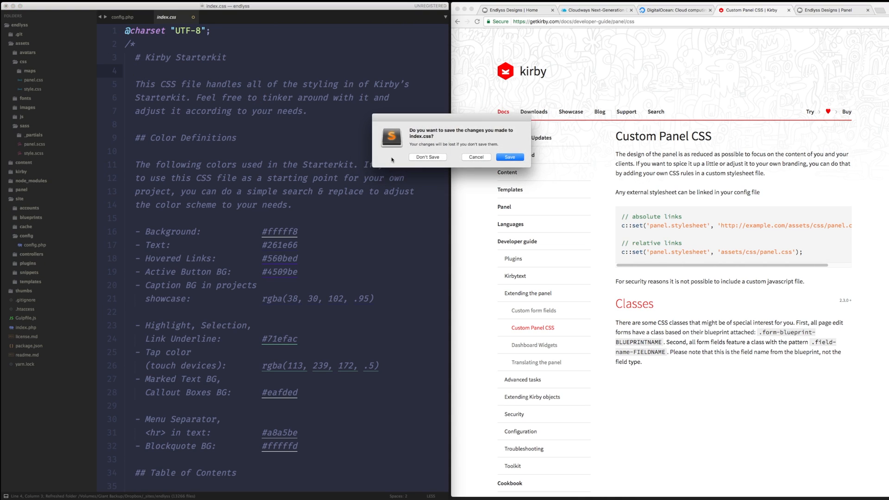
{"action": "left_click", "coordinate": [427, 157]}
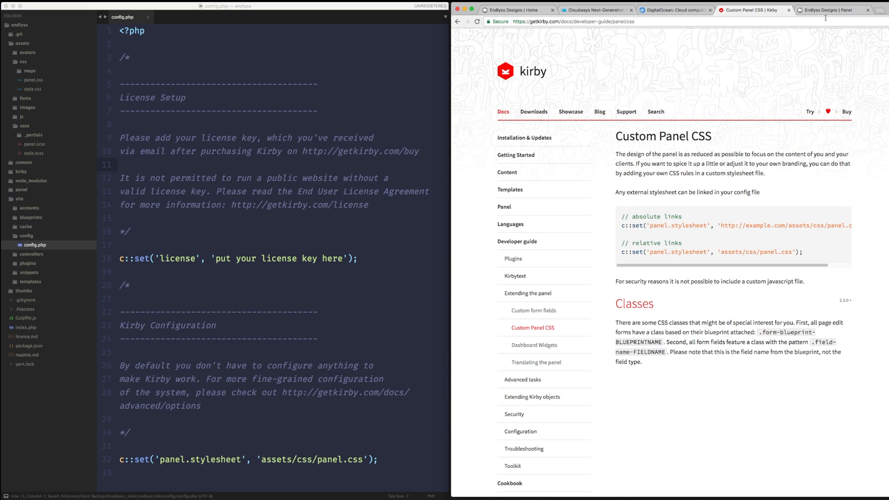
- View the teal-themed Panel dashboard with its menu, then reopen panel.scss
{"action": "left_click", "coordinate": [829, 10]}
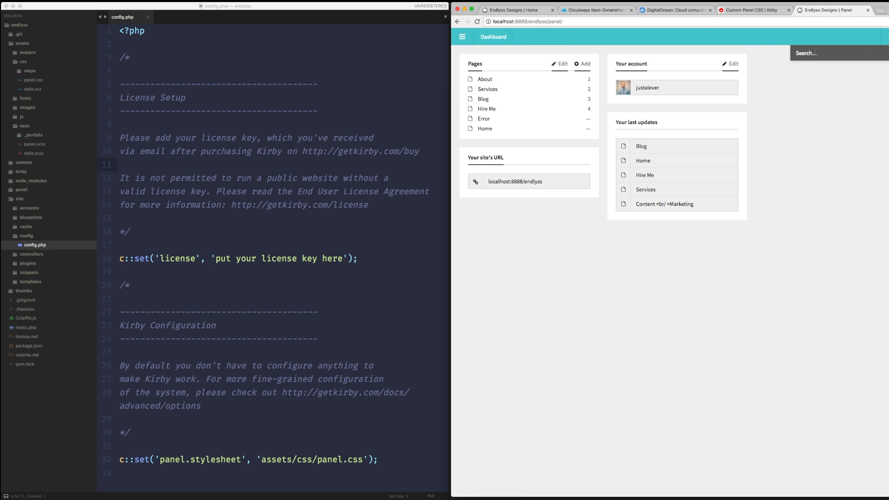
{"action": "left_click", "coordinate": [462, 37]}
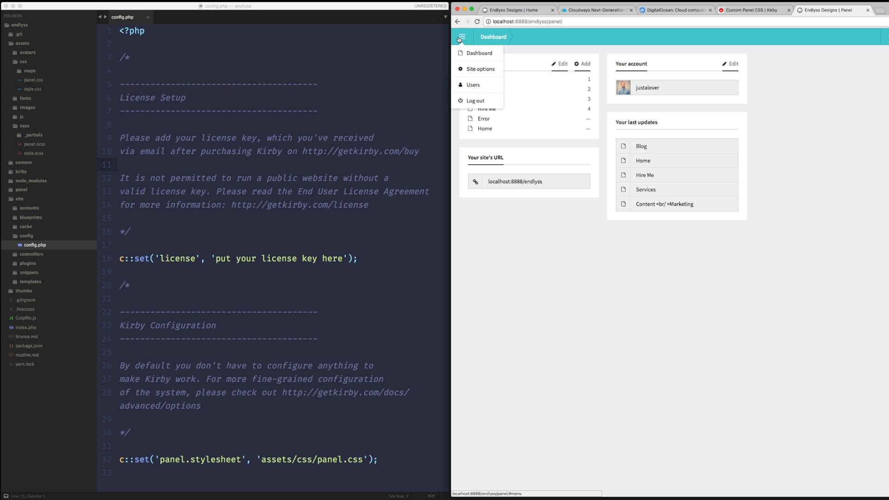
{"action": "left_click", "coordinate": [33, 80]}
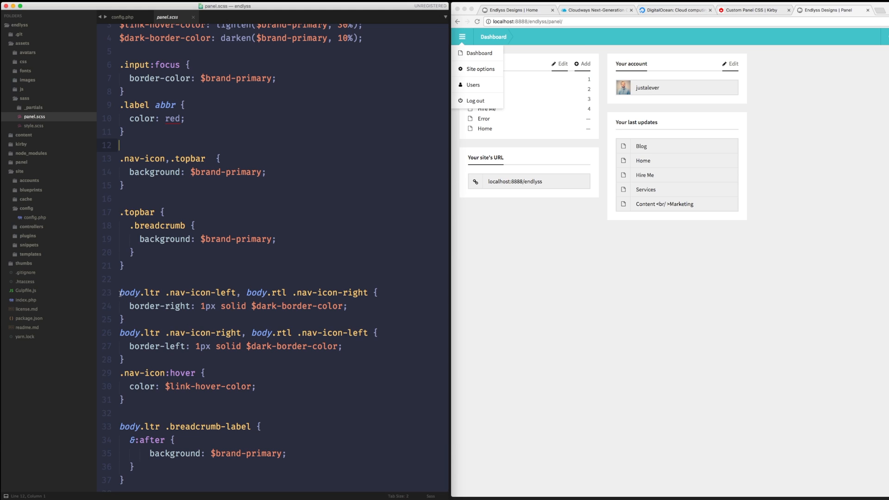
- Review panel.scss's nav and border-right rules, then close the file
{"action": "double_click", "coordinate": [179, 293]}
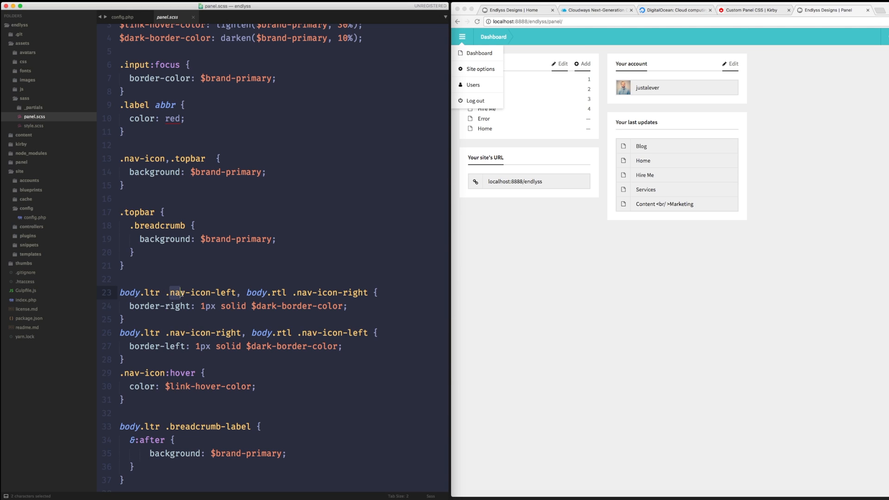
{"action": "left_click_drag", "start_coordinate": [182, 292], "coordinate": [364, 293]}
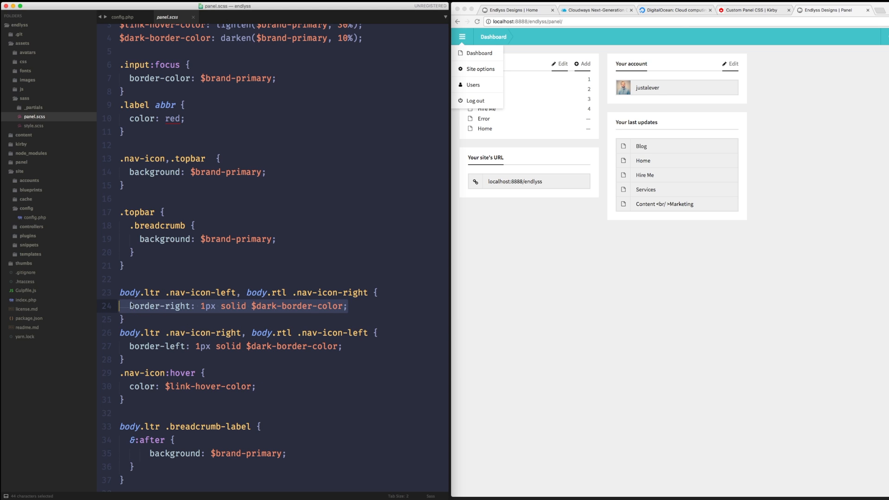
{"action": "scroll", "scroll_direction": "down", "scroll_amount": 3}
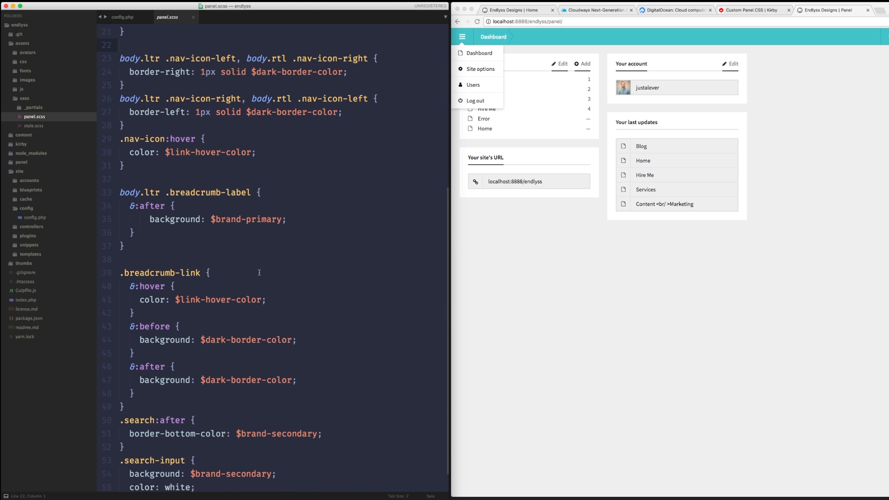
{"action": "scroll", "scroll_direction": "down", "scroll_amount": 3}
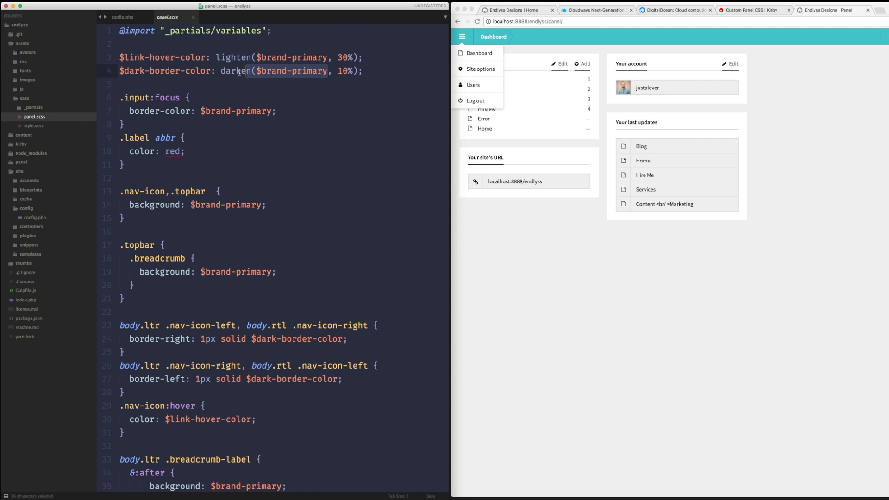
{"action": "key", "text": "Cmd+Tab"}
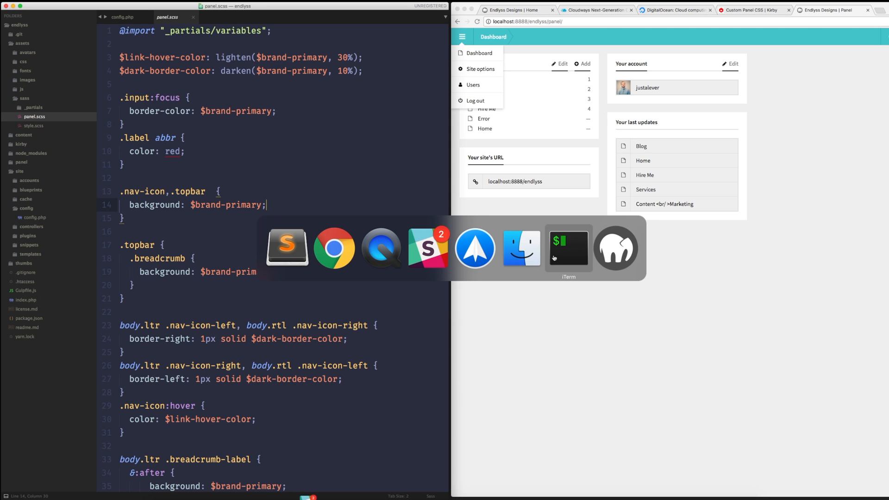
{"action": "left_click", "coordinate": [568, 247]}
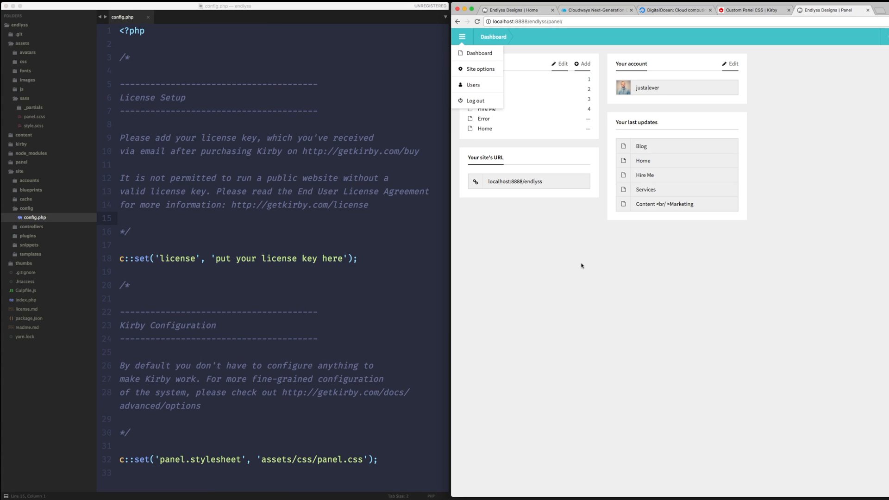
- Close the Panel menu, open the Home page, then switch to the Panel login tab
{"action": "left_click", "coordinate": [463, 36]}
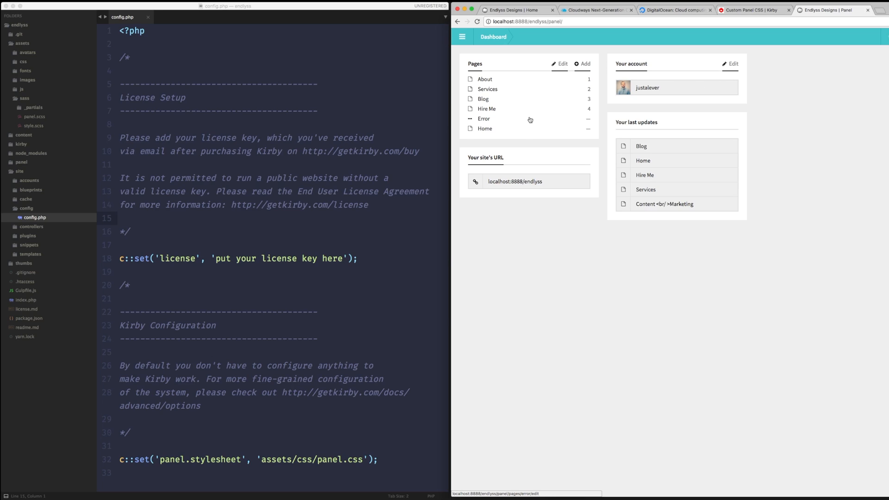
{"action": "left_click", "coordinate": [485, 128]}
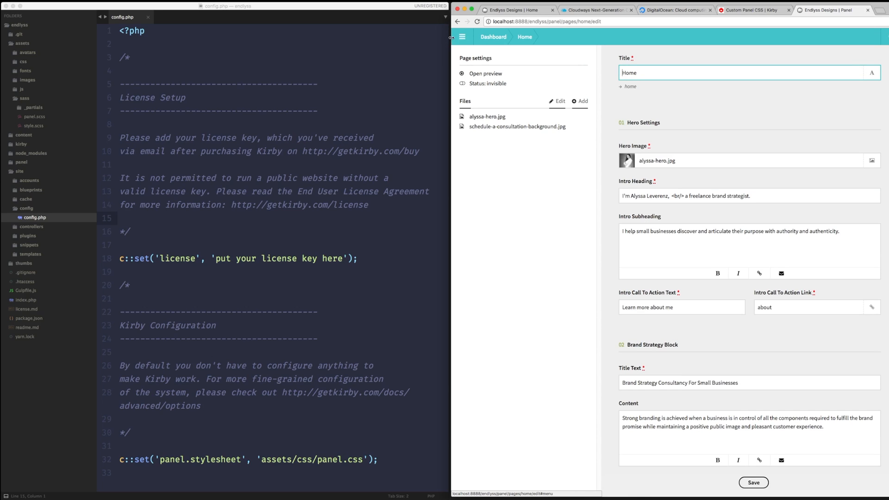
{"action": "left_click", "coordinate": [751, 10]}
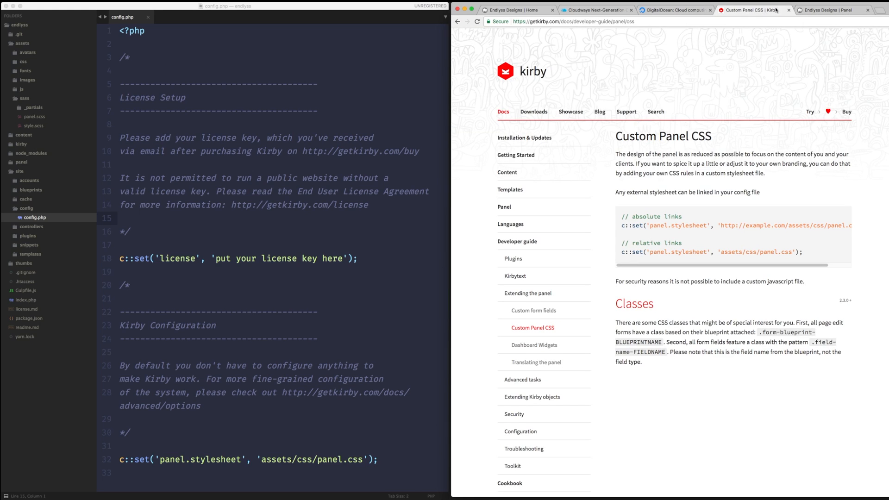
{"action": "left_click", "coordinate": [830, 10]}
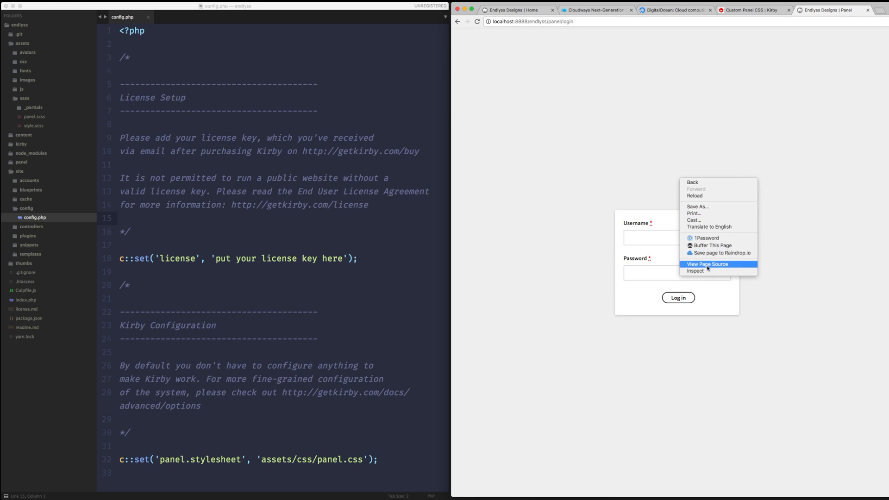
- Inspect the login page and open panel/app/snippets/layouts/app.php in Sublime
{"action": "left_click", "coordinate": [695, 270]}
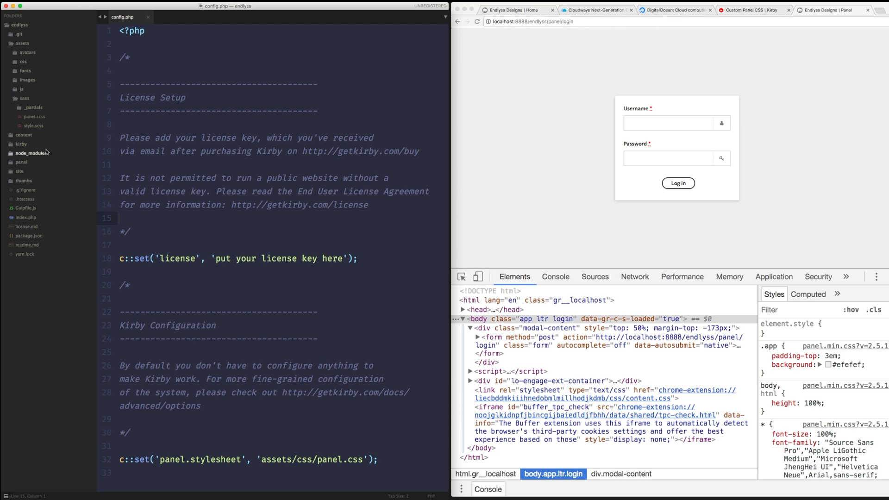
{"action": "left_click", "coordinate": [21, 144]}
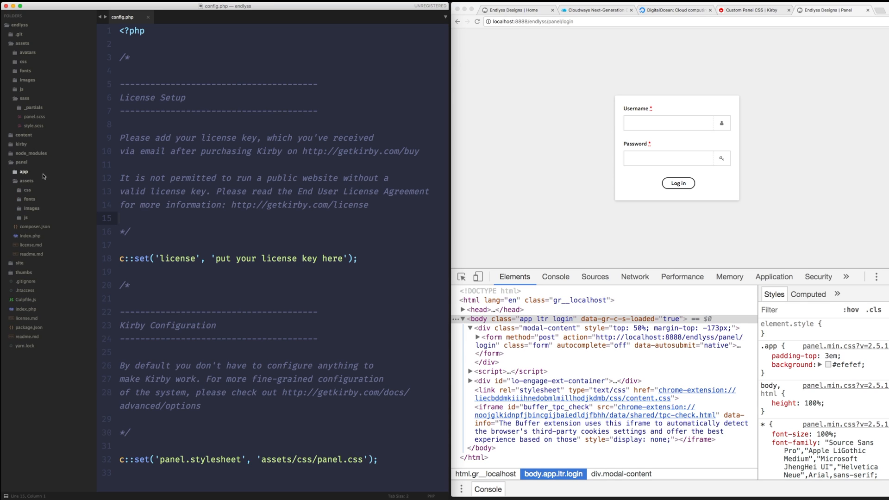
{"action": "left_click", "coordinate": [24, 171]}
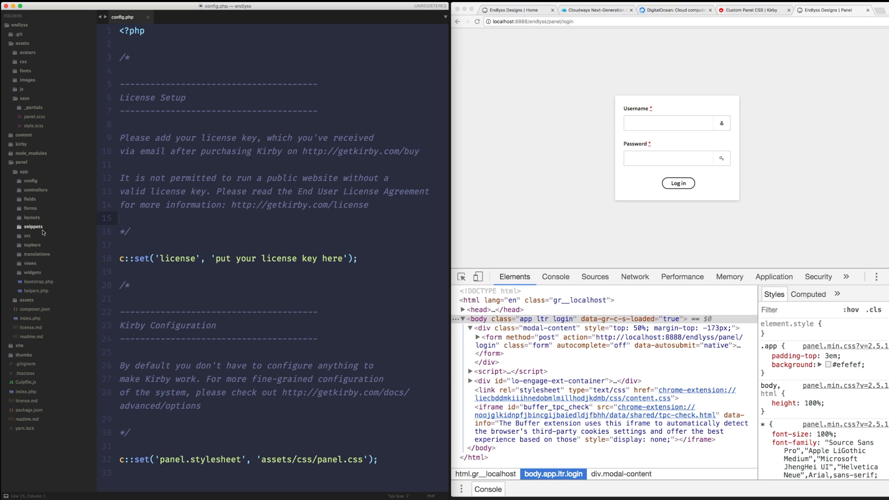
{"action": "left_click", "coordinate": [33, 227]}
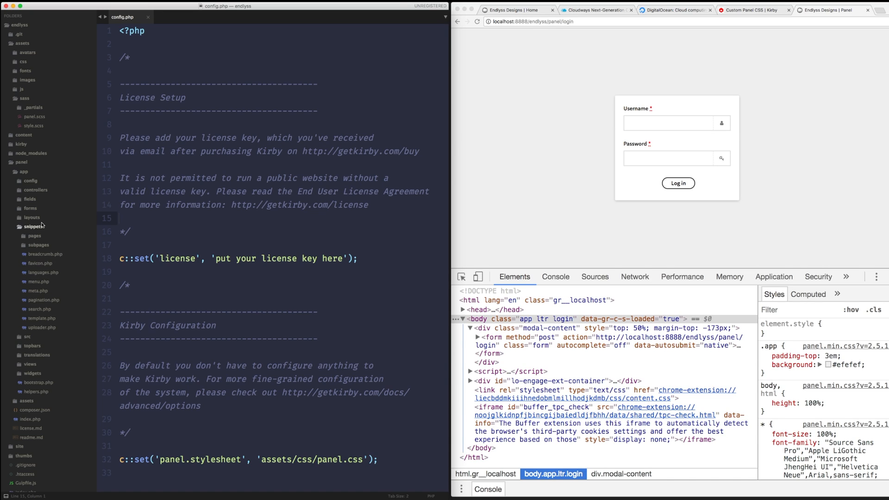
{"action": "left_click", "coordinate": [38, 227]}
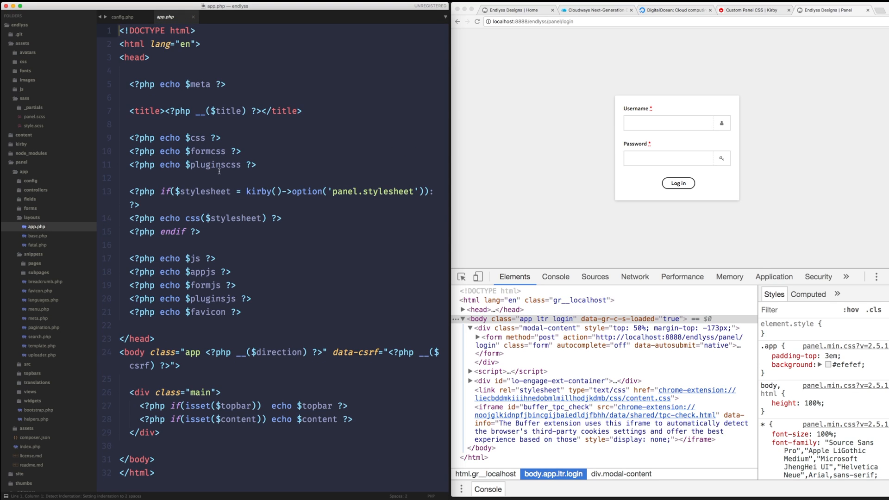
- Browse the base.php layout and the menu, search and uploader snippets
{"action": "left_click", "coordinate": [37, 235]}
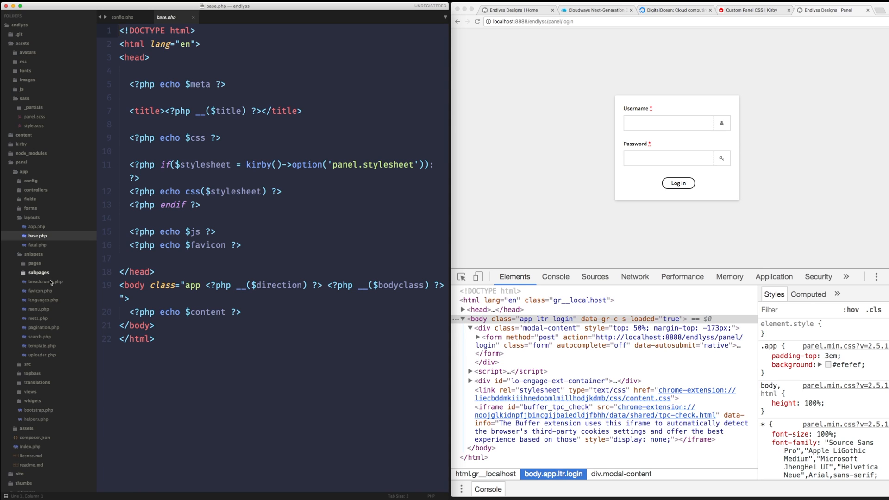
{"action": "left_click", "coordinate": [39, 308]}
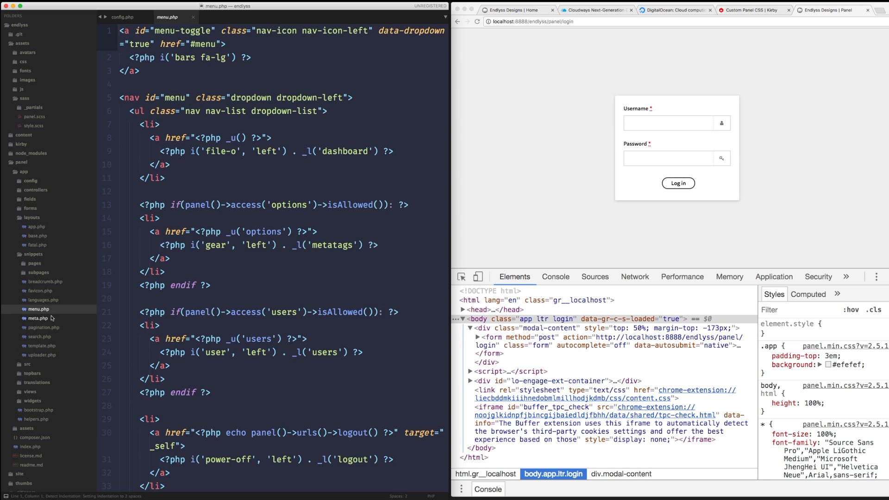
{"action": "left_click", "coordinate": [39, 336]}
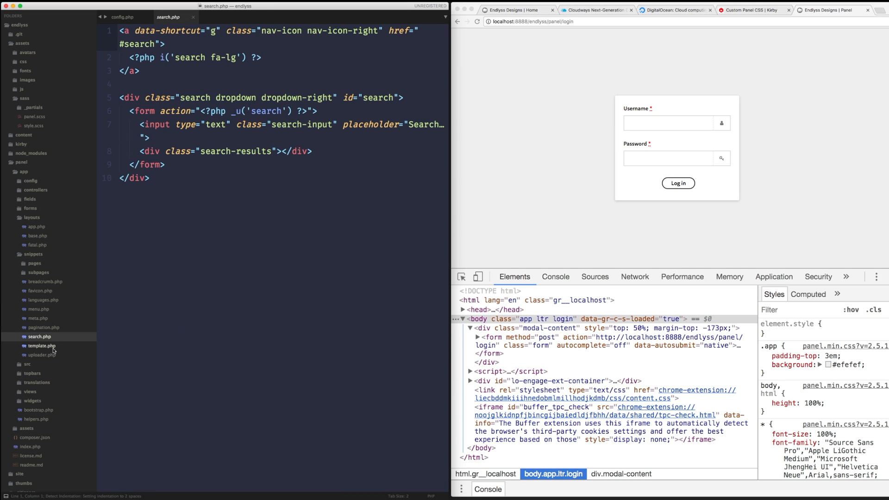
{"action": "left_click", "coordinate": [41, 355]}
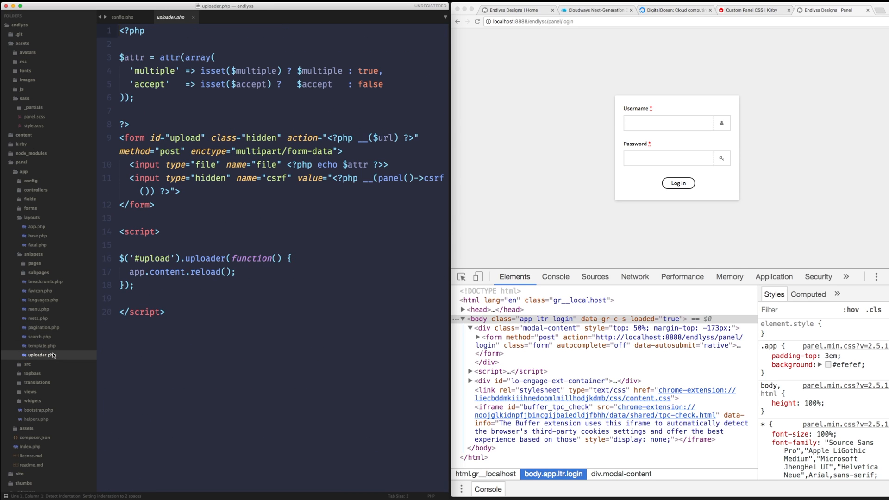
{"action": "mouse_move", "coordinate": [50, 367]}
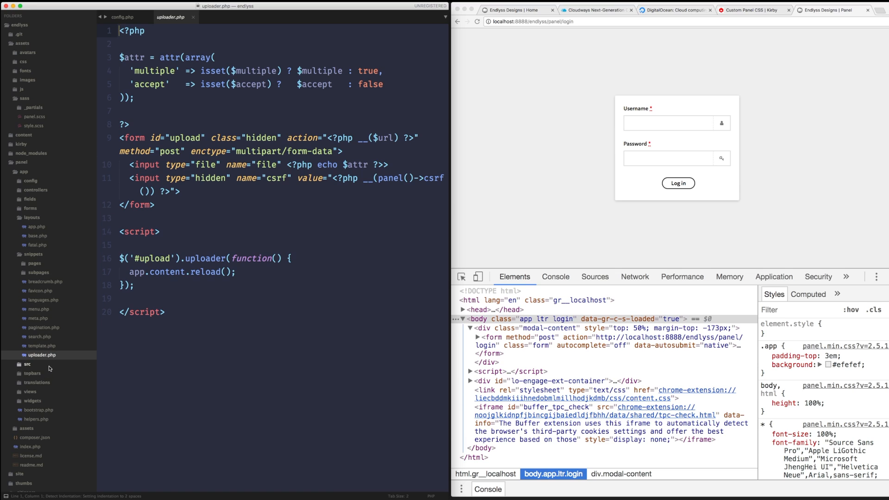
- Collapse snippets and open forms/auth/login.php with its username and password fields
{"action": "left_click", "coordinate": [35, 263]}
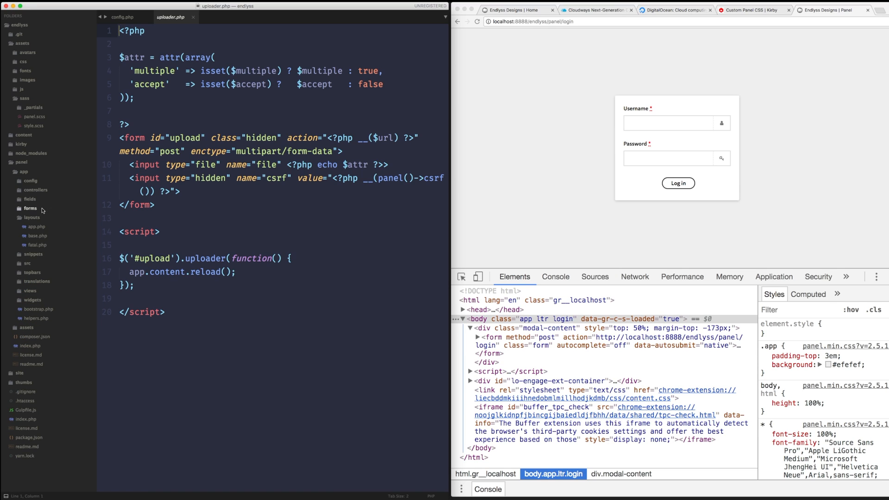
{"action": "left_click", "coordinate": [30, 208]}
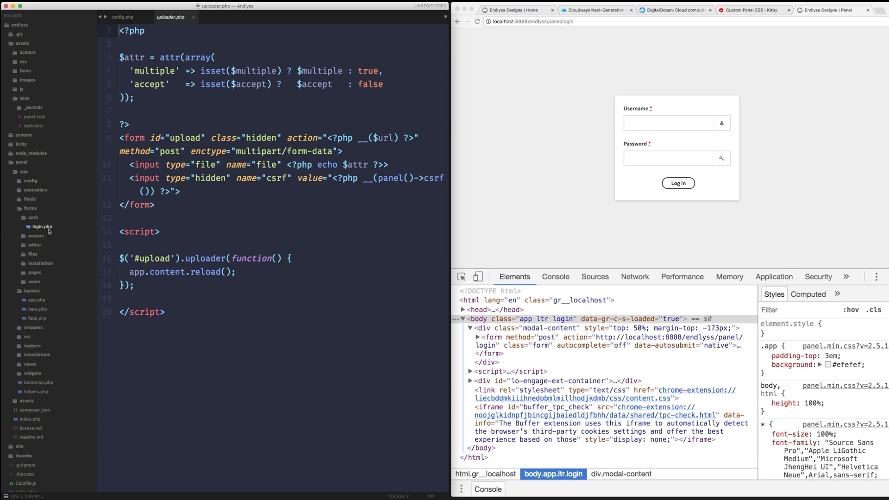
{"action": "left_click", "coordinate": [42, 227]}
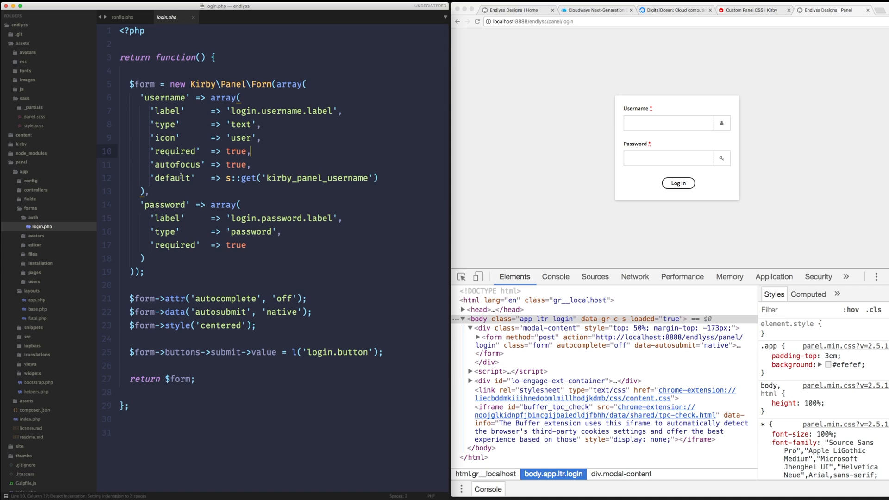
- Open views/auth/login.php showing the modal-content wrapper and form script
{"action": "left_click", "coordinate": [29, 354]}
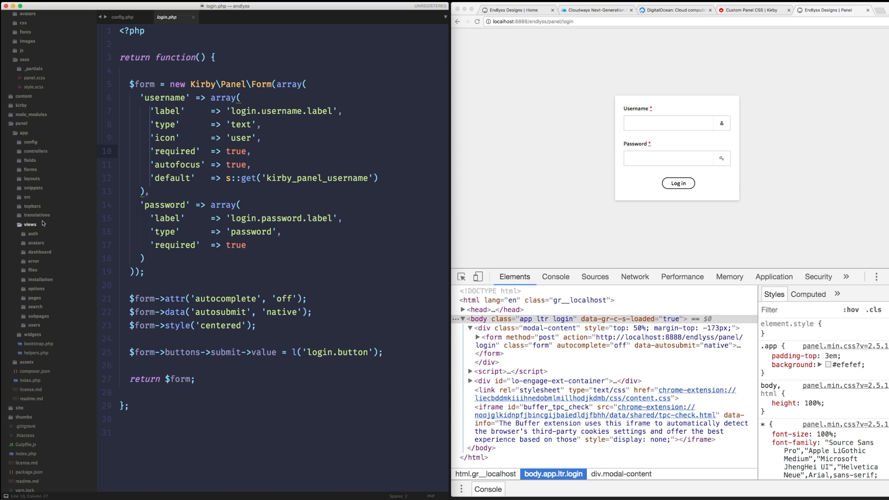
{"action": "left_click", "coordinate": [30, 225]}
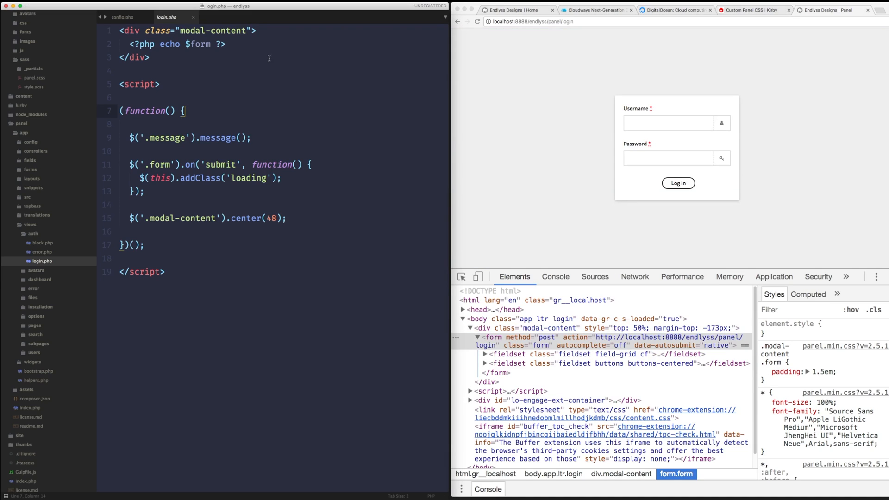
- Type 'test' and '<?php' into login.php, then select the tag to remove it
{"action": "type", "text": "test"}
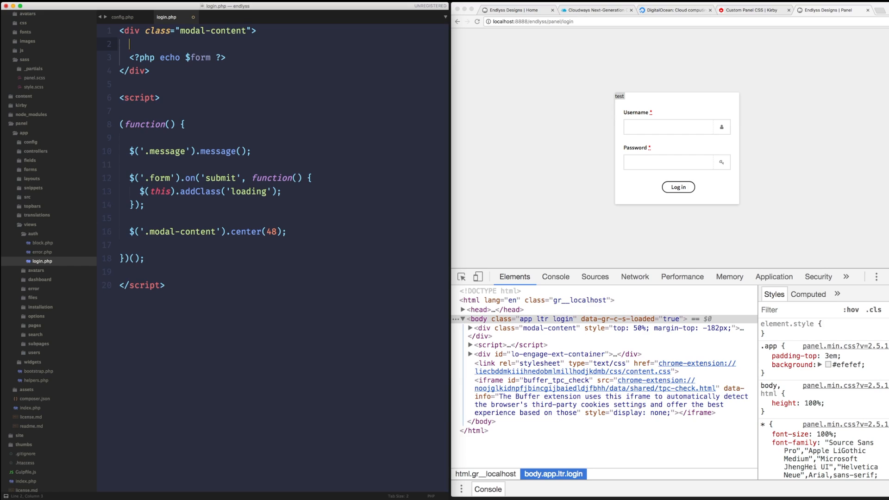
{"action": "type", "text": "<?php"}
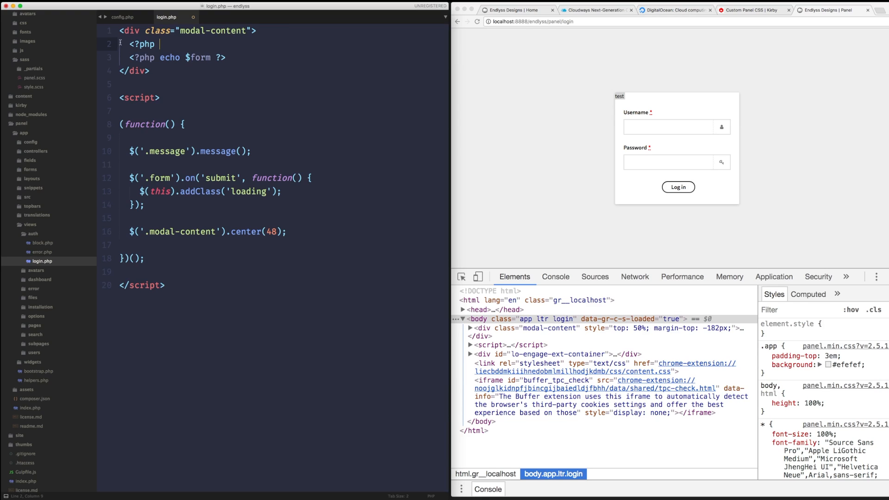
{"action": "double_click", "coordinate": [145, 44]}
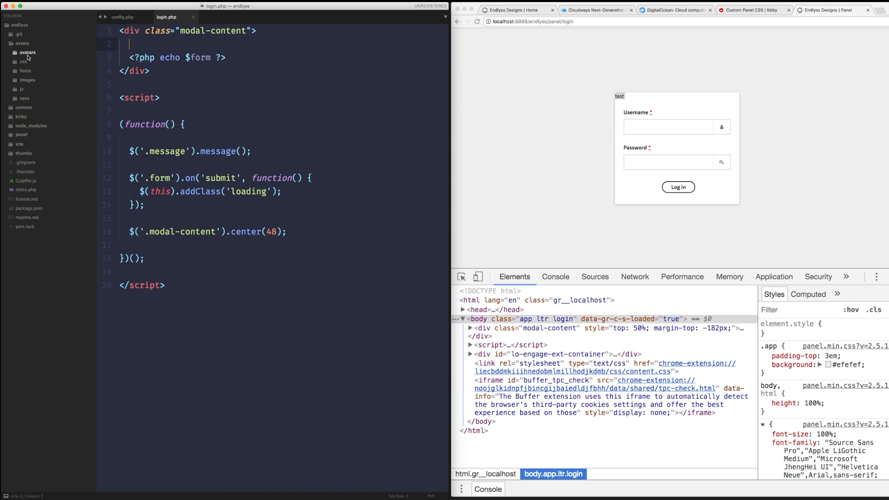
- Browse the assets folder, checking avatars, then expanding images to find the logo
{"action": "left_click", "coordinate": [28, 52]}
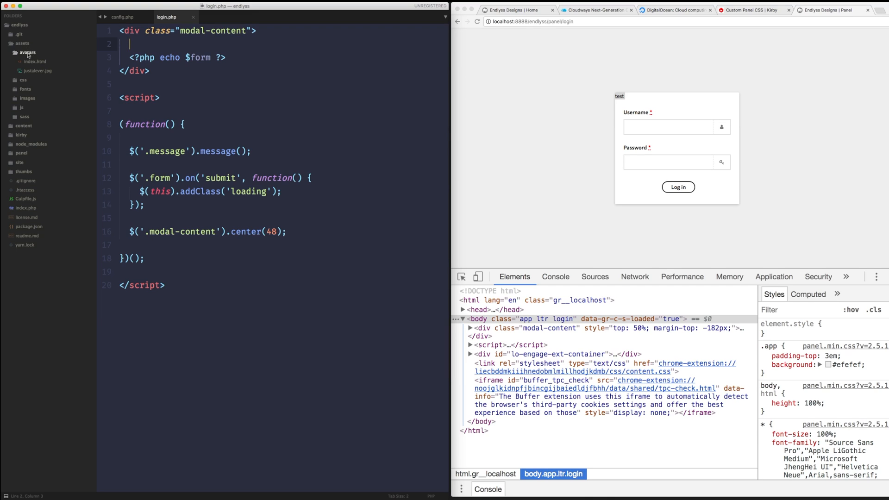
{"action": "left_click", "coordinate": [27, 52]}
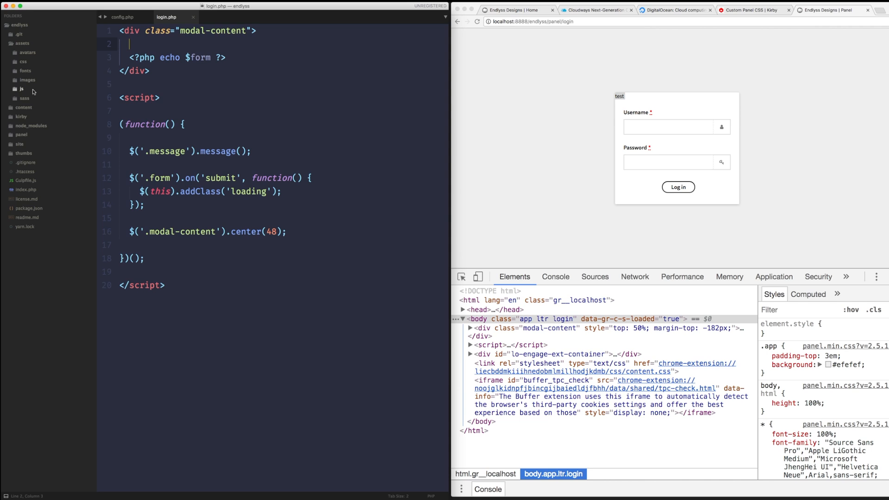
{"action": "left_click", "coordinate": [28, 80]}
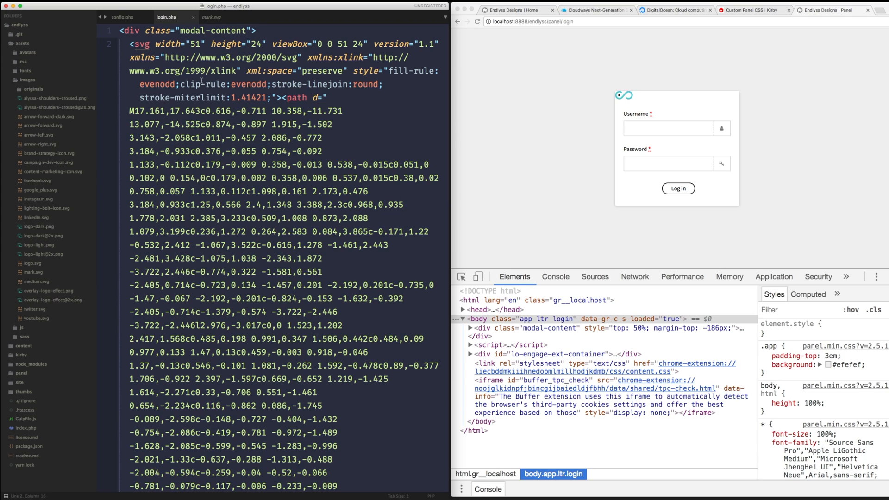
- Size the logo SVG 81×54 with a text-align: center style, save, and start a wrapper div
{"action": "type", "text": "8"}
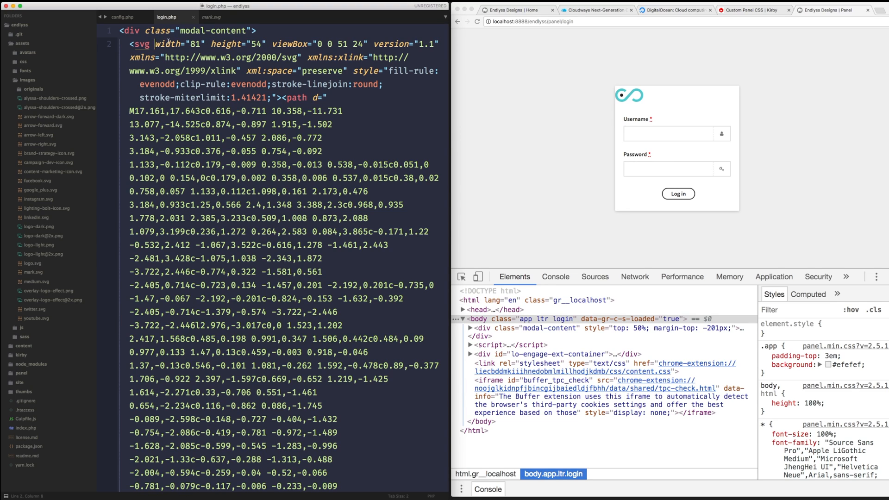
{"action": "type", "text": "style"}
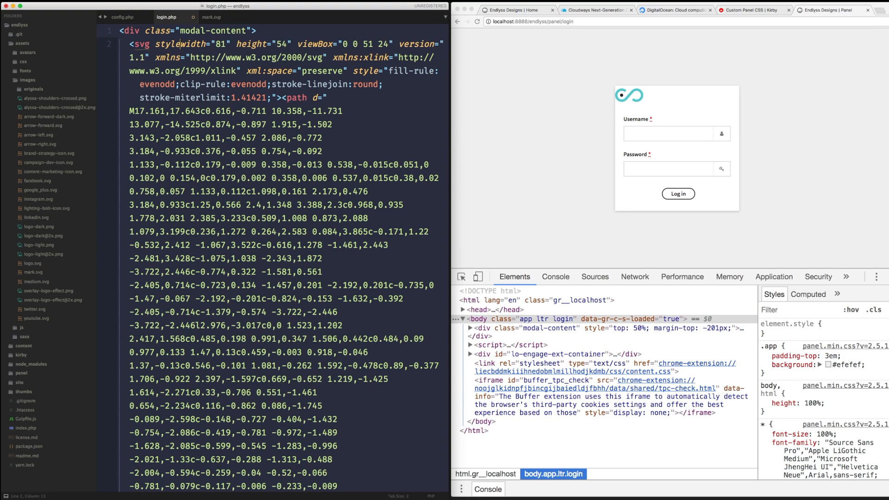
{"action": "type", "text": "text-align:"}
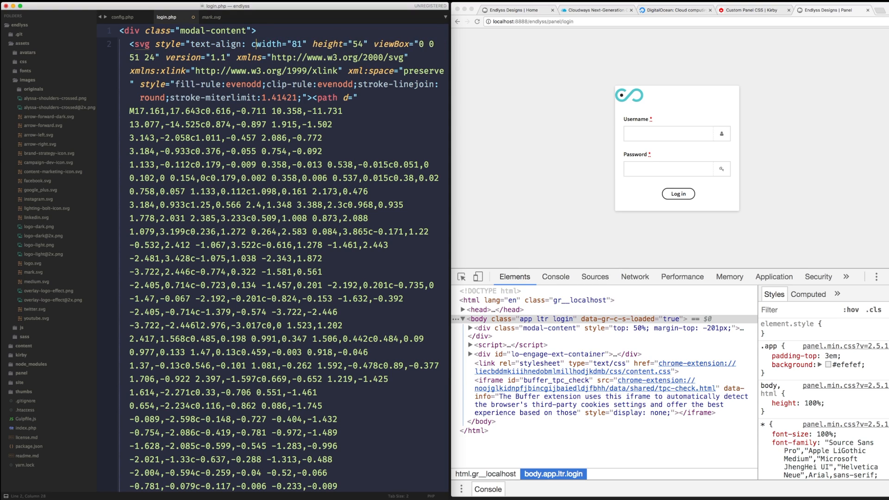
{"action": "type", "text": "center\""}
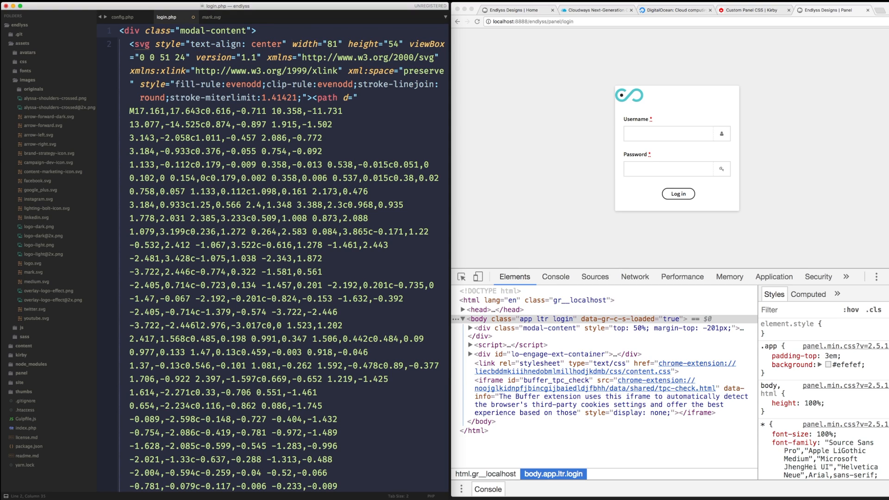
{"action": "type", "text": ";"}
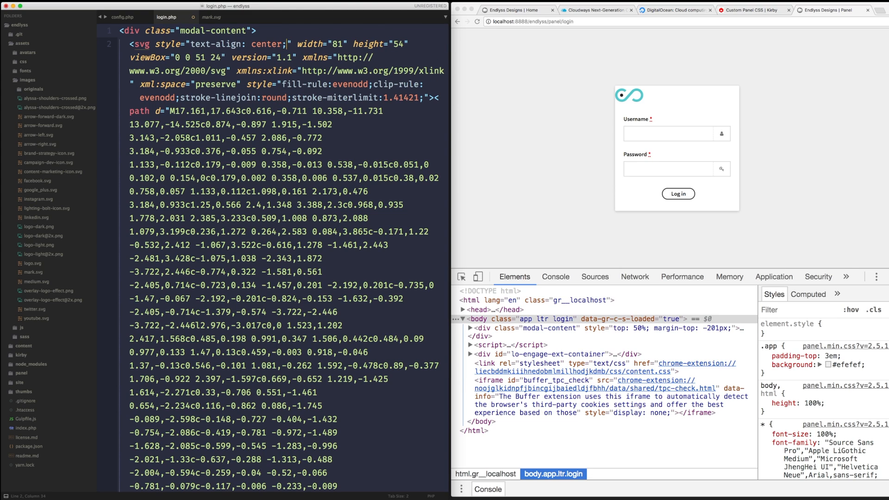
{"action": "key", "text": "cmd+s"}
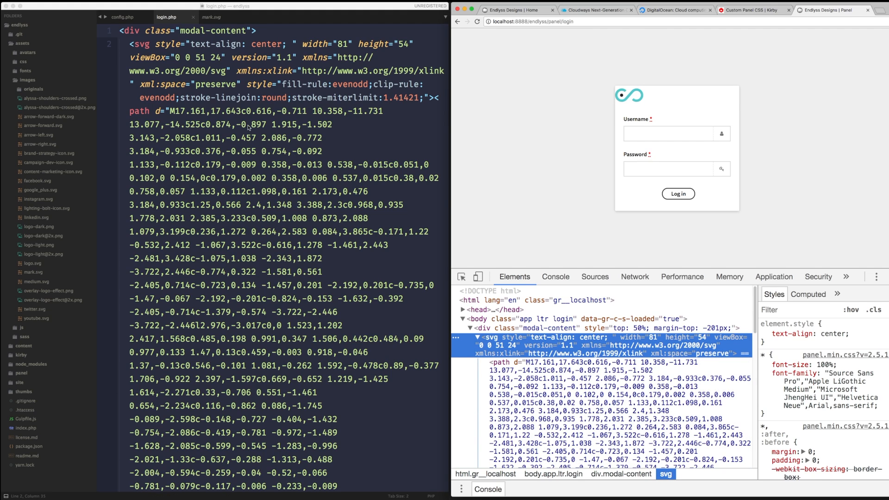
{"action": "double_click", "coordinate": [267, 45]}
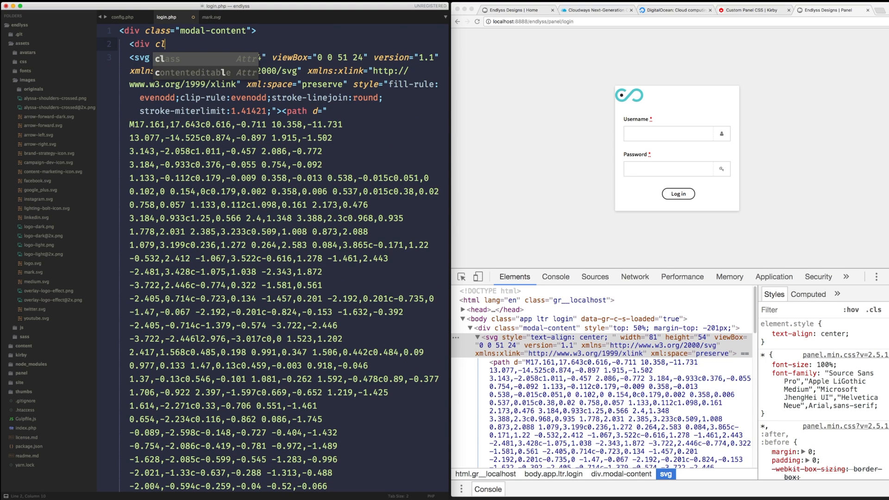
- Give the wrapper class login-brand, centred text, margin 1rem 0 0 0, and size the SVG 101×74
{"action": "type", "text": "sty"}
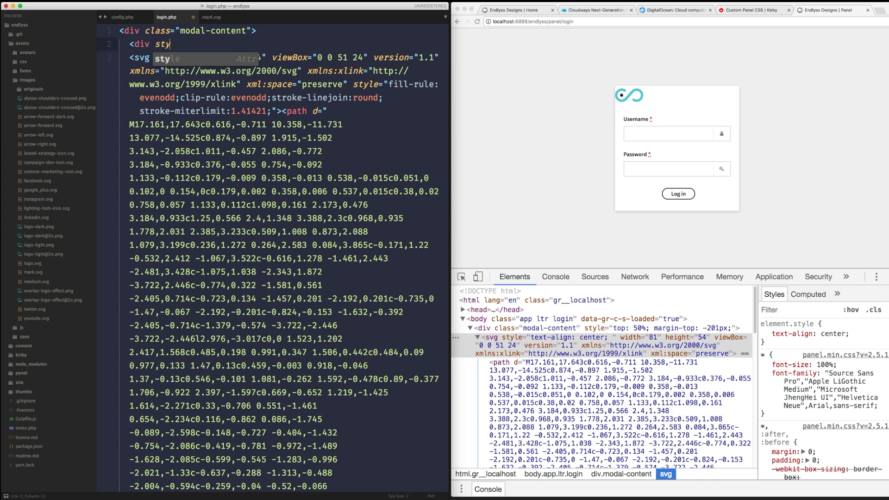
{"action": "type", "text": "class=\"login-brand"}
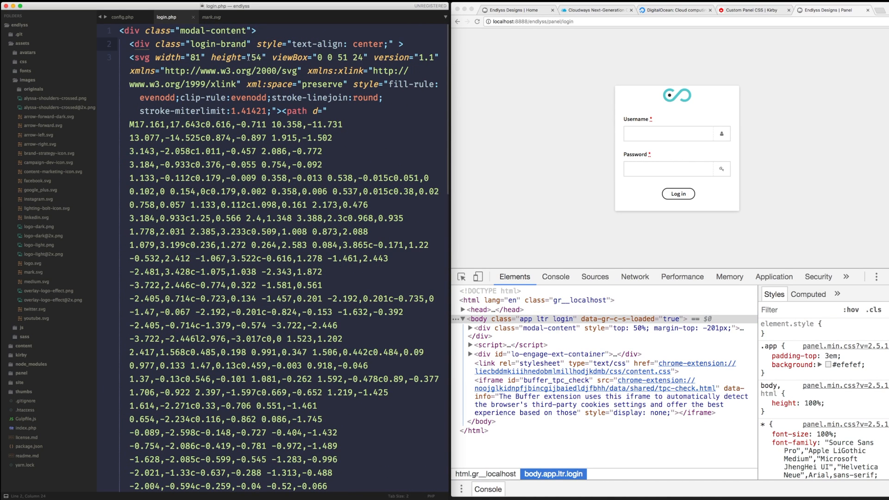
{"action": "left_click", "coordinate": [385, 43]}
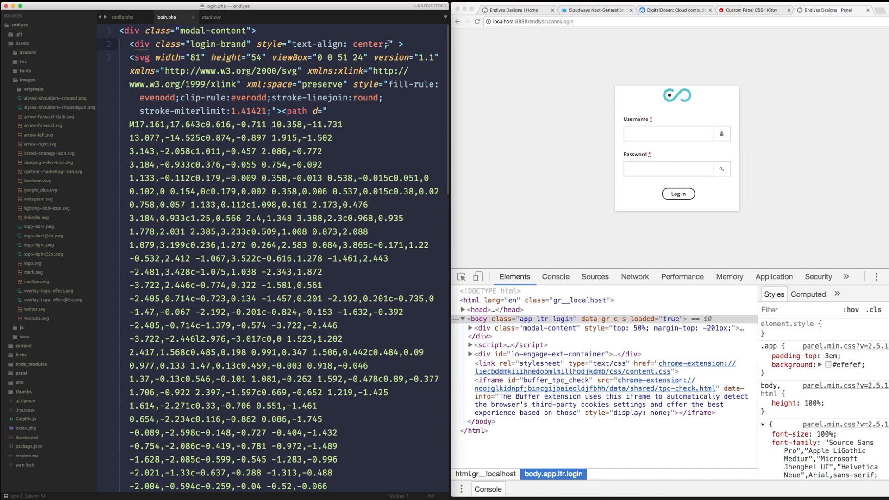
{"action": "type", "text": "margin:"}
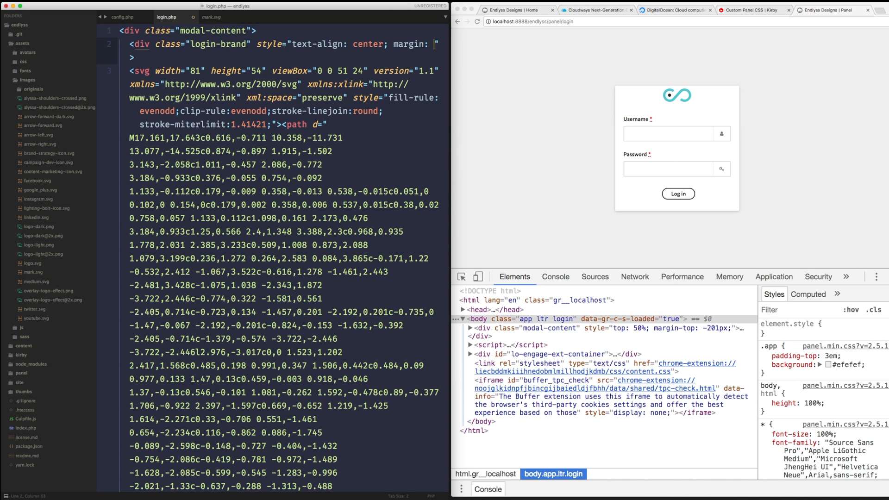
{"action": "type", "text": "1rem 0;"}
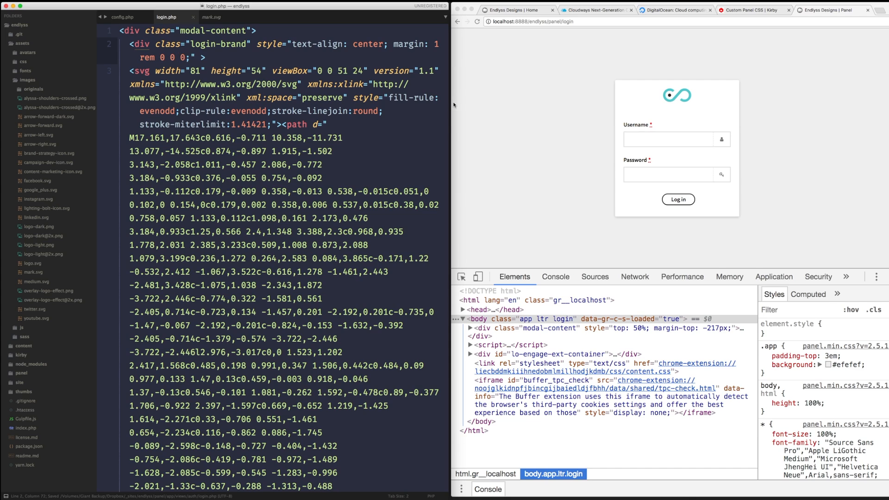
{"action": "left_click", "coordinate": [676, 139]}
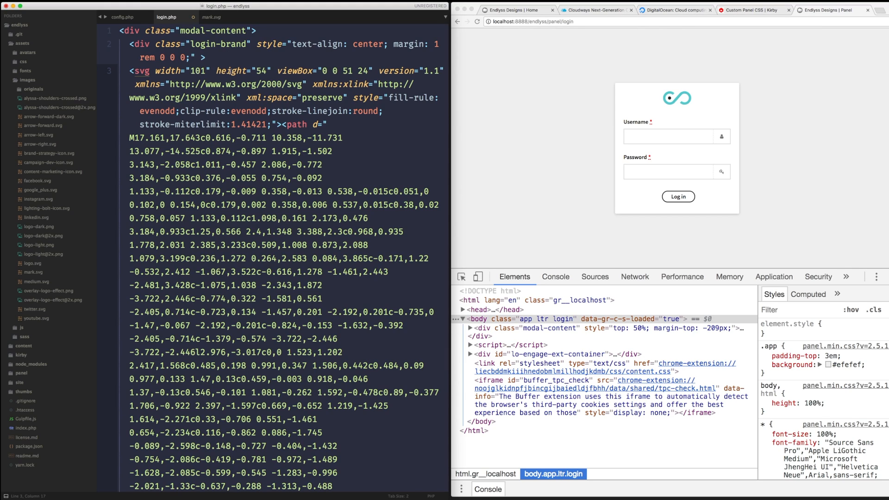
{"action": "type", "text": "7"}
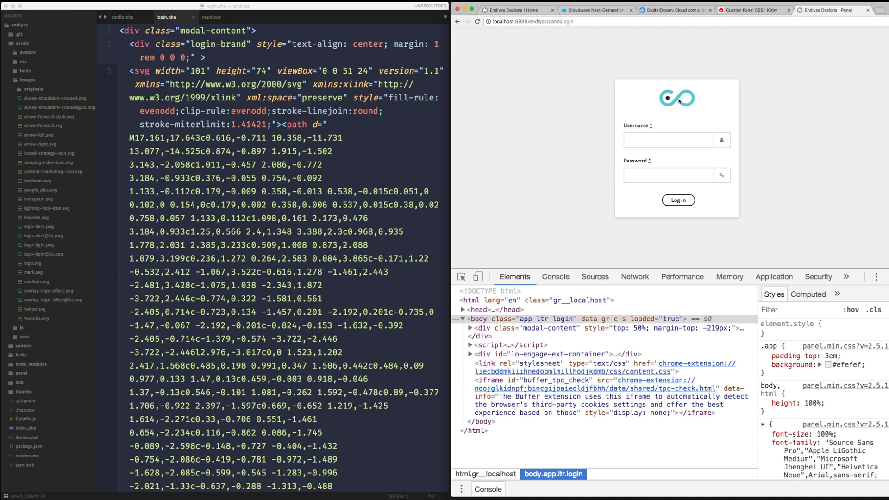
{"action": "mouse_move", "coordinate": [645, 116]}
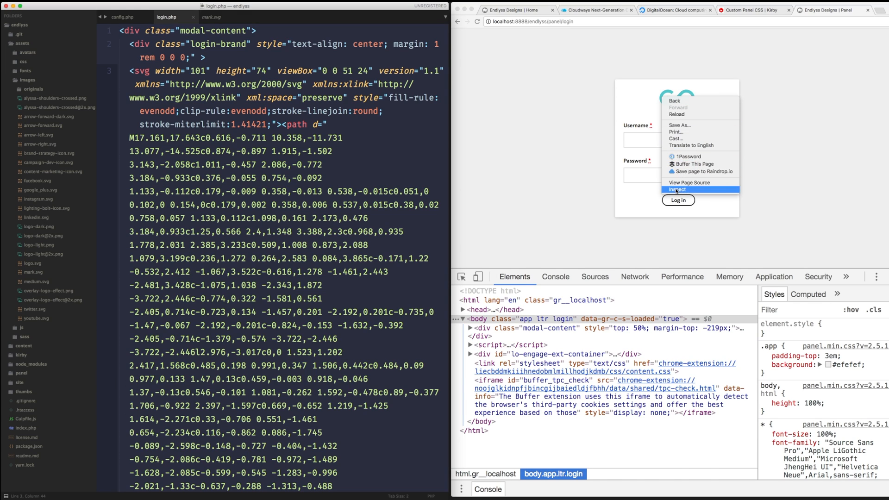
- Inspect the logo's svg element and login-brand wrapper in the browser's developer tools
{"action": "left_click", "coordinate": [677, 190]}
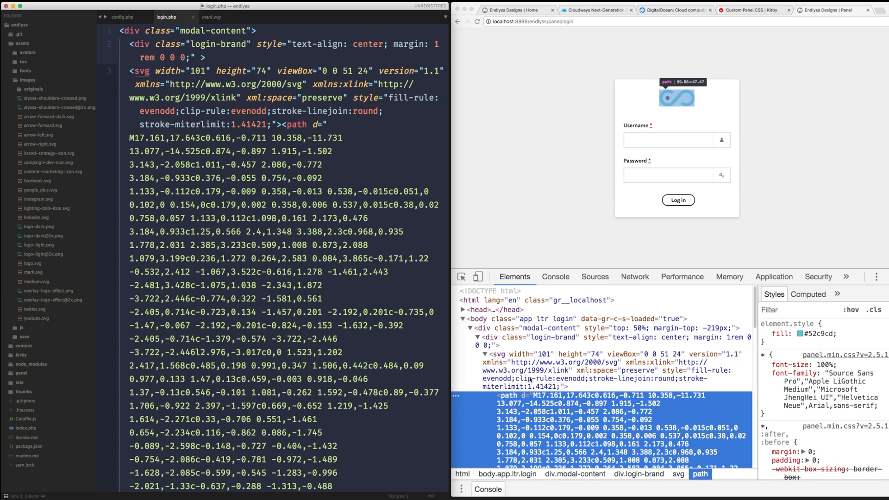
{"action": "left_click", "coordinate": [499, 355]}
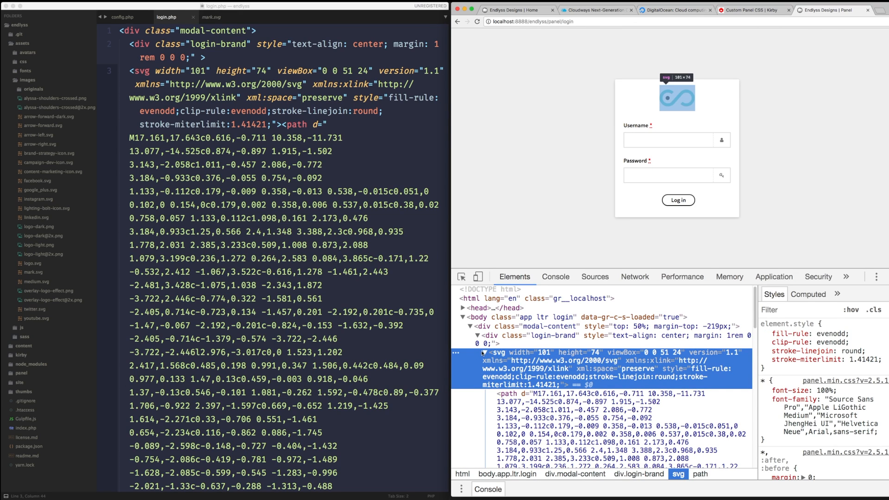
{"action": "left_click", "coordinate": [478, 352]}
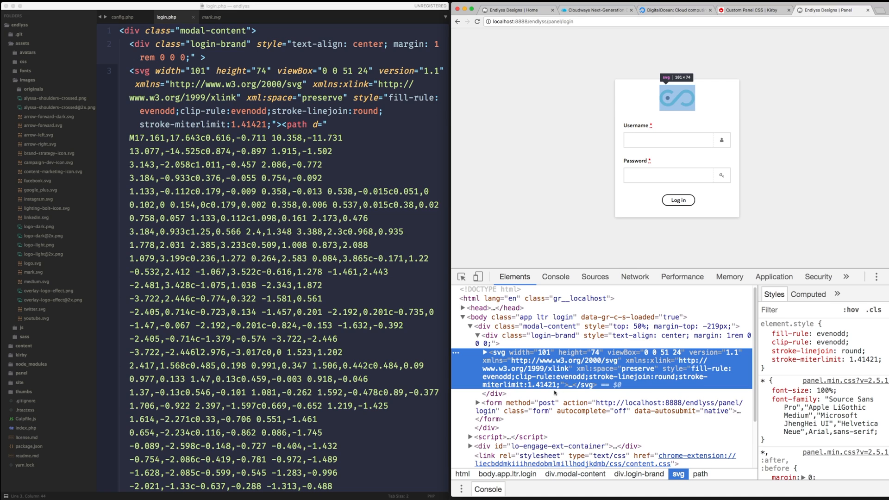
{"action": "left_click", "coordinate": [491, 394]}
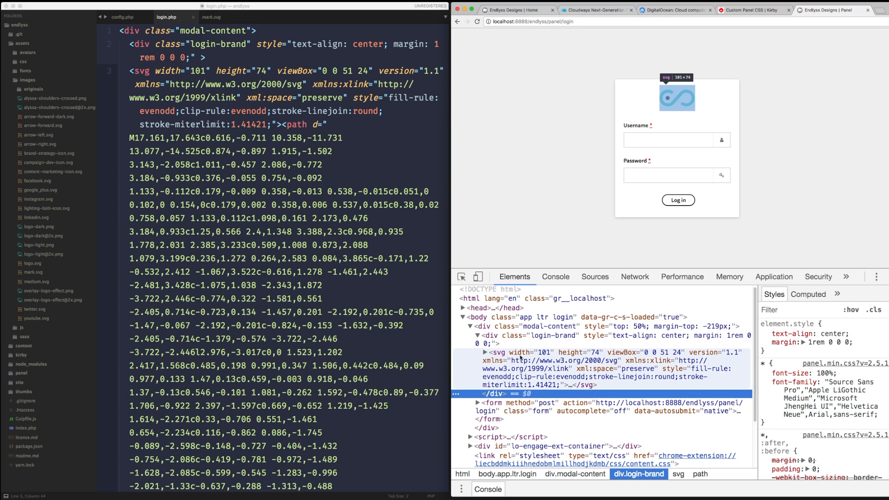
{"action": "left_click", "coordinate": [494, 407]}
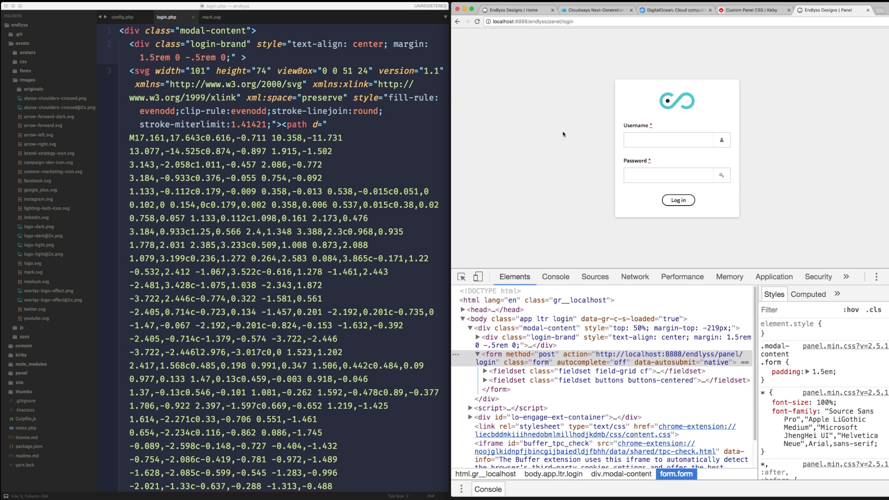
{"action": "mouse_move", "coordinate": [804, 251]}
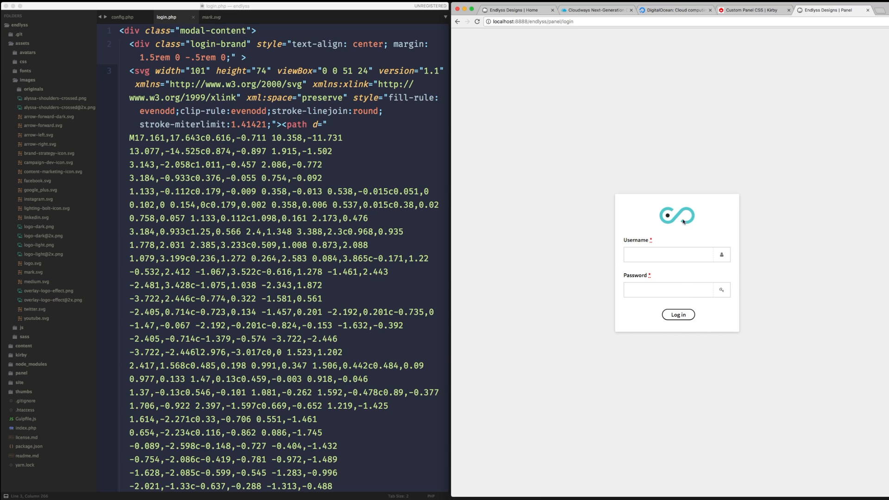
- Select and cut the whole login-brand block with its inline SVG from login.php
{"action": "left_click", "coordinate": [669, 254]}
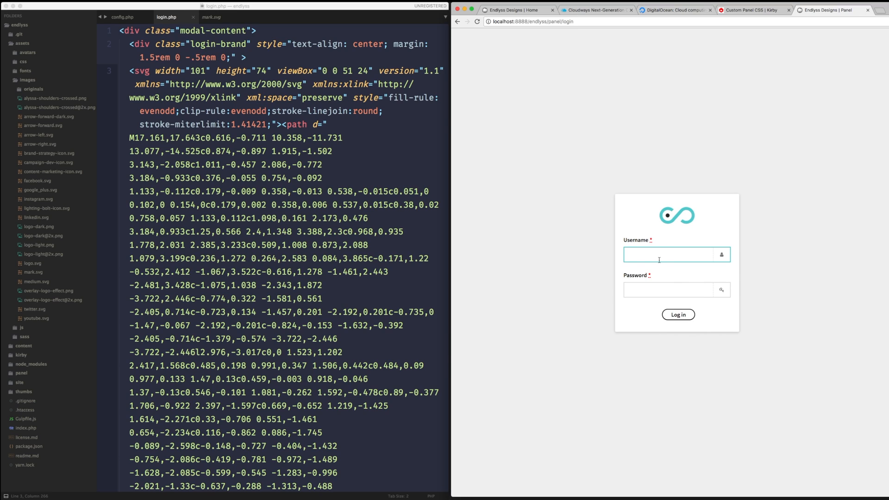
{"action": "left_click", "coordinate": [321, 124]}
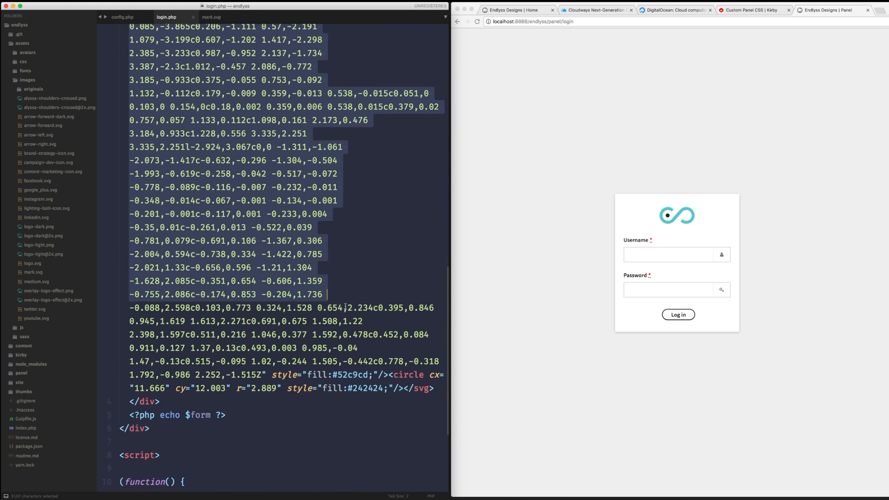
{"action": "scroll", "scroll_direction": "down", "scroll_amount": 3}
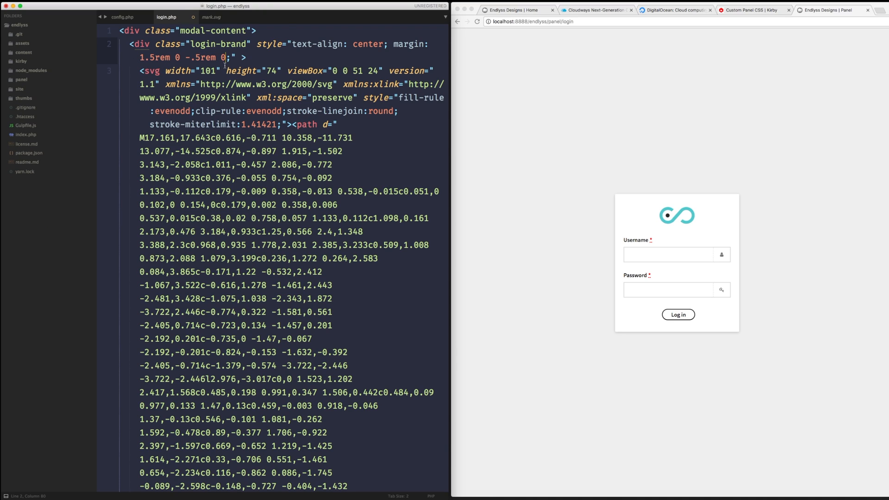
{"action": "left_click_drag", "start_coordinate": [129, 44], "coordinate": [166, 57]}
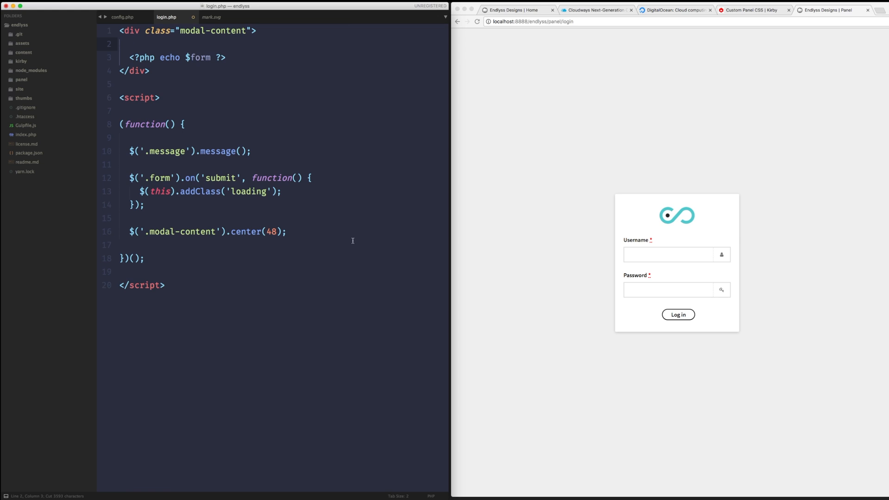
- Insert a <?php snippet('l') ?> call into login.php's modal content
{"action": "type", "text": "<?php"}
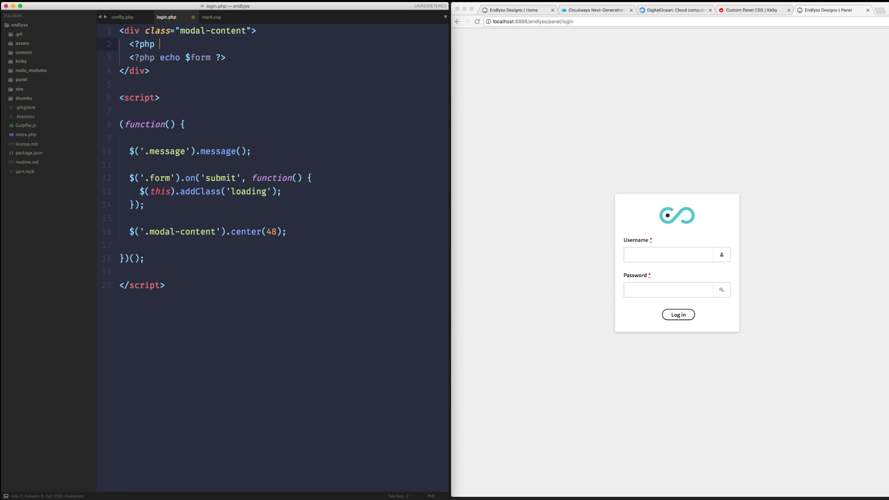
{"action": "type", "text": "snippet"}
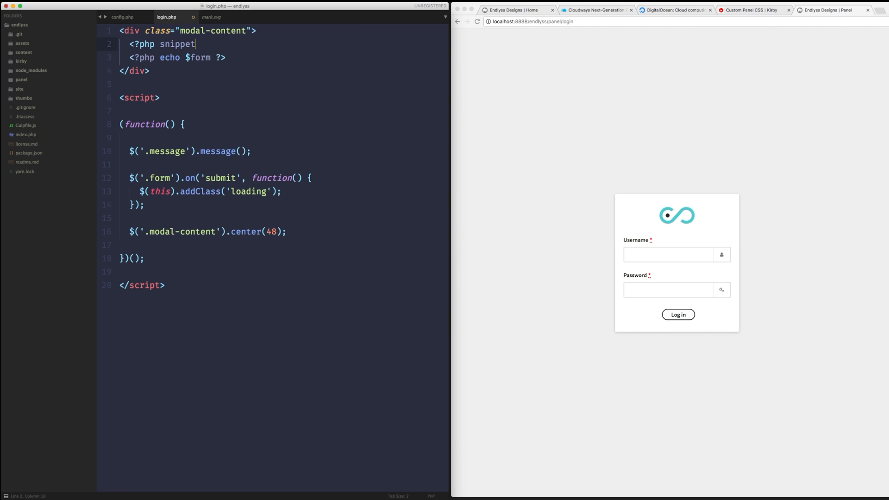
{"action": "type", "text": "('l'"}
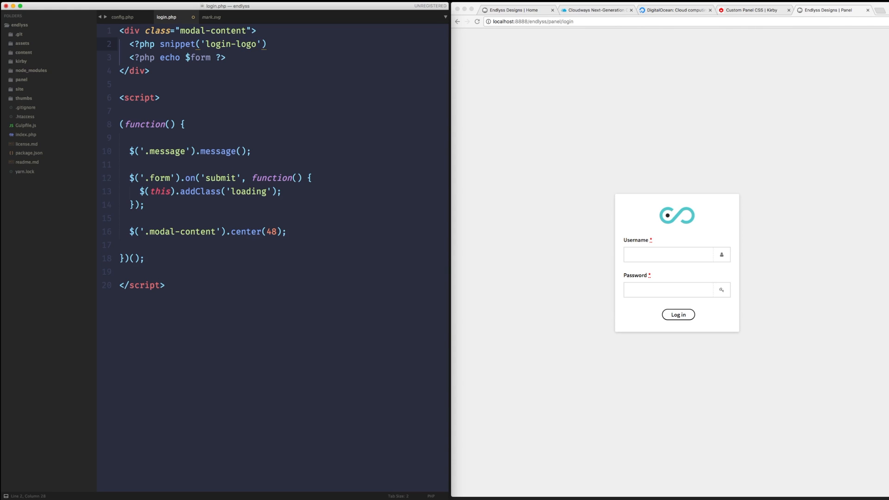
{"action": "type", "text": "?>"}
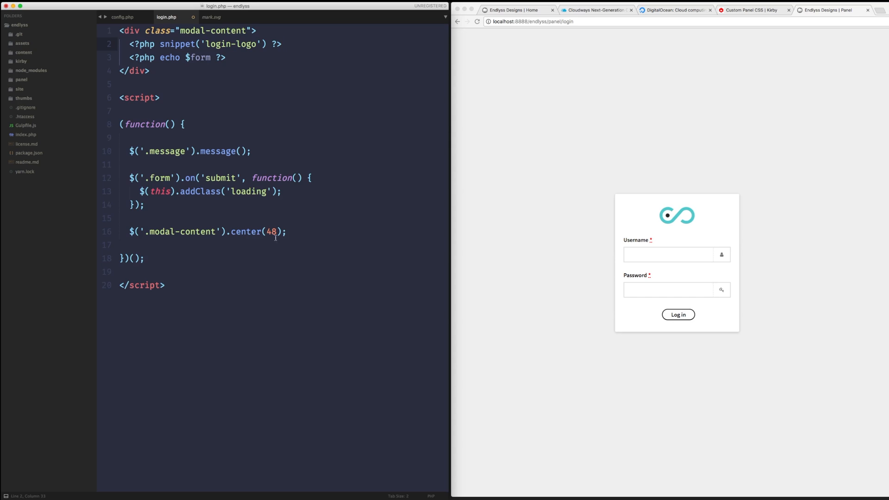
- Create a new file in the site snippets folder and type its include path
{"action": "left_click", "coordinate": [19, 89]}
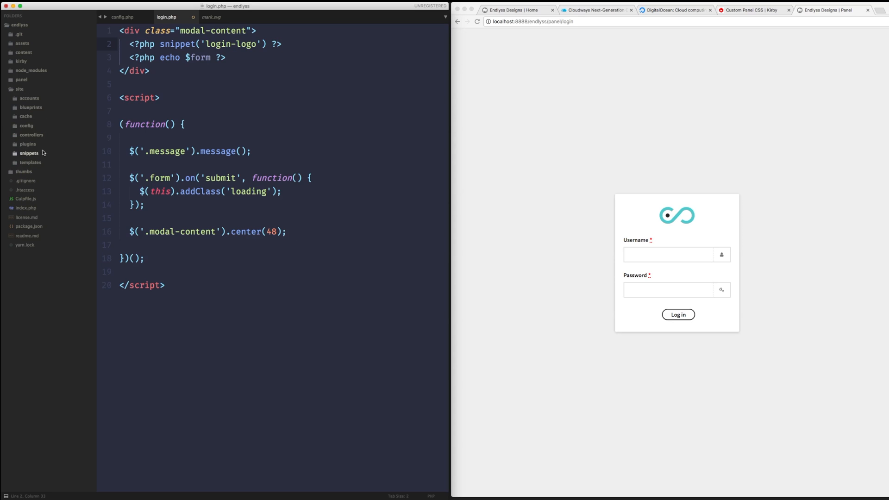
{"action": "right_click", "coordinate": [29, 152]}
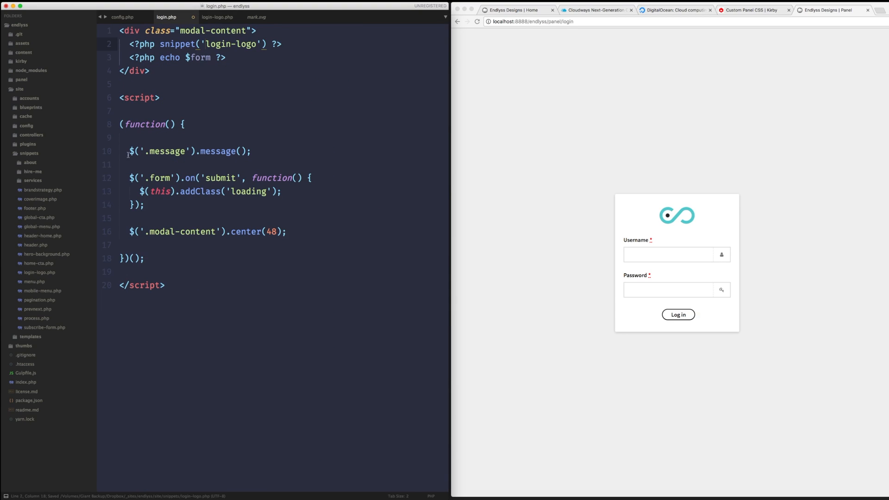
{"action": "left_click", "coordinate": [29, 153]}
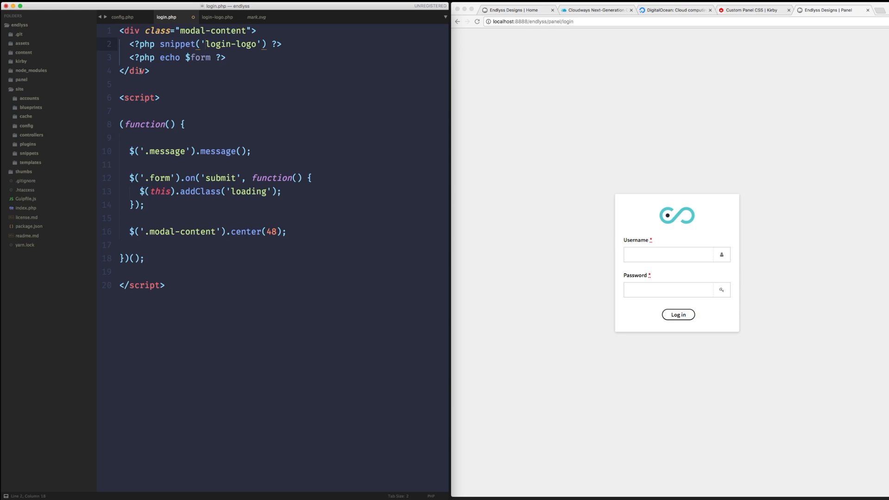
{"action": "type", "text": "st"}
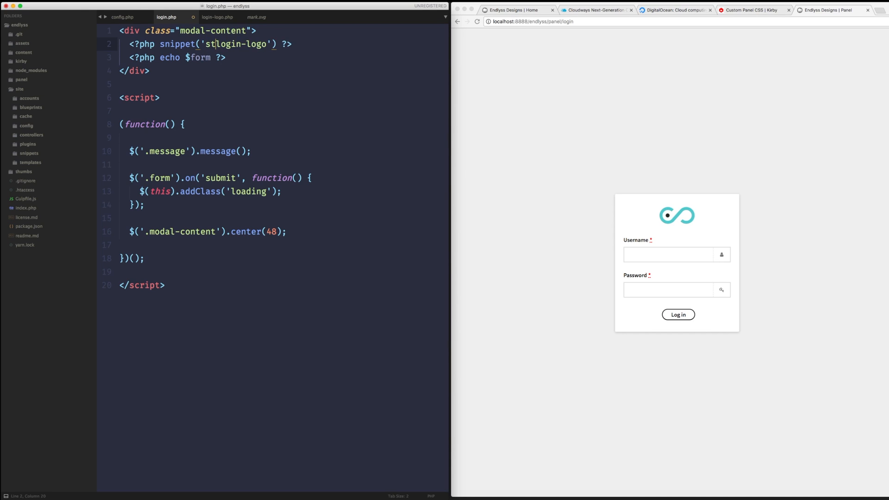
{"action": "type", "text": "ite/"}
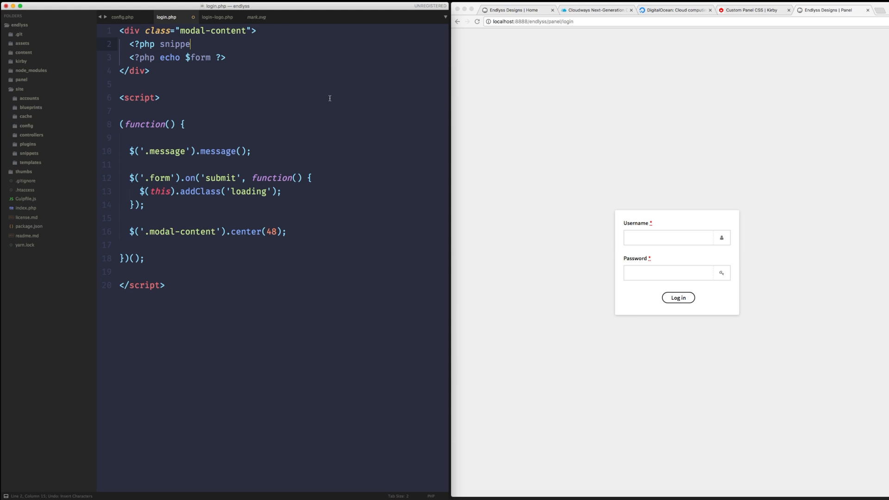
{"action": "key", "text": "Backspace"}
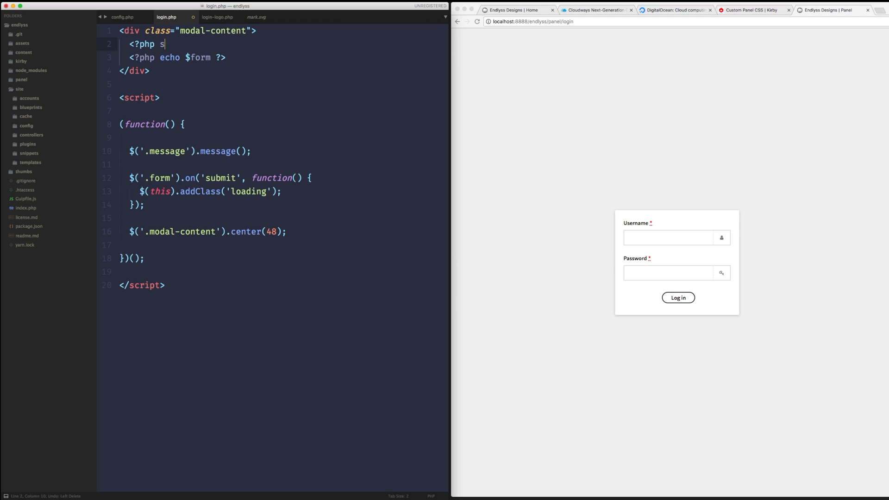
{"action": "type", "text": "nclude ("}
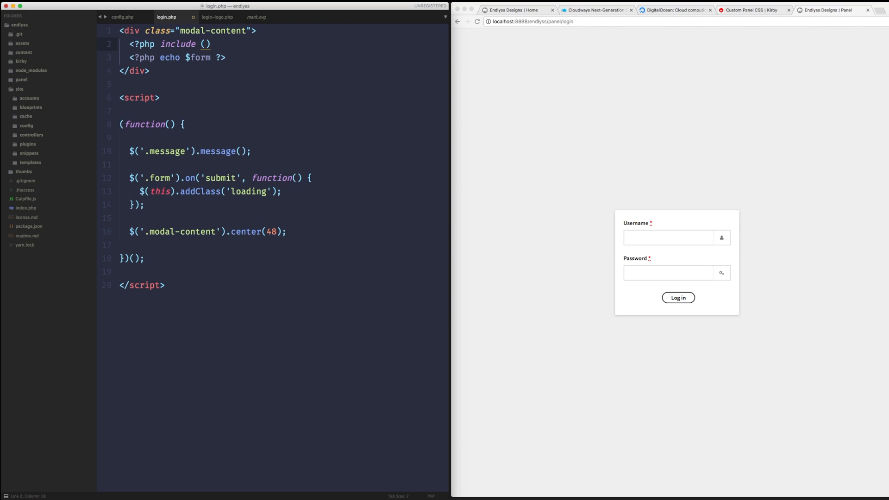
{"action": "type", "text": "D"}
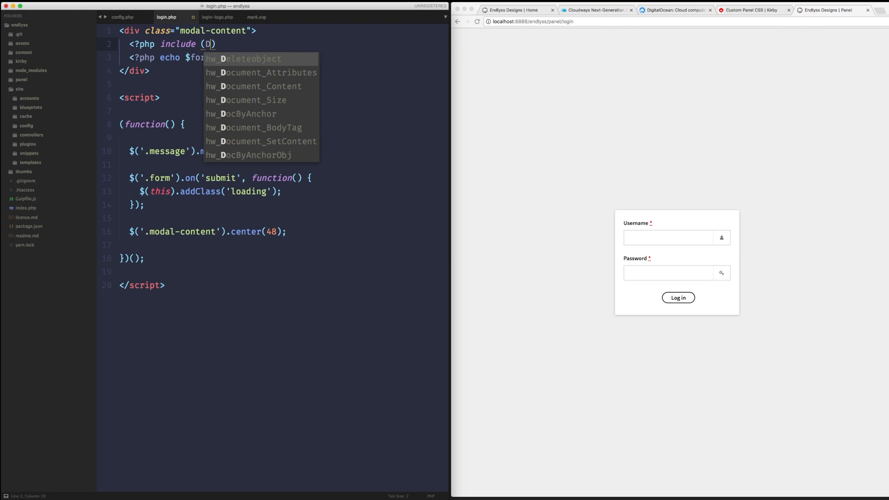
{"action": "type", "text": "IR."}
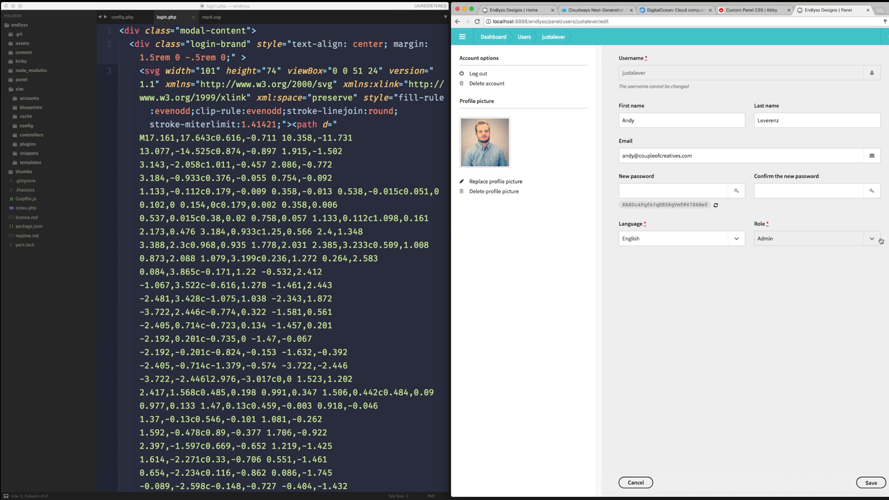
{"action": "mouse_move", "coordinate": [760, 35]}
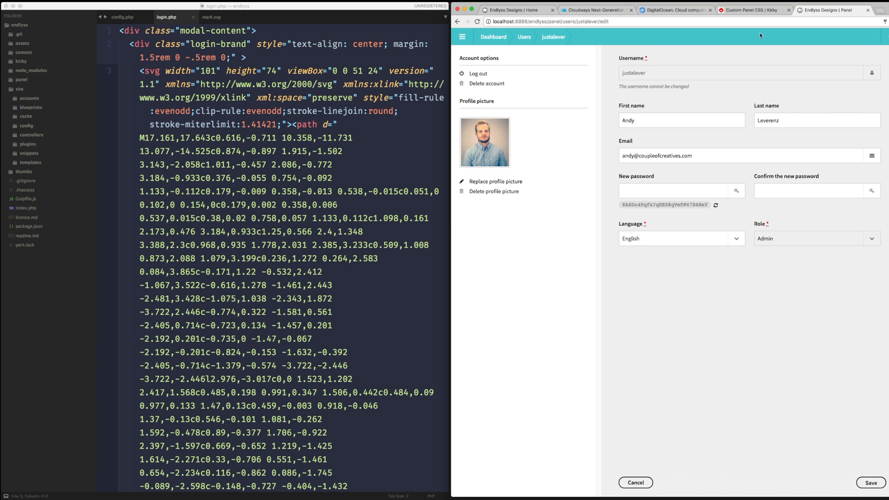
- Show the Kirby Security guide and scroll to the Secure your server section
{"action": "left_click", "coordinate": [752, 10]}
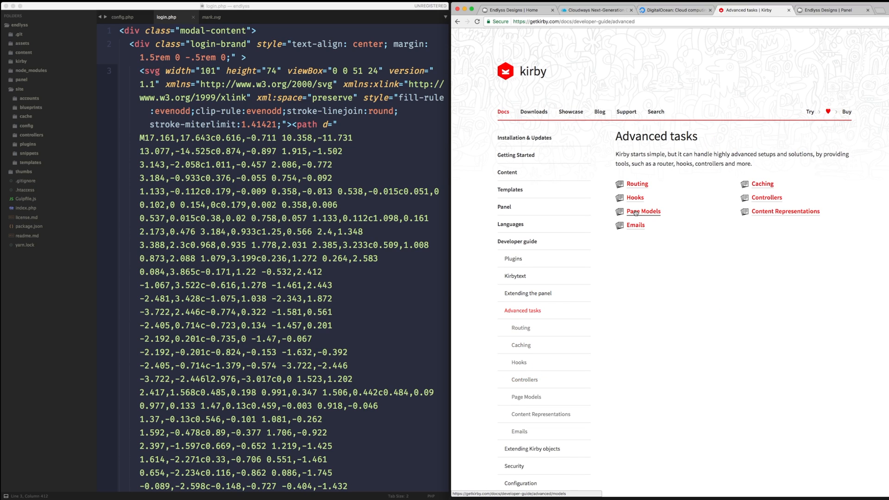
{"action": "scroll", "scroll_direction": "down", "scroll_amount": 3}
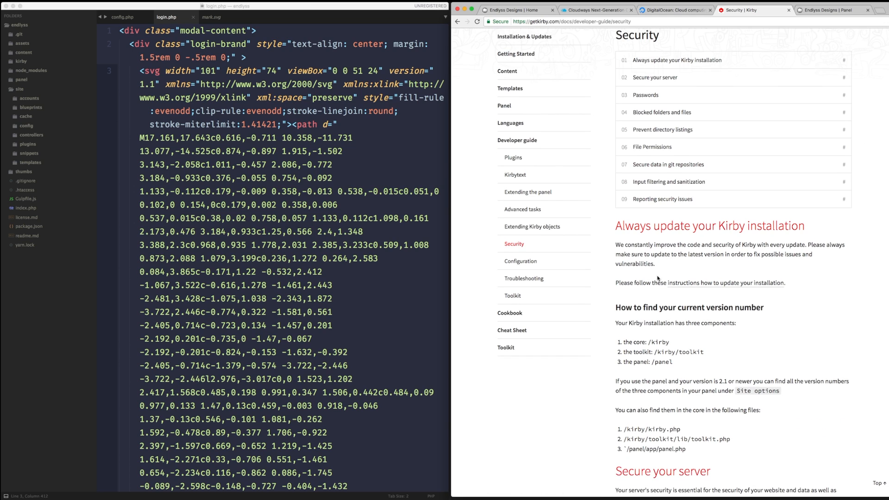
{"action": "scroll", "scroll_direction": "down", "scroll_amount": 3}
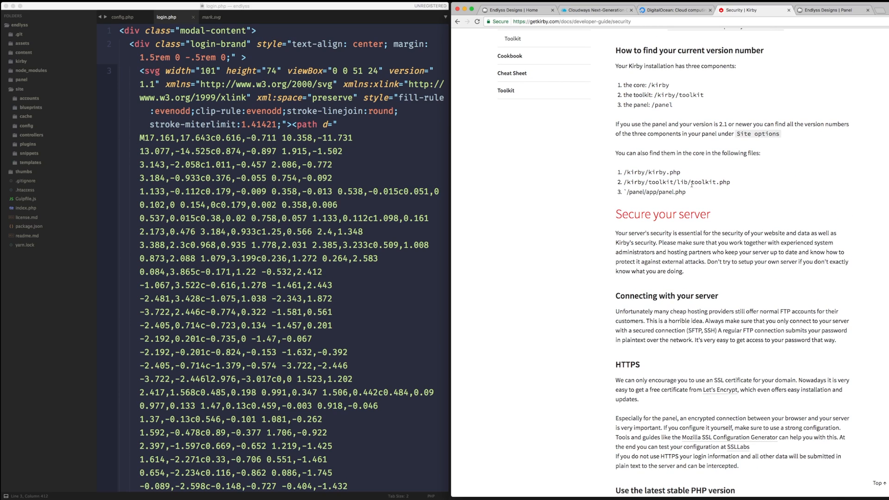
{"action": "mouse_move", "coordinate": [388, 161]}
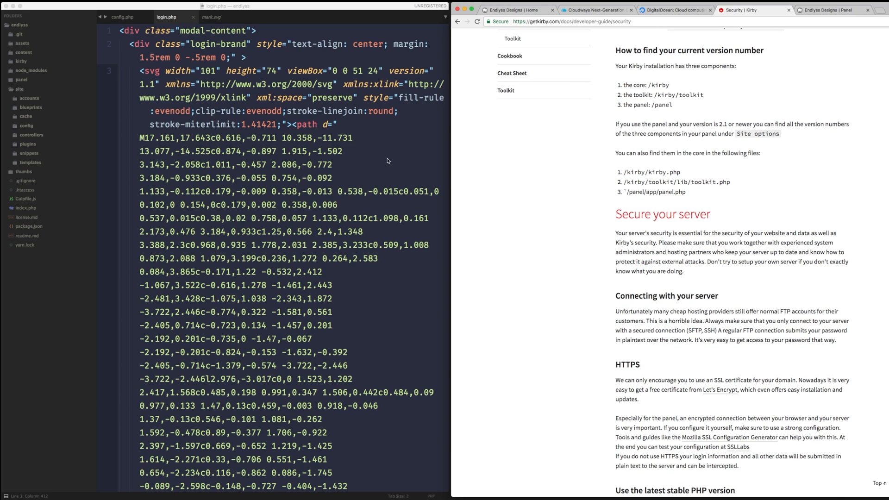
- Close the login.php and mark.svg tabs while reading further down the Security guide
{"action": "left_click", "coordinate": [122, 17]}
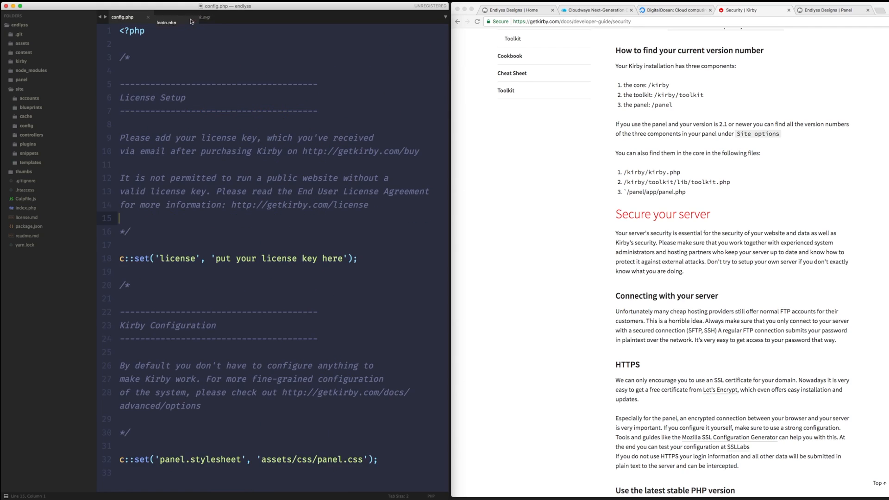
{"action": "left_click", "coordinate": [167, 17]}
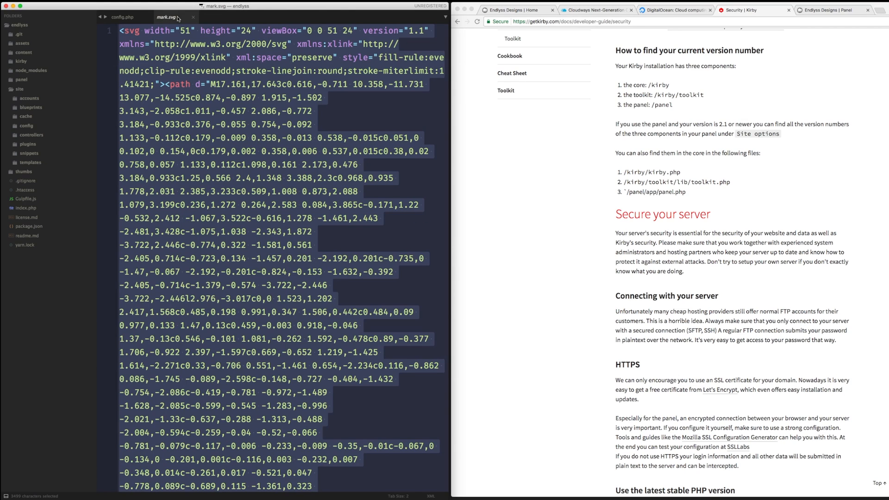
{"action": "left_click", "coordinate": [122, 17]}
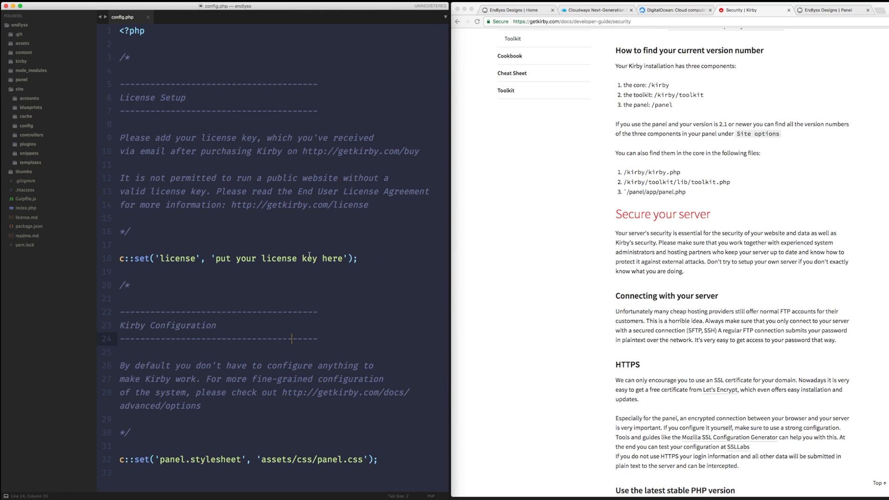
{"action": "scroll", "scroll_direction": "down", "scroll_amount": 3}
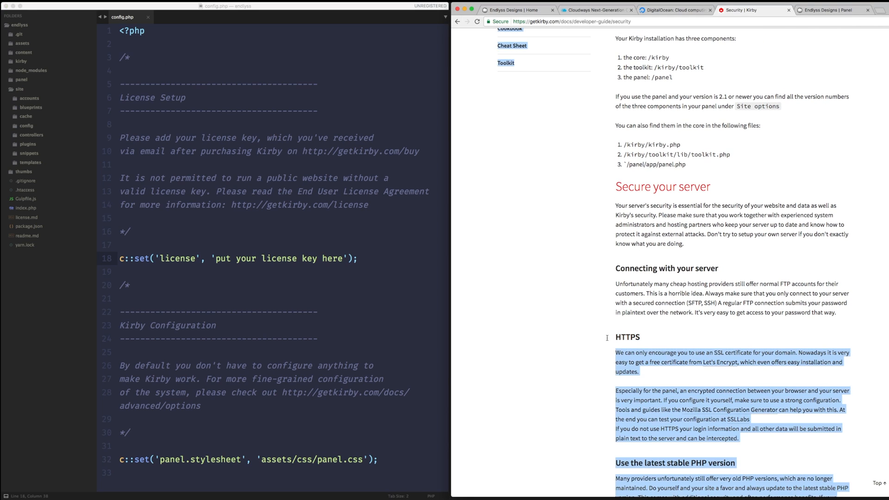
{"action": "scroll", "scroll_direction": "down", "scroll_amount": 3}
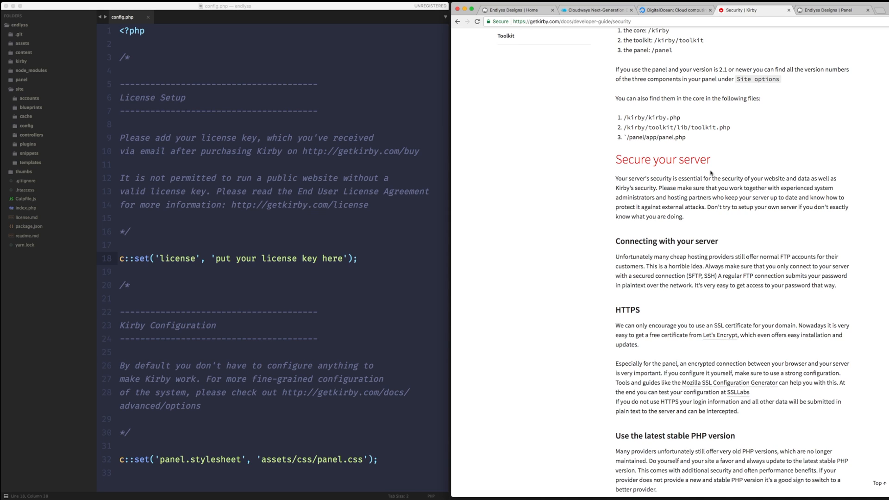
{"action": "scroll", "scroll_direction": "down", "scroll_amount": 3}
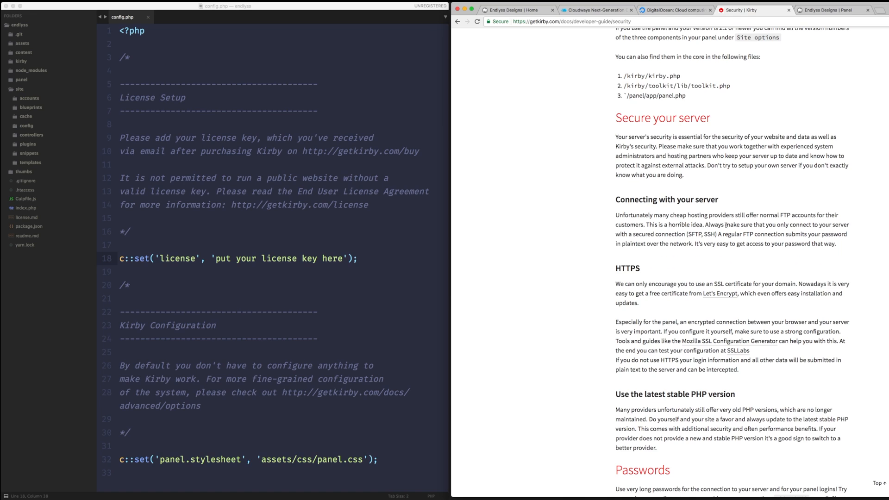
- Review the Endlyss Designs SSL certificate and access details, glancing at the DigitalOcean tab
{"action": "left_click", "coordinate": [593, 10]}
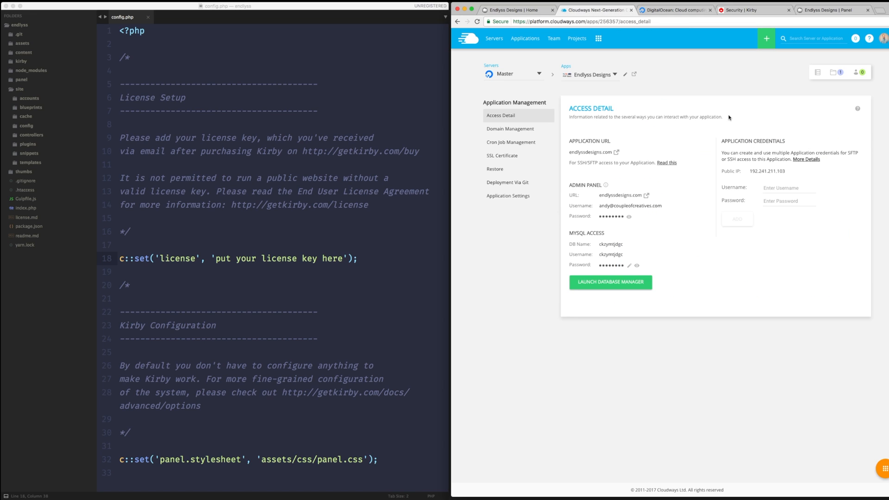
{"action": "mouse_move", "coordinate": [501, 156]}
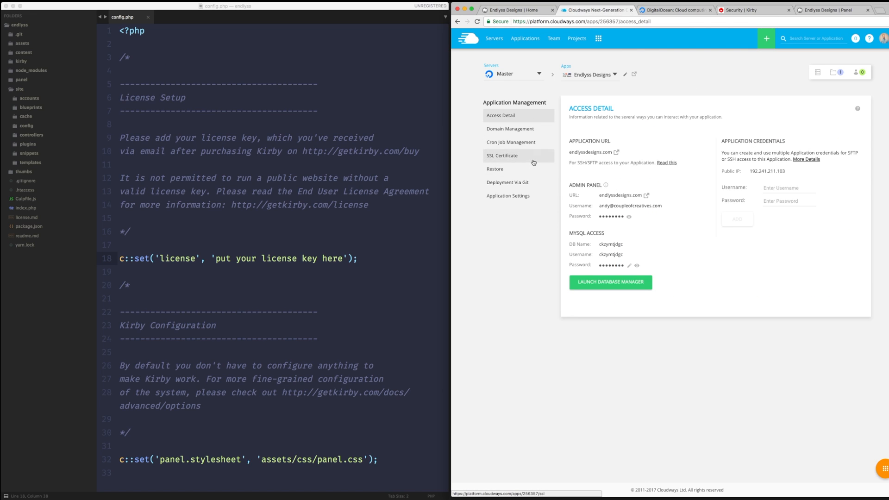
{"action": "left_click", "coordinate": [502, 156]}
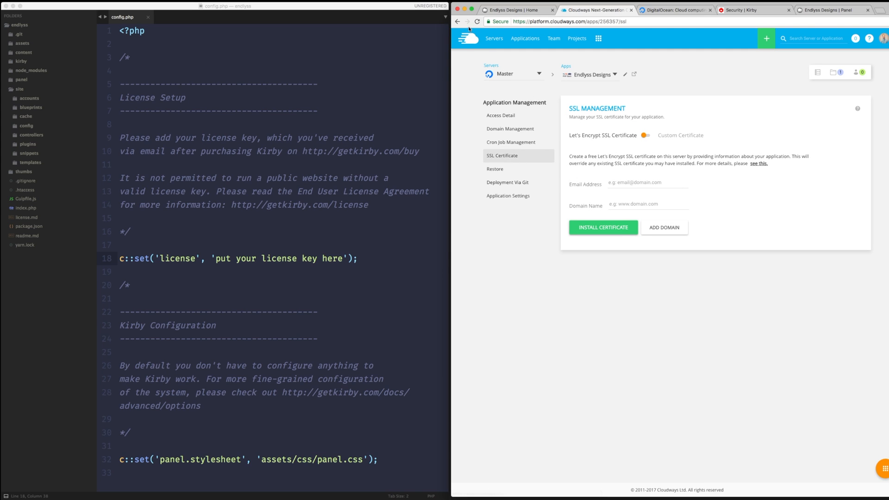
{"action": "left_click", "coordinate": [501, 116]}
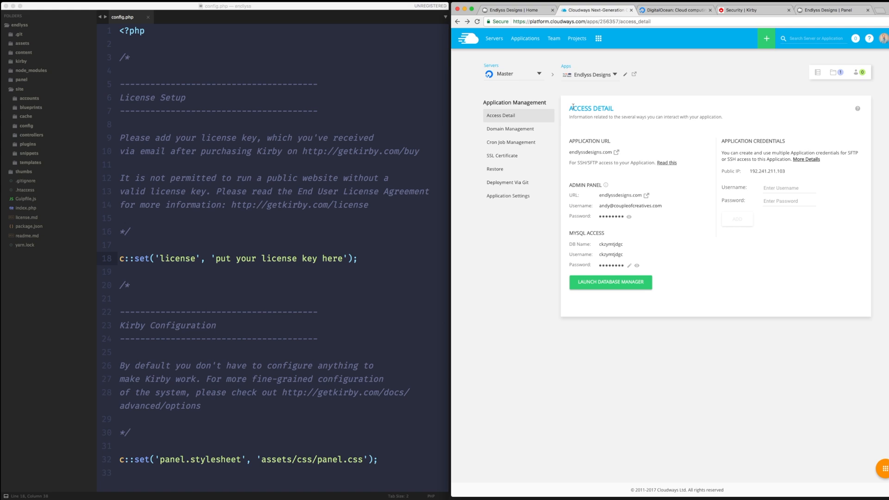
{"action": "mouse_move", "coordinate": [543, 74]}
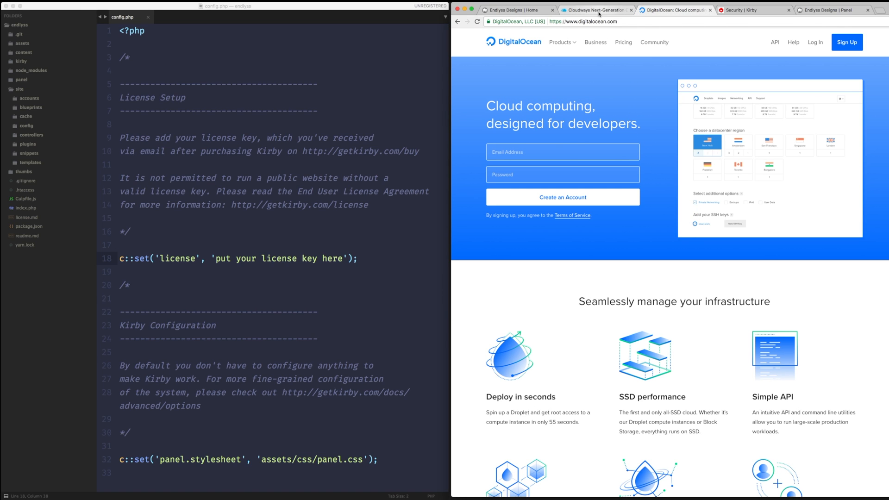
{"action": "left_click", "coordinate": [594, 10]}
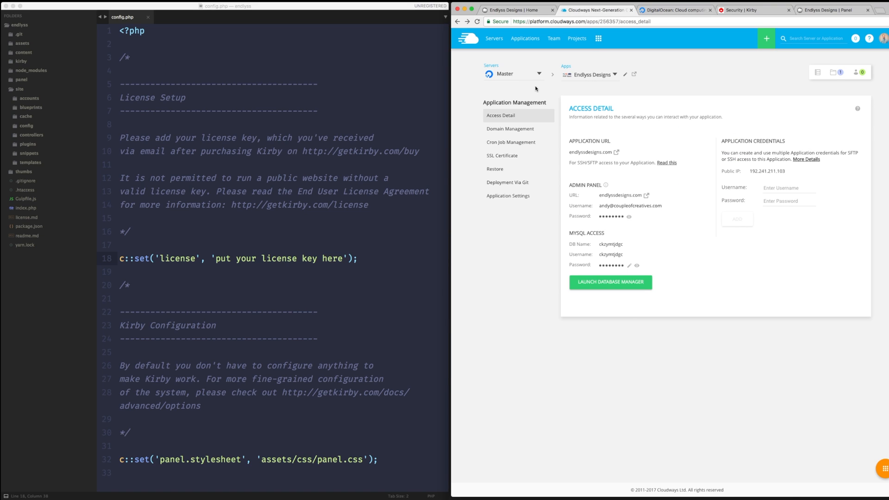
{"action": "mouse_move", "coordinate": [511, 141]}
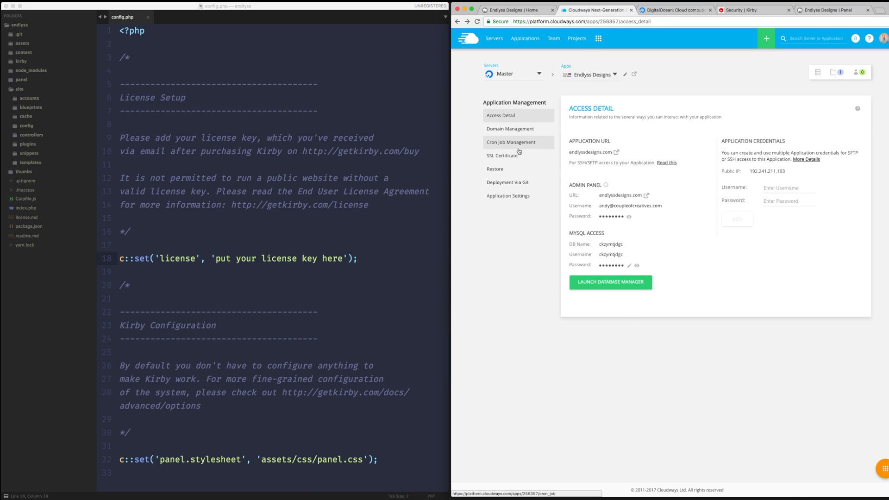
{"action": "mouse_move", "coordinate": [611, 86]}
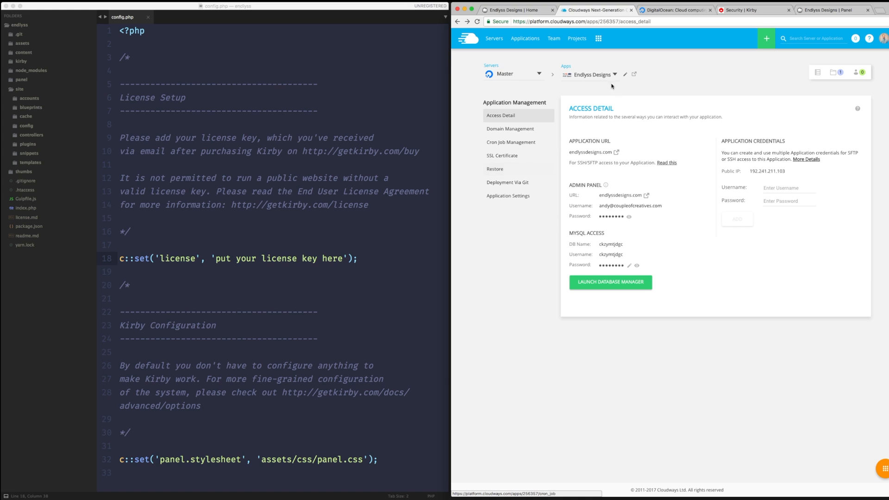
{"action": "left_click", "coordinate": [673, 9]}
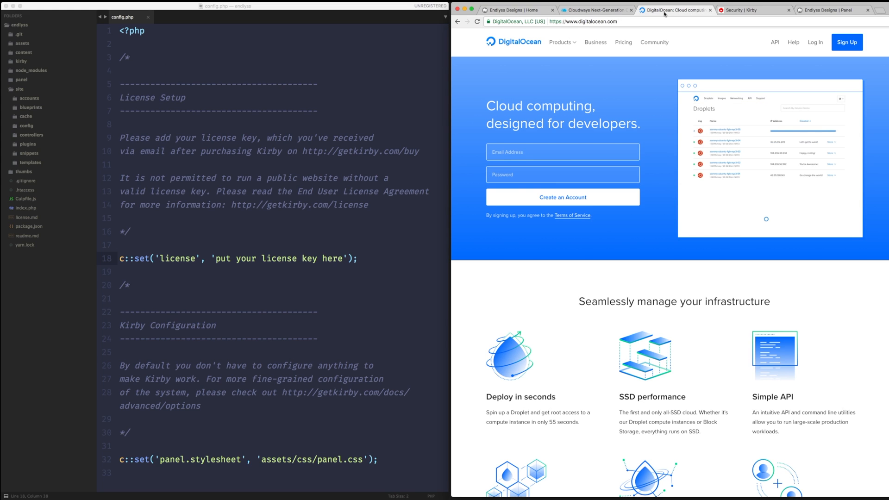
{"action": "mouse_move", "coordinate": [576, 43]}
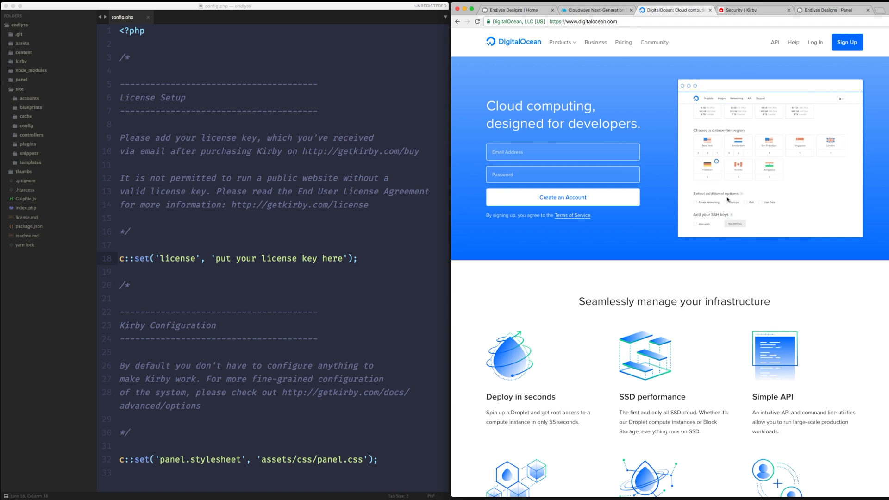
{"action": "left_click", "coordinate": [594, 10]}
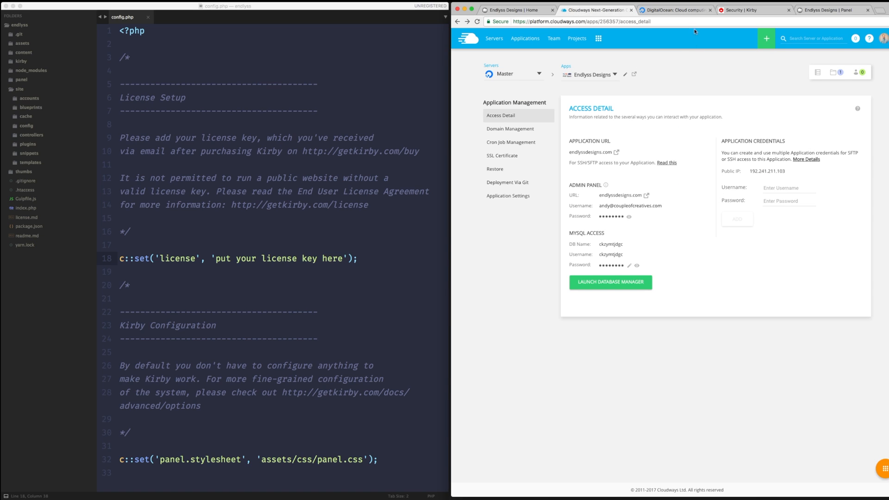
{"action": "left_click", "coordinate": [674, 9]}
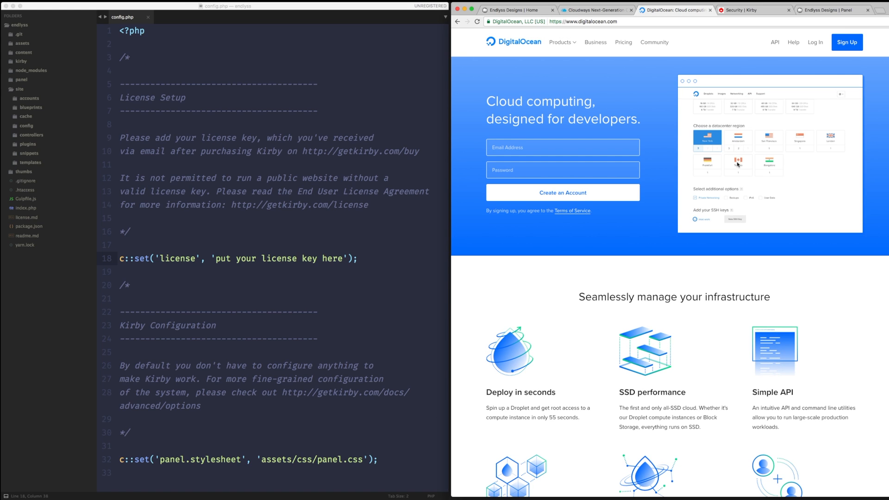
{"action": "scroll", "scroll_direction": "down", "scroll_amount": 3}
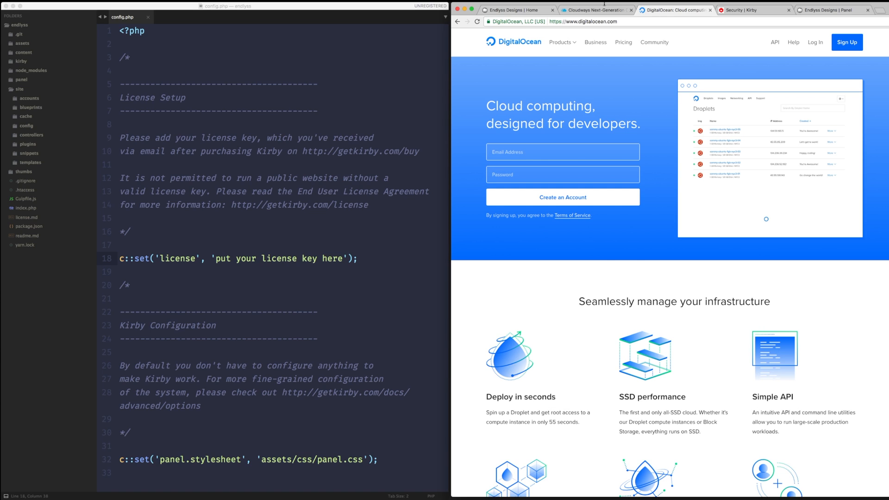
{"action": "left_click", "coordinate": [594, 9]}
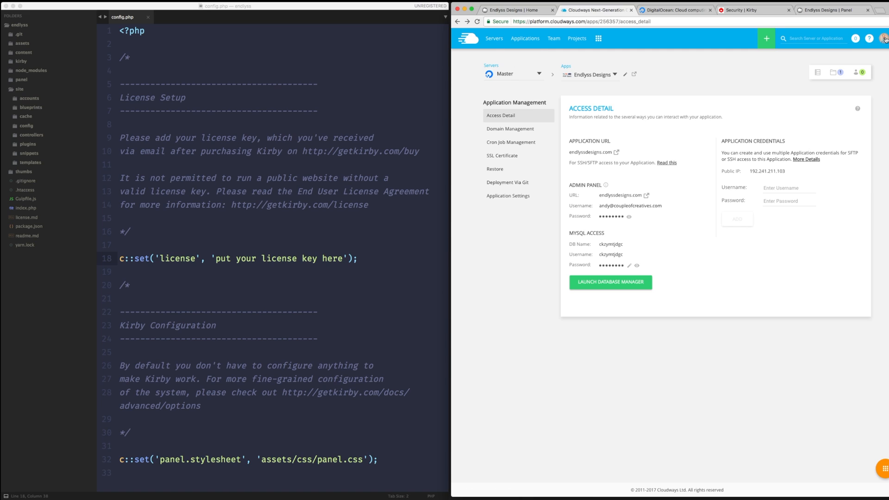
{"action": "mouse_move", "coordinate": [508, 195]}
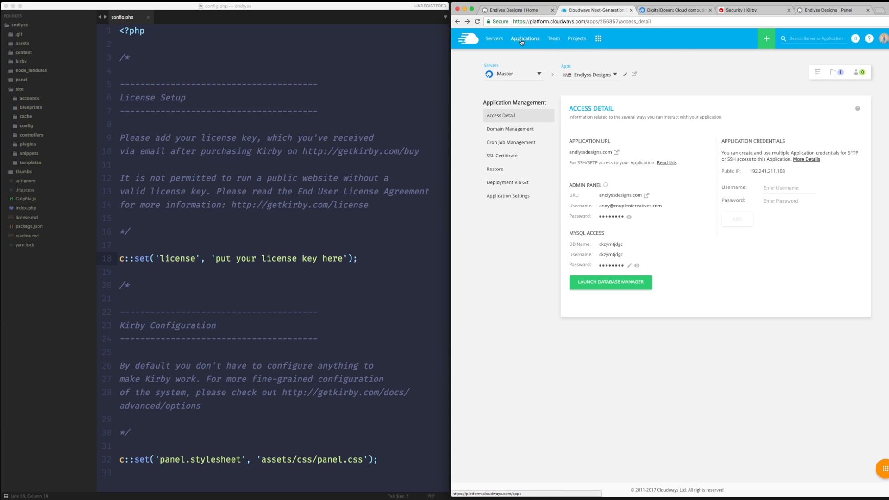
{"action": "left_click", "coordinate": [525, 39]}
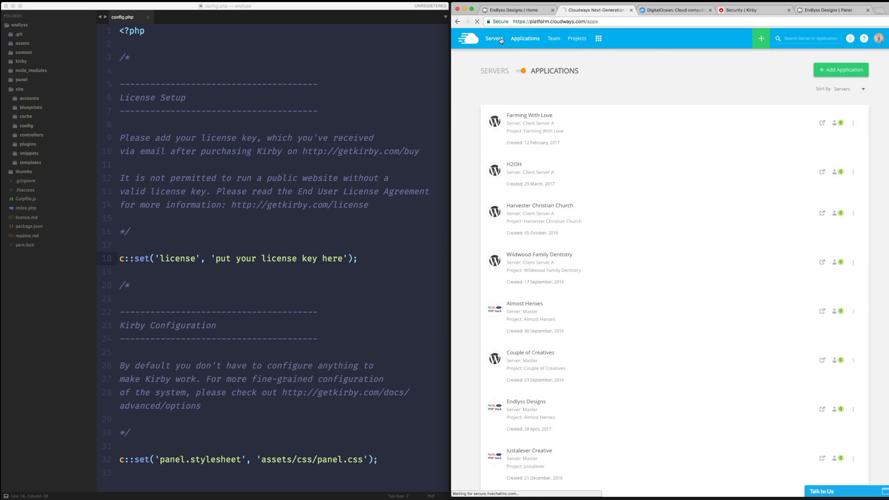
{"action": "left_click", "coordinate": [494, 39]}
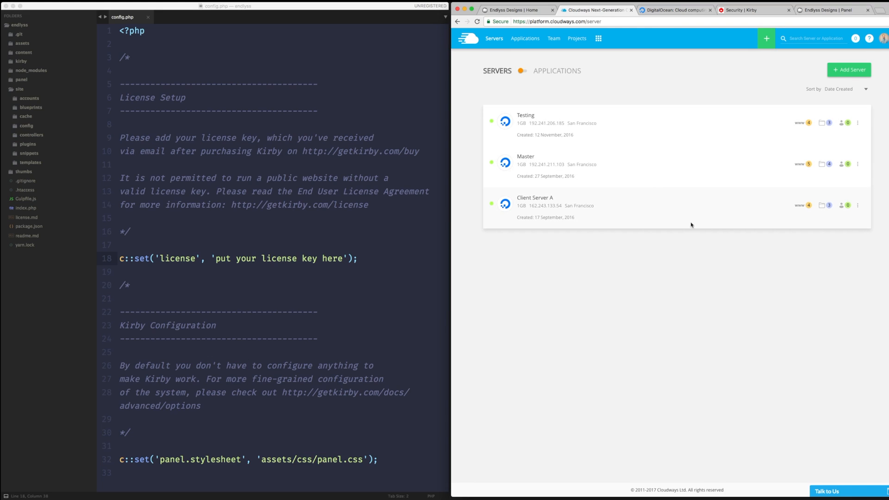
{"action": "mouse_move", "coordinate": [673, 177]}
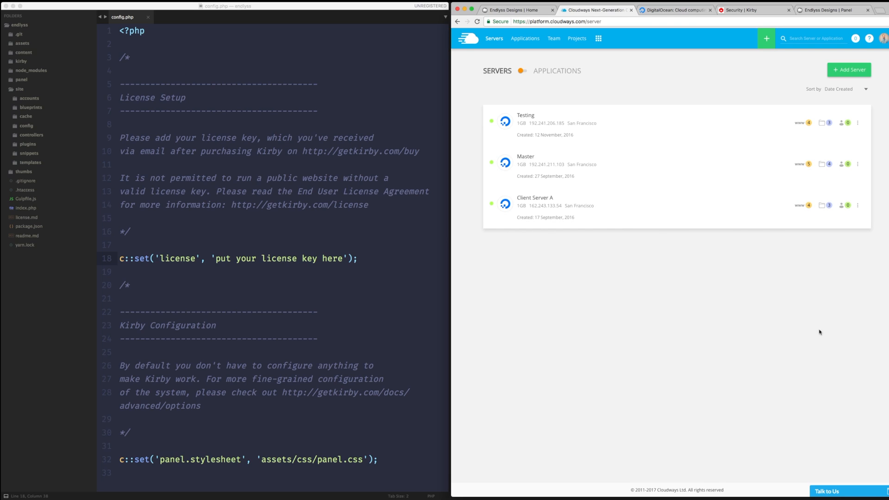
{"action": "mouse_move", "coordinate": [634, 84]}
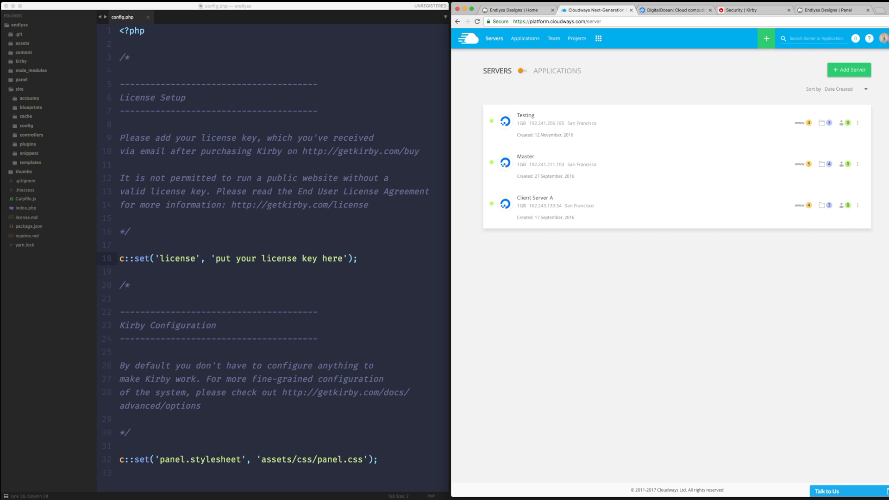
{"action": "mouse_move", "coordinate": [554, 38]}
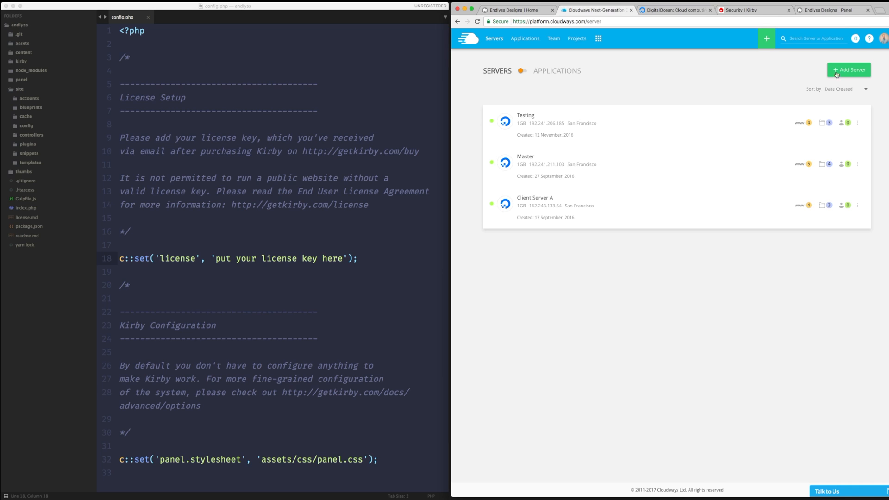
{"action": "left_click", "coordinate": [525, 39]}
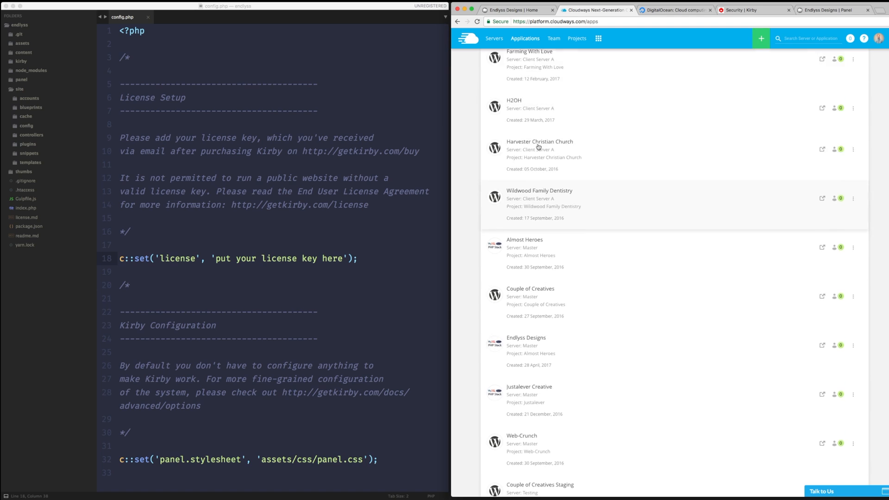
{"action": "scroll", "scroll_direction": "down", "scroll_amount": 3}
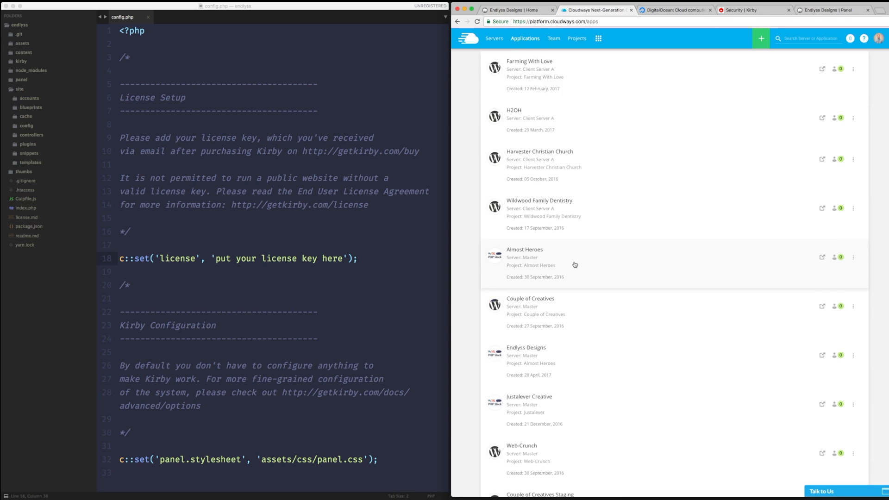
- Open the Endlyss Designs app and its Deployment Via Git page
{"action": "left_click", "coordinate": [526, 348]}
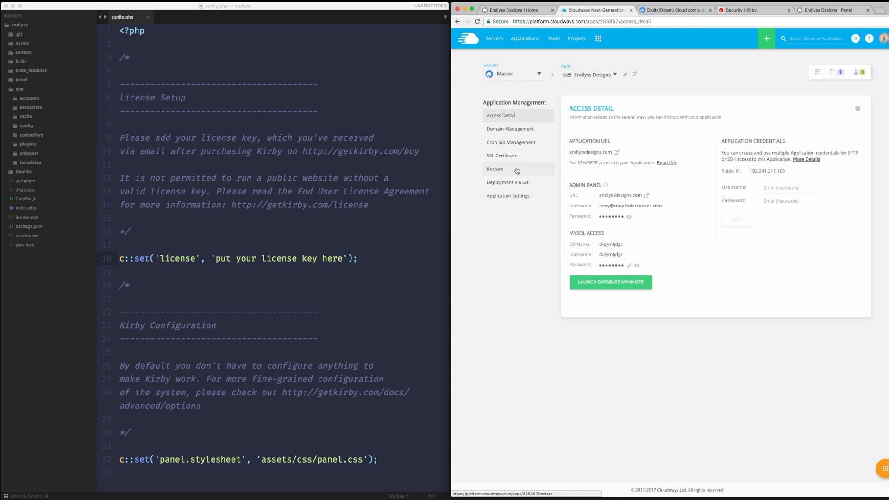
{"action": "left_click", "coordinate": [508, 182]}
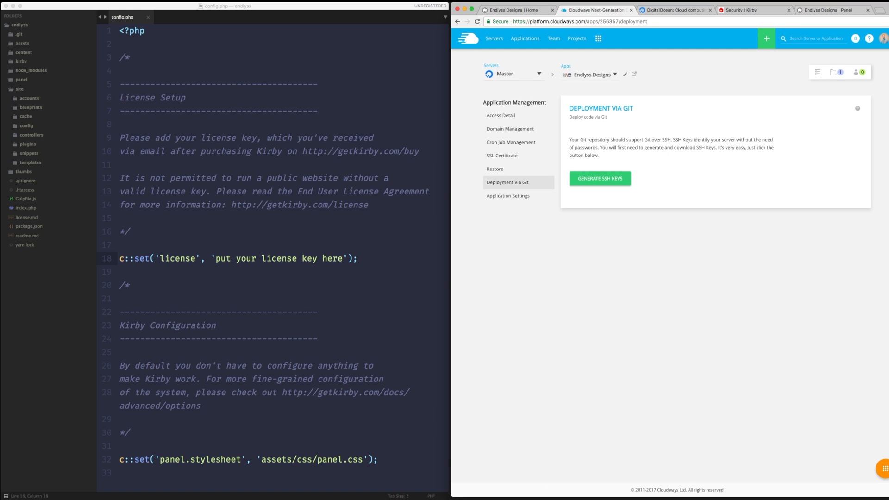
{"action": "mouse_move", "coordinate": [437, 233]}
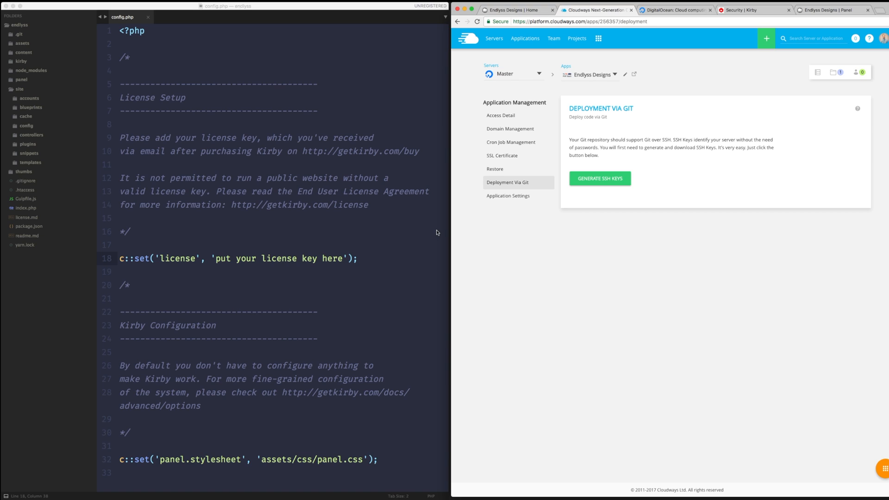
{"action": "mouse_move", "coordinate": [505, 255]}
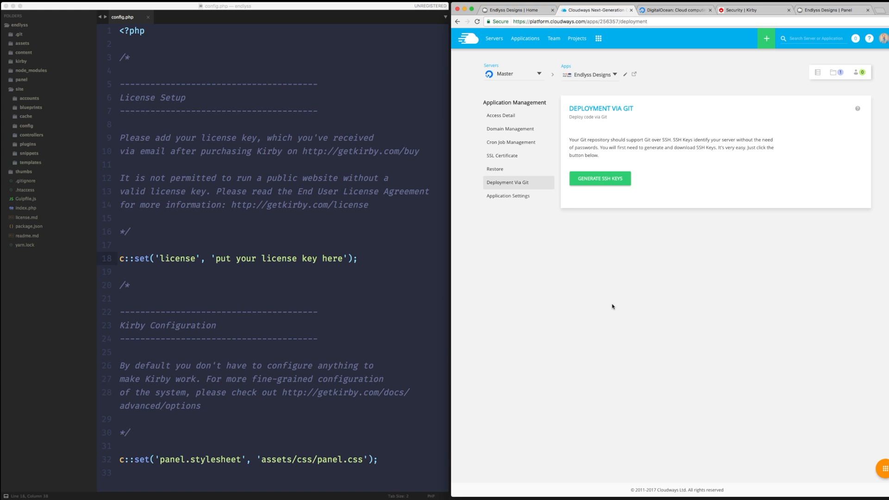
{"action": "mouse_move", "coordinate": [664, 180]}
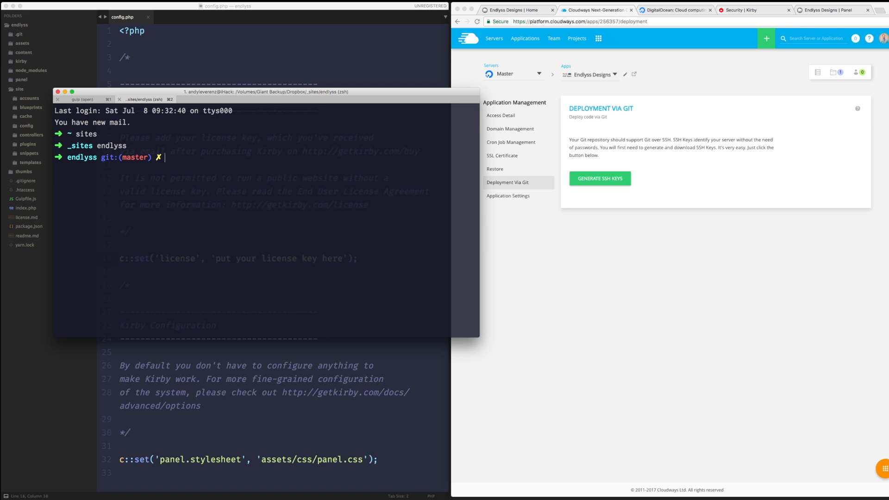
- Commit all changes as "Round out final changes to panel and incorporate animations" and push
{"action": "type", "text": "git stat"}
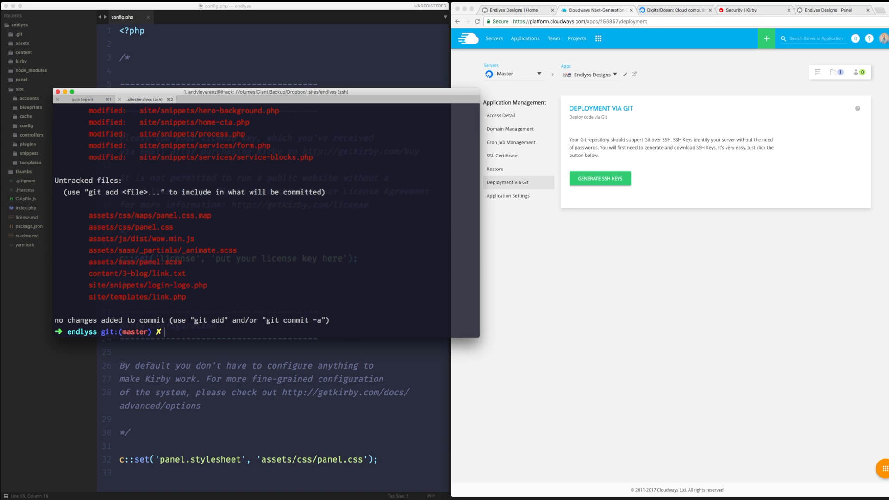
{"action": "type", "text": "git"}
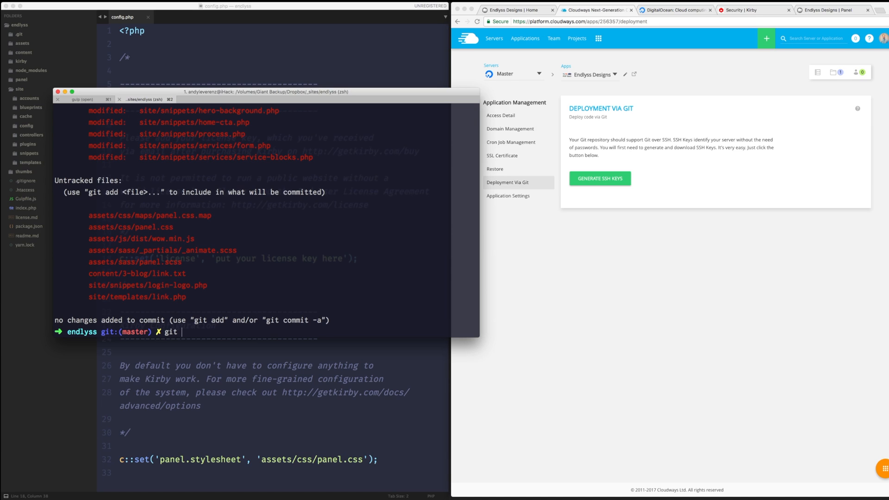
{"action": "type", "text": "commit -m \""}
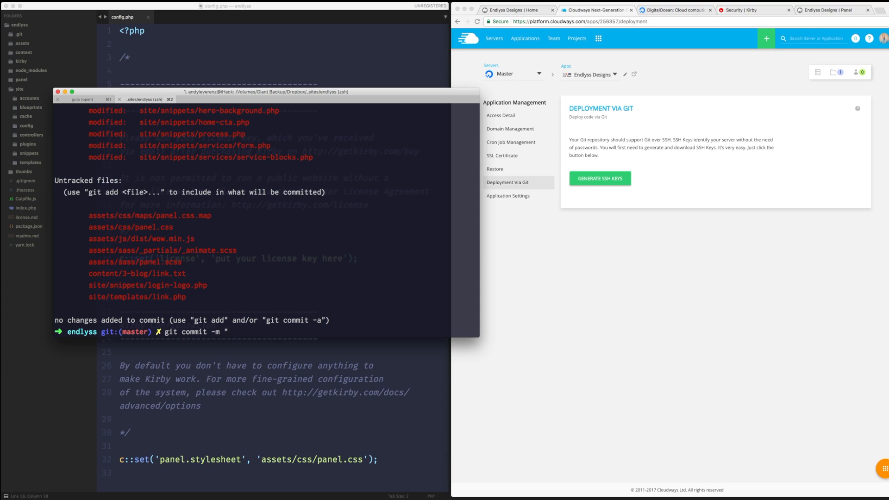
{"action": "type", "text": "Round out"}
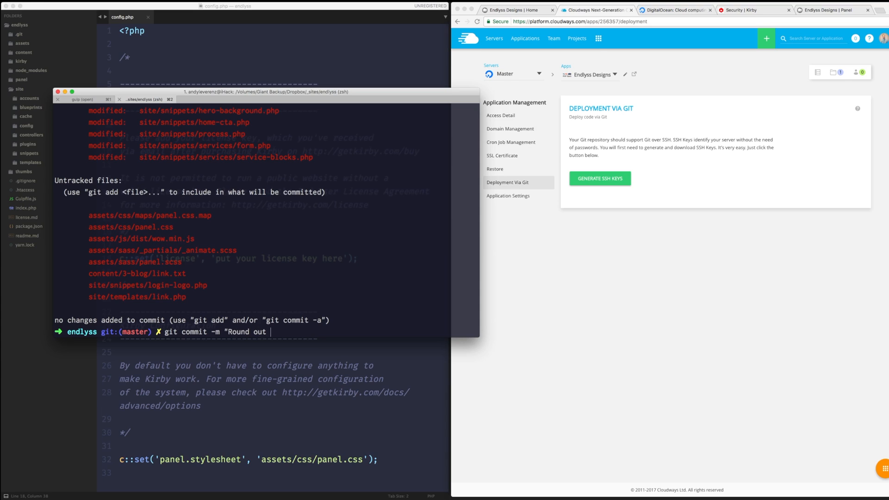
{"action": "type", "text": "final changes to panel and incorporat"}
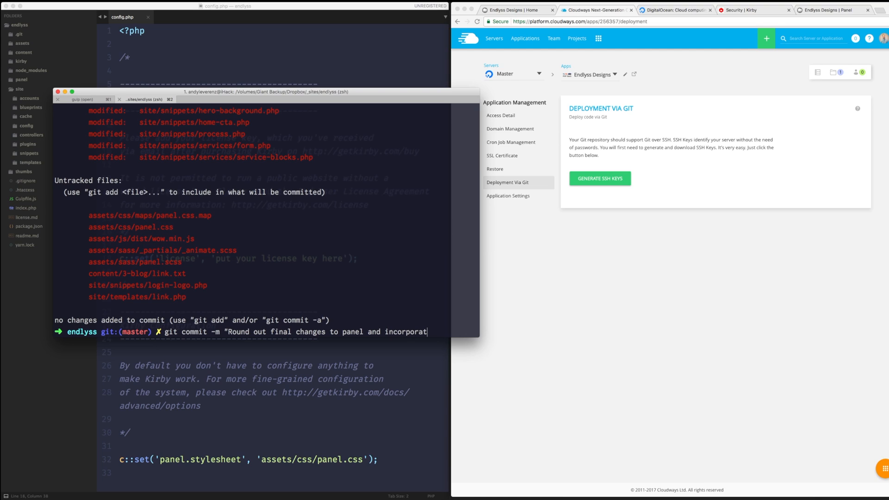
{"action": "type", "text": "e animati"}
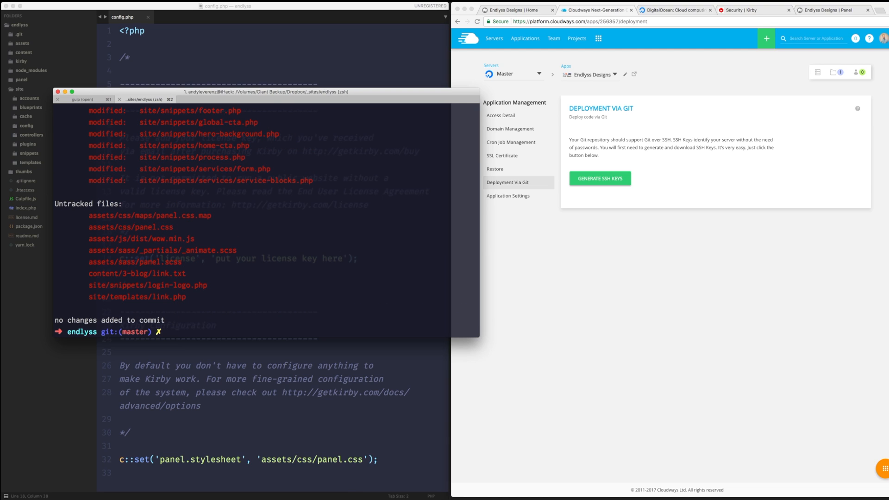
{"action": "type", "text": "git statu"}
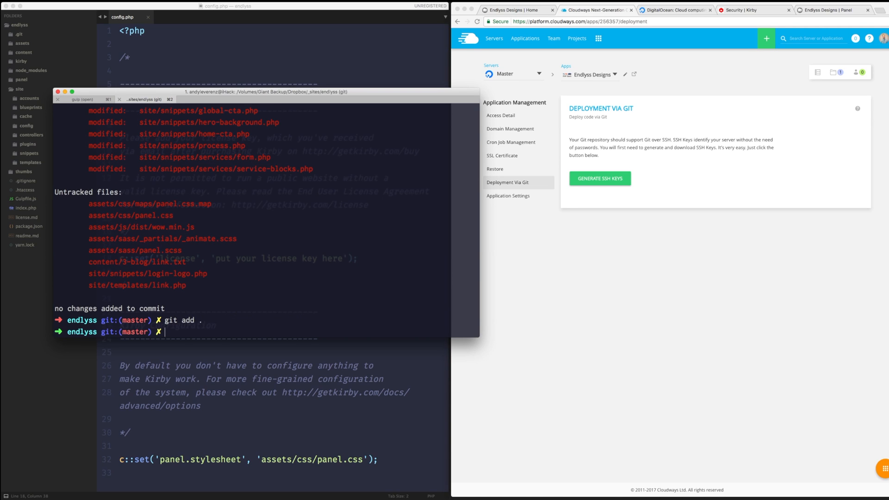
{"action": "type", "text": "git commit -m \"Round out final changes to panel and incorporate animations\""}
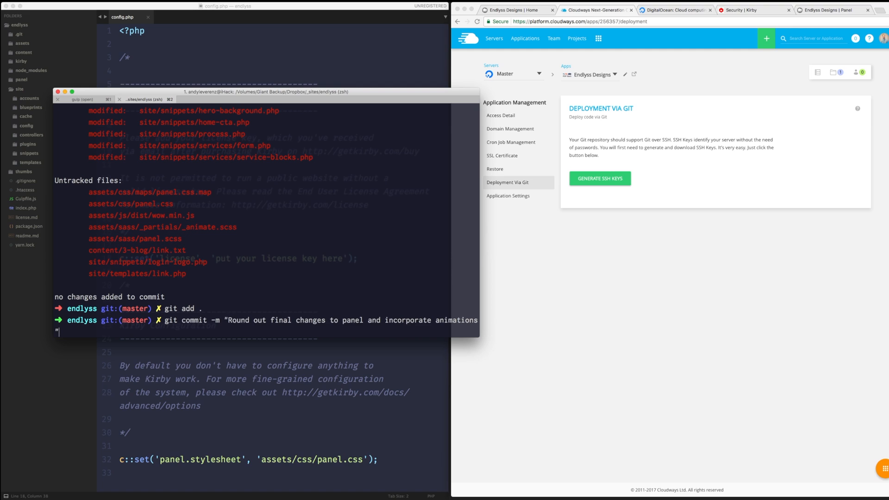
{"action": "type", "text": "g"}
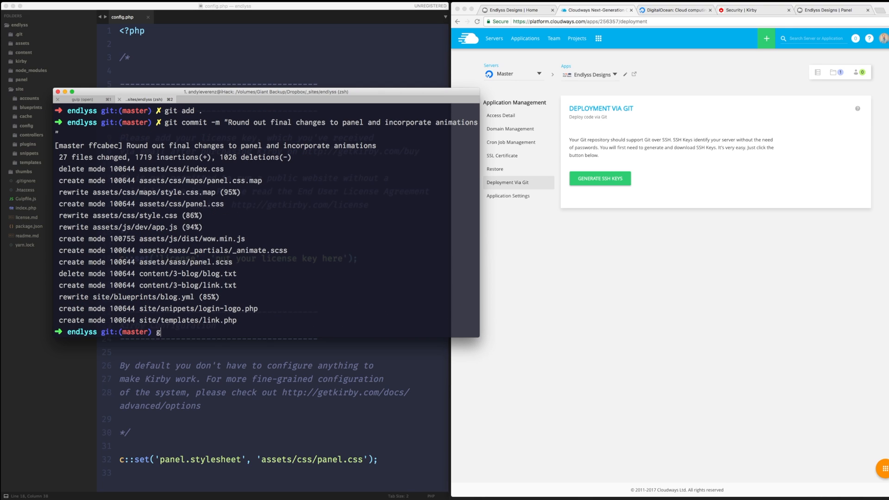
{"action": "type", "text": "it push"}
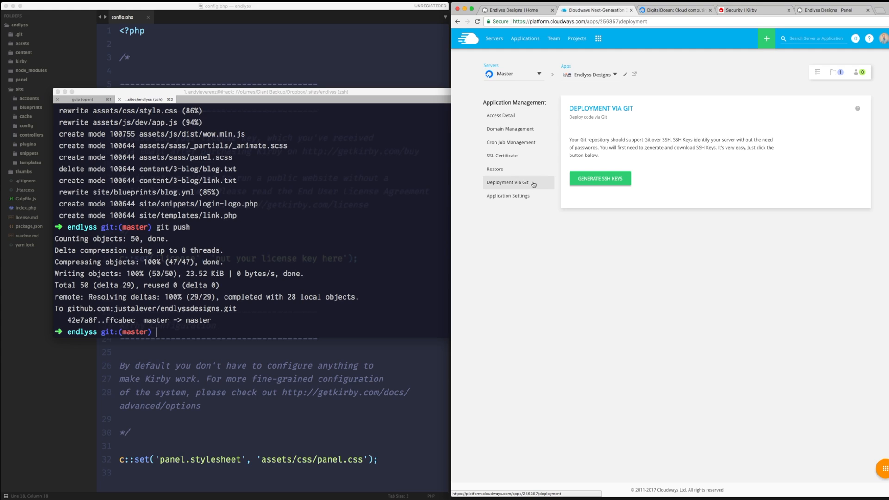
{"action": "mouse_move", "coordinate": [517, 182]}
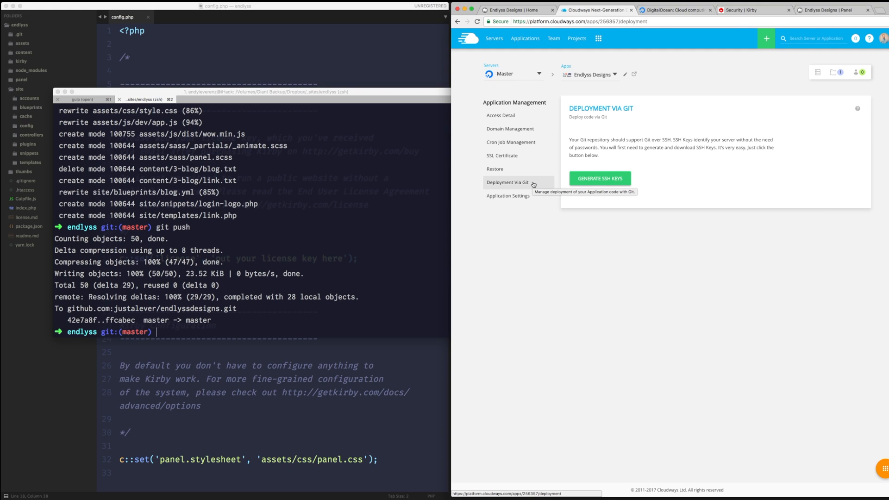
{"action": "mouse_move", "coordinate": [545, 255]}
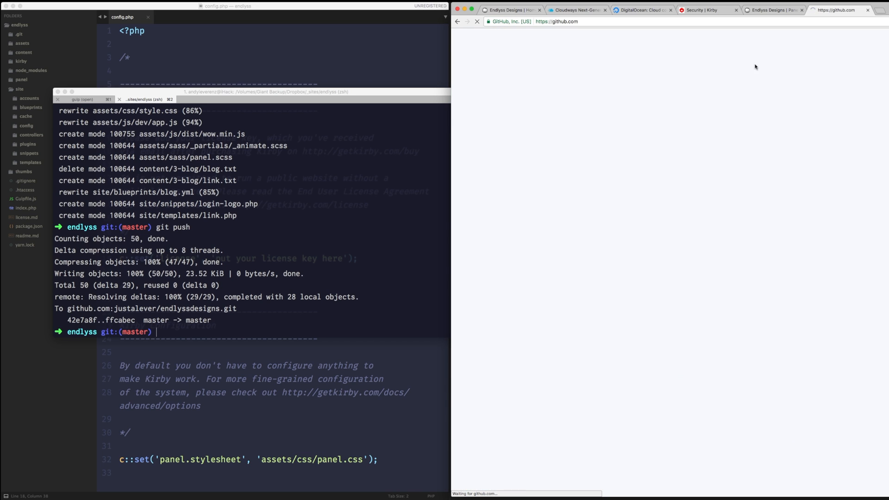
- View GitHub's SSH and GPG keys settings, then return to the Cloudways deployment page
{"action": "left_click", "coordinate": [844, 38]}
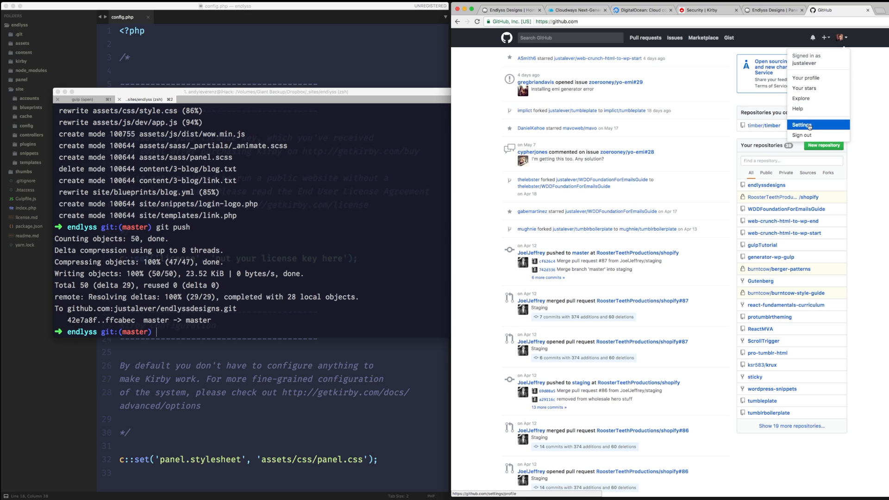
{"action": "left_click", "coordinate": [802, 124]}
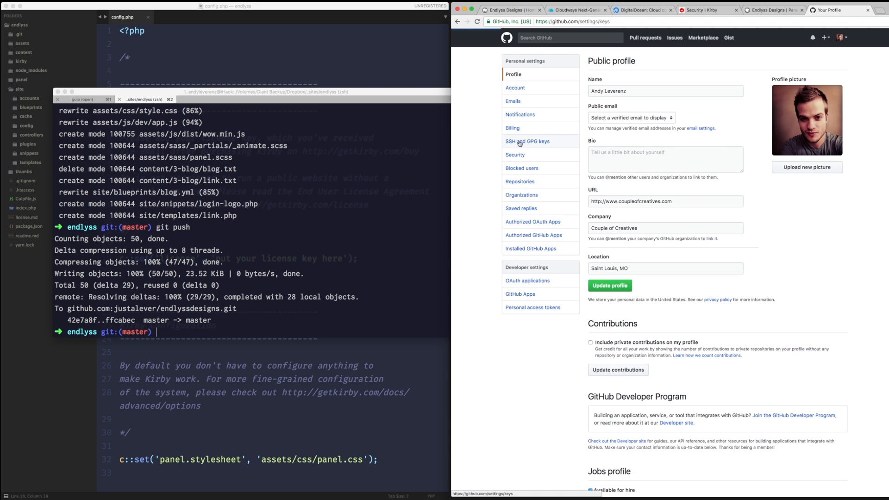
{"action": "left_click", "coordinate": [457, 21]}
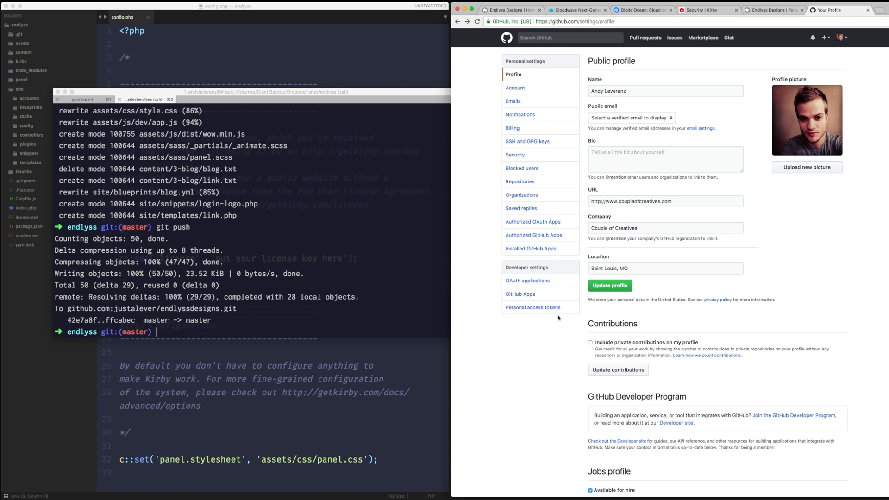
{"action": "mouse_move", "coordinate": [512, 128]}
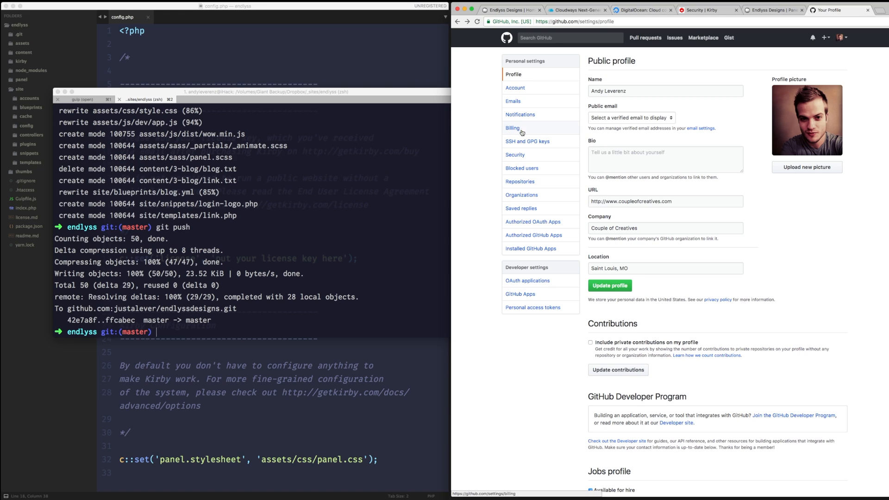
{"action": "left_click", "coordinate": [577, 9]}
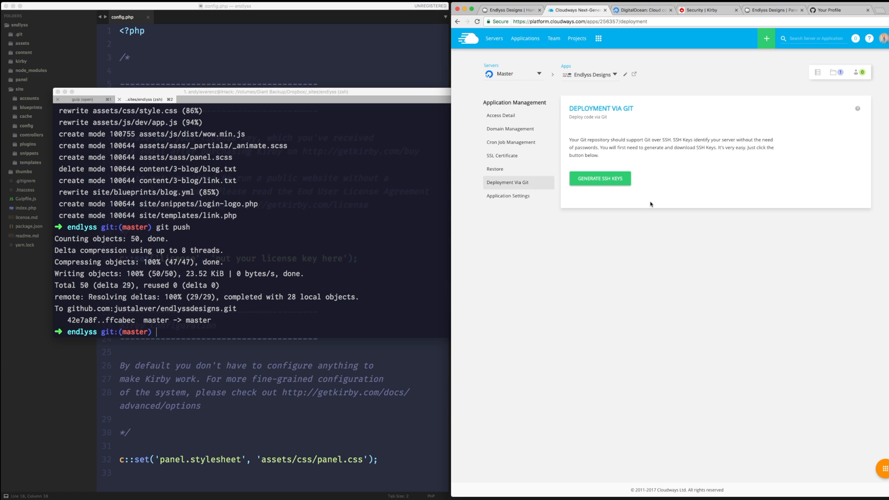
{"action": "mouse_move", "coordinate": [583, 193]}
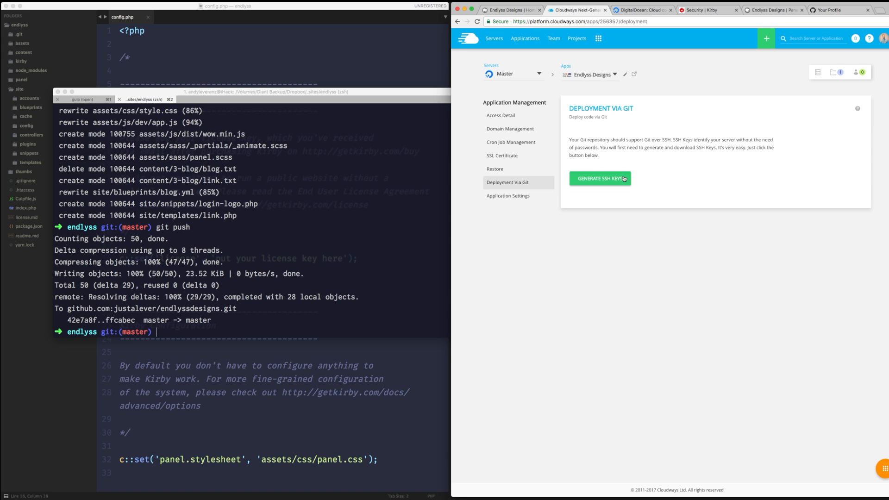
- Generate Cloudways SSH keys for Git deployment and retrieve the public key
{"action": "left_click", "coordinate": [599, 178]}
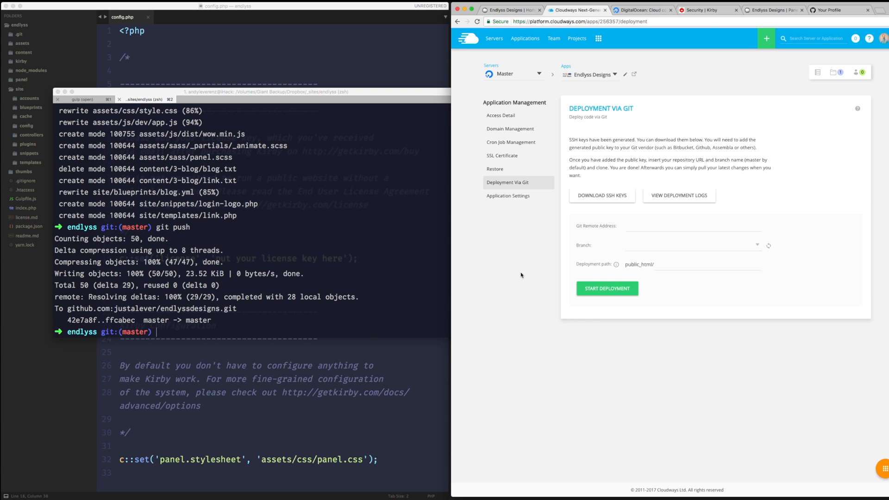
{"action": "left_click", "coordinate": [692, 245]}
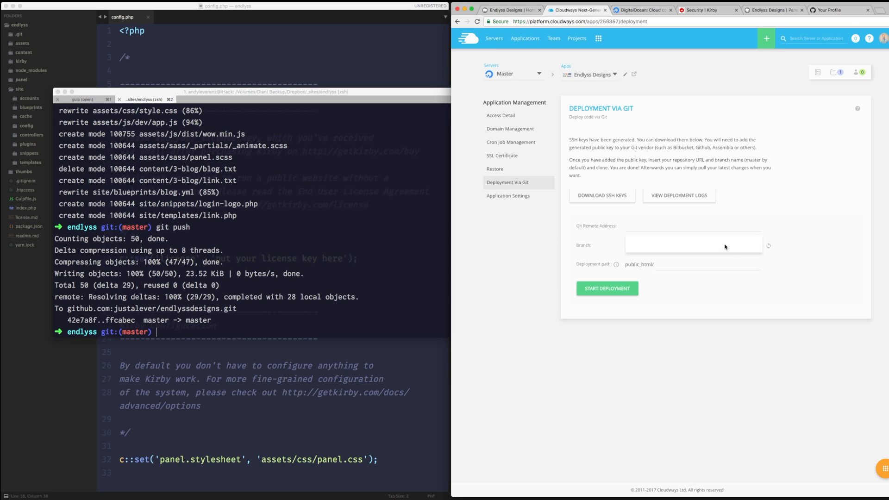
{"action": "left_click", "coordinate": [692, 226]}
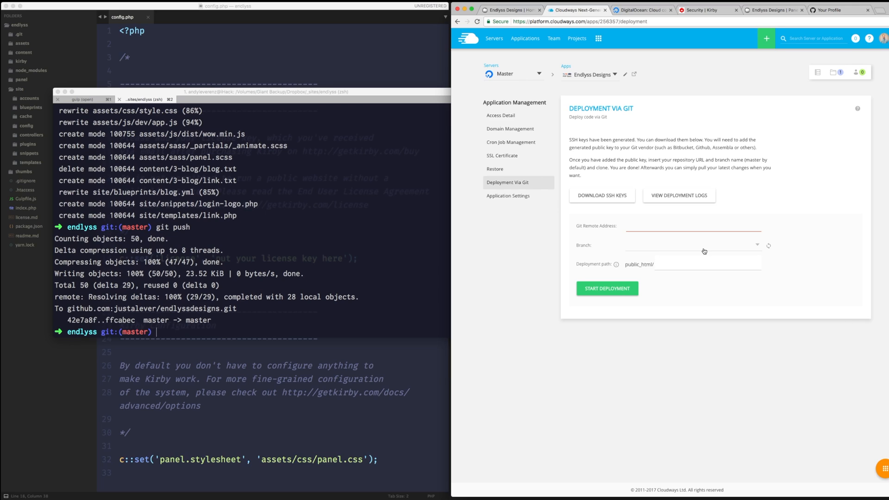
{"action": "mouse_move", "coordinate": [602, 202]}
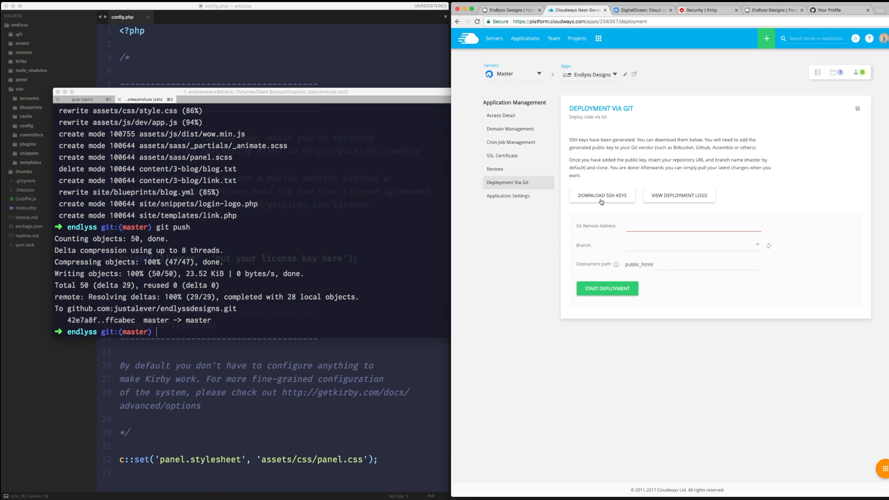
{"action": "mouse_move", "coordinate": [624, 197]}
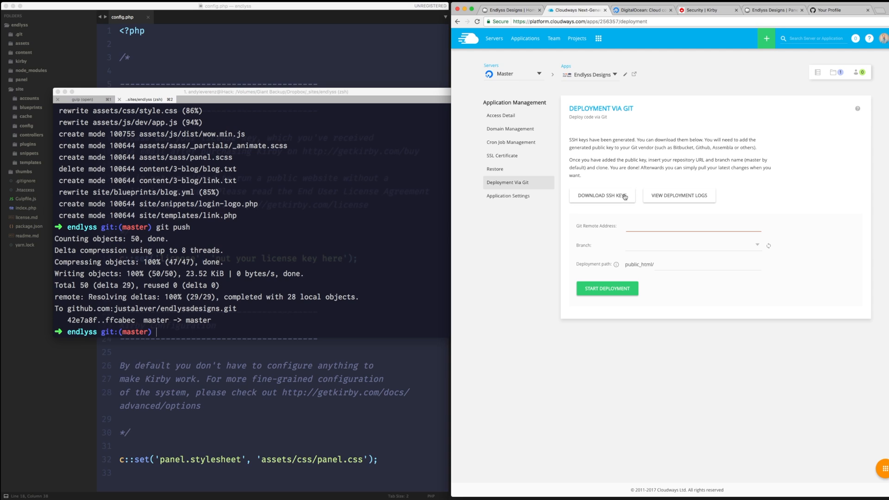
{"action": "left_click", "coordinate": [601, 195]}
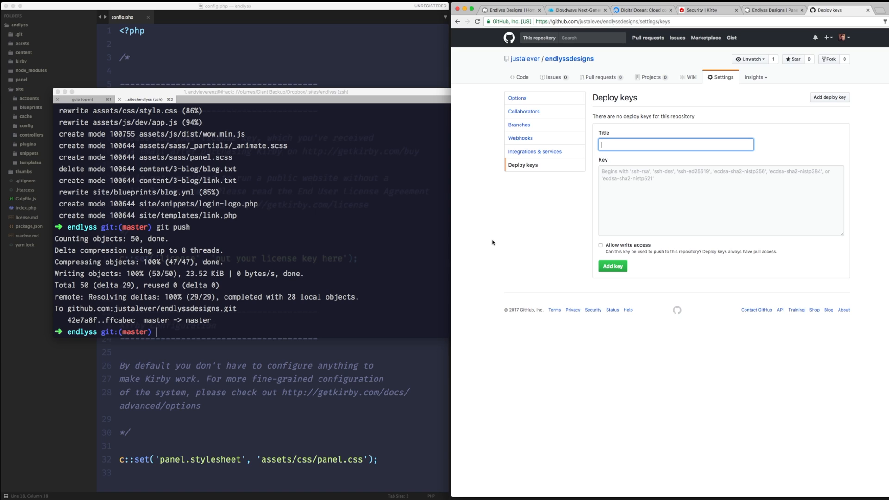
{"action": "mouse_move", "coordinate": [551, 215]}
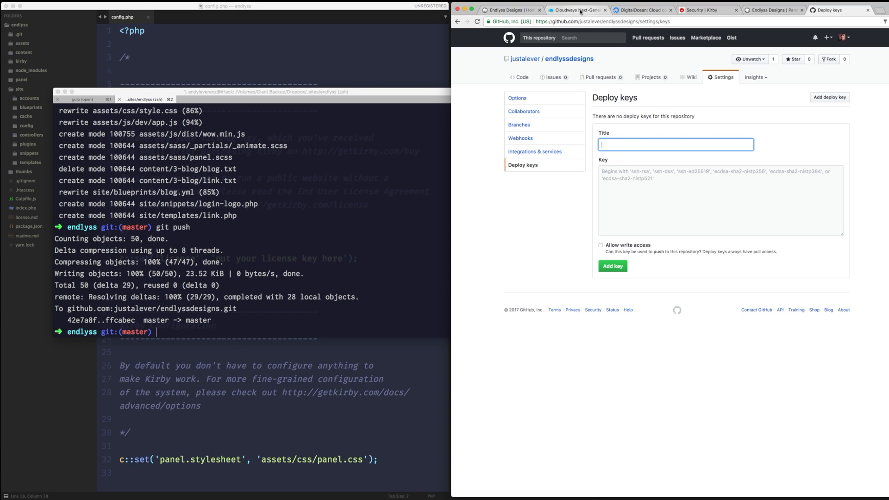
- Title the GitHub deploy key 'Endlyss Cloudways', then switch back to Cloudways
{"action": "left_click", "coordinate": [574, 9]}
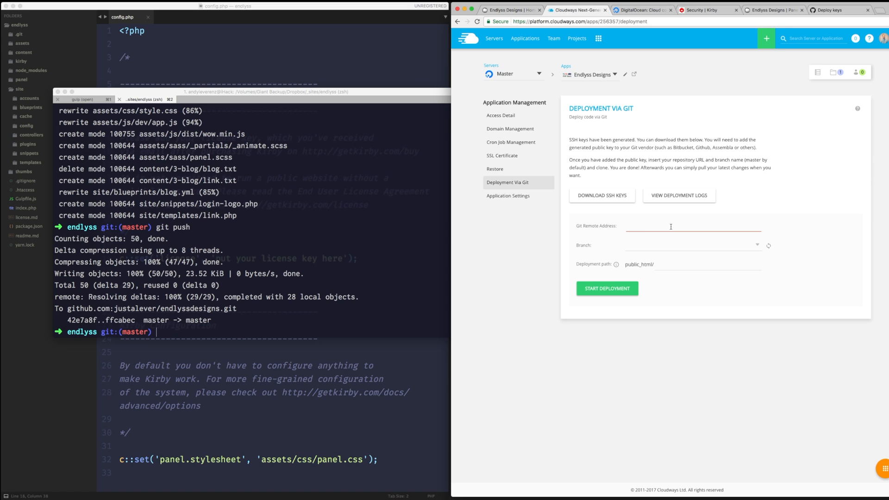
{"action": "left_click", "coordinate": [832, 9]}
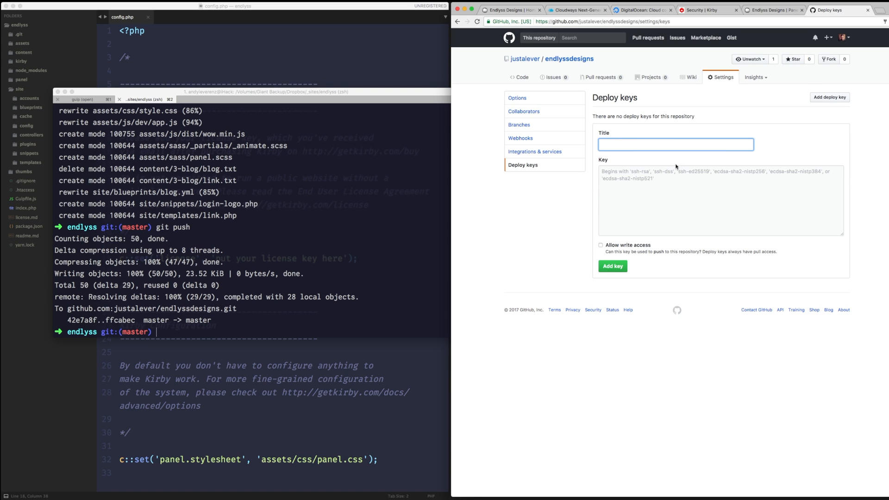
{"action": "mouse_move", "coordinate": [676, 167]}
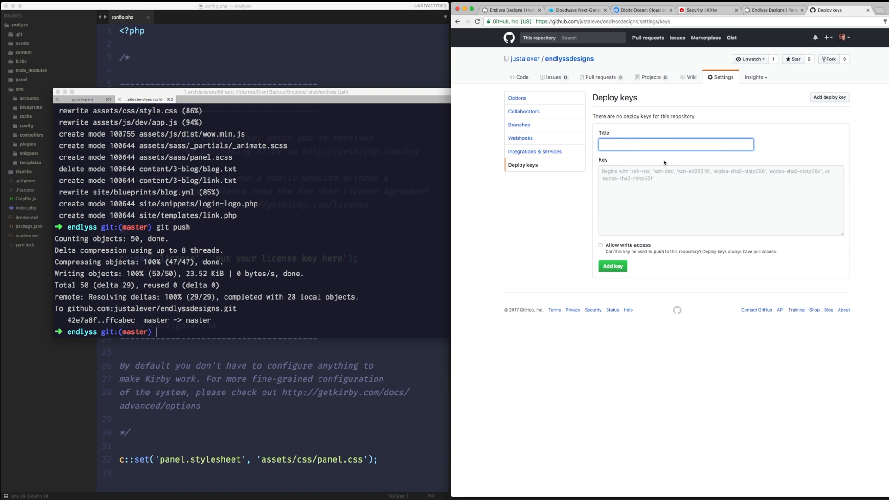
{"action": "type", "text": "Endlyss Cloudways"}
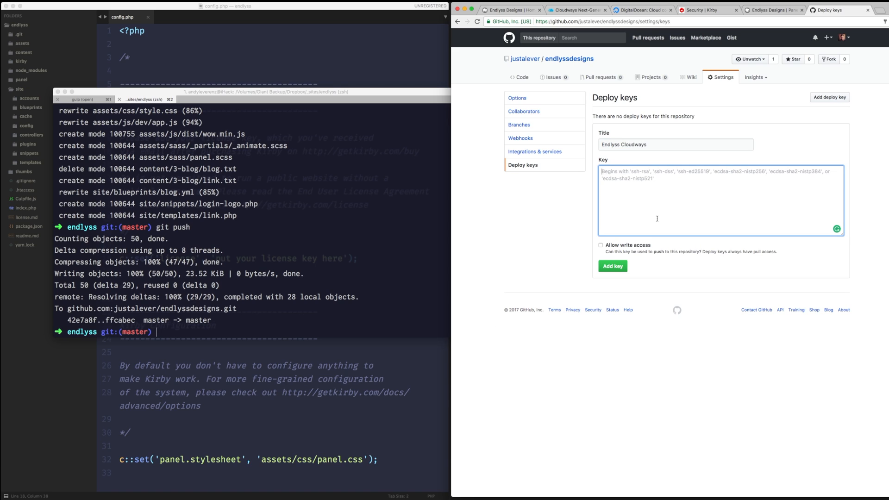
{"action": "left_click", "coordinate": [574, 10]}
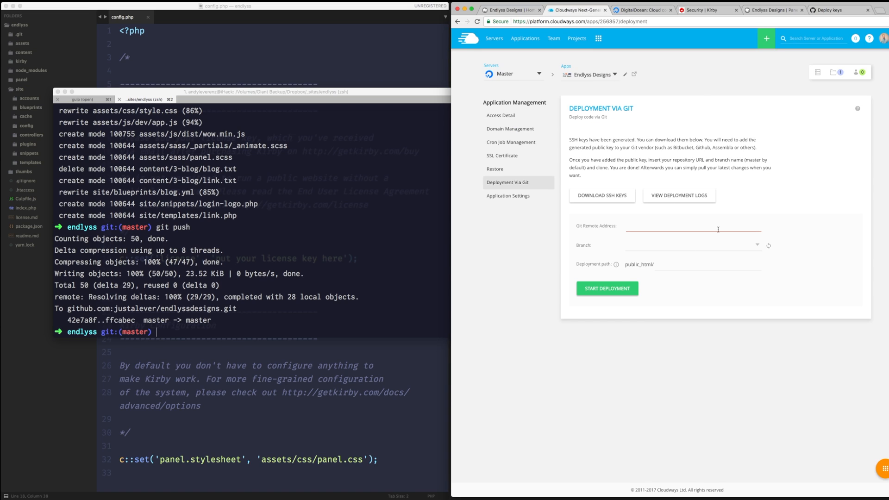
{"action": "type", "text": "git@github.com:justalever/endlyssdesigns.git"}
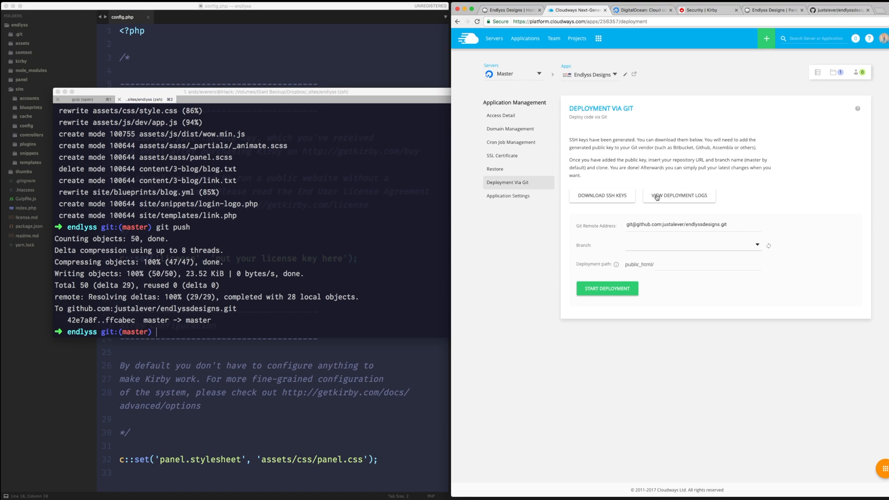
{"action": "mouse_move", "coordinate": [722, 236]}
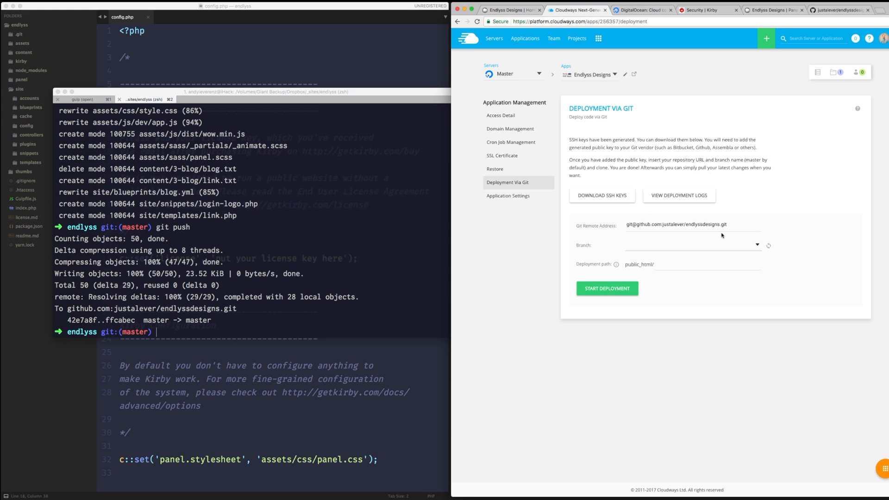
{"action": "mouse_move", "coordinate": [795, 79]}
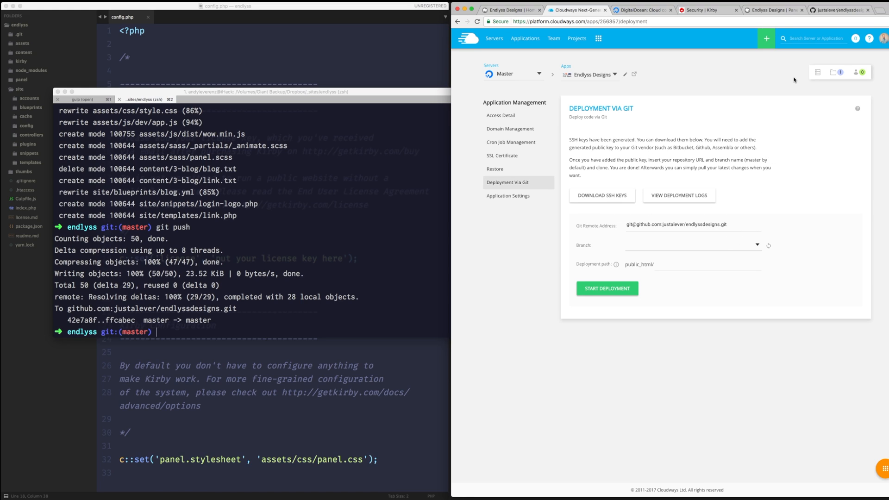
{"action": "mouse_move", "coordinate": [753, 250]}
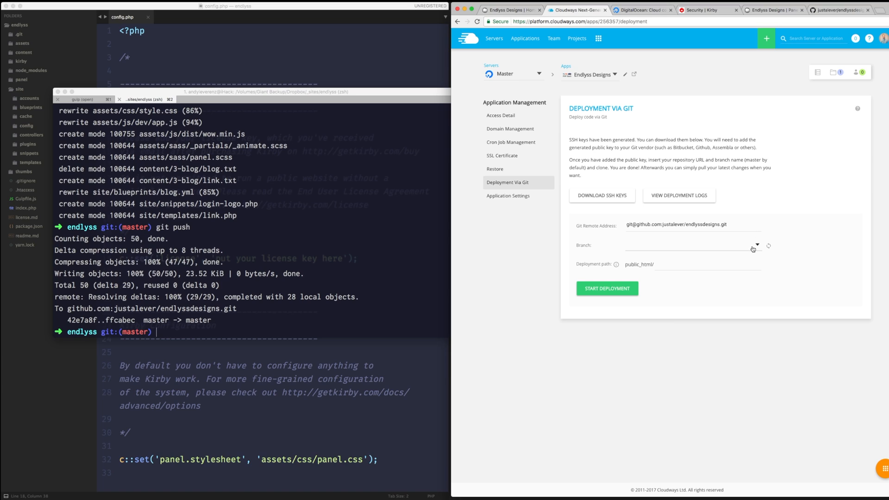
{"action": "mouse_move", "coordinate": [755, 248]}
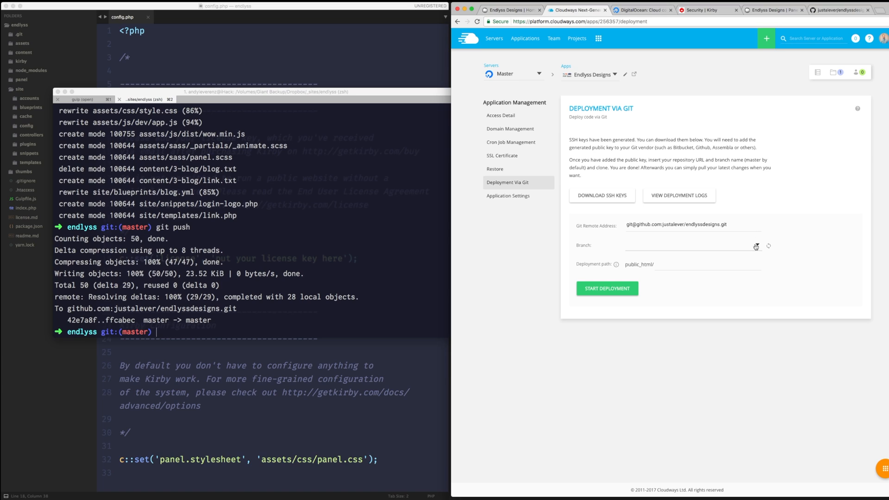
{"action": "triple_click", "coordinate": [677, 225]}
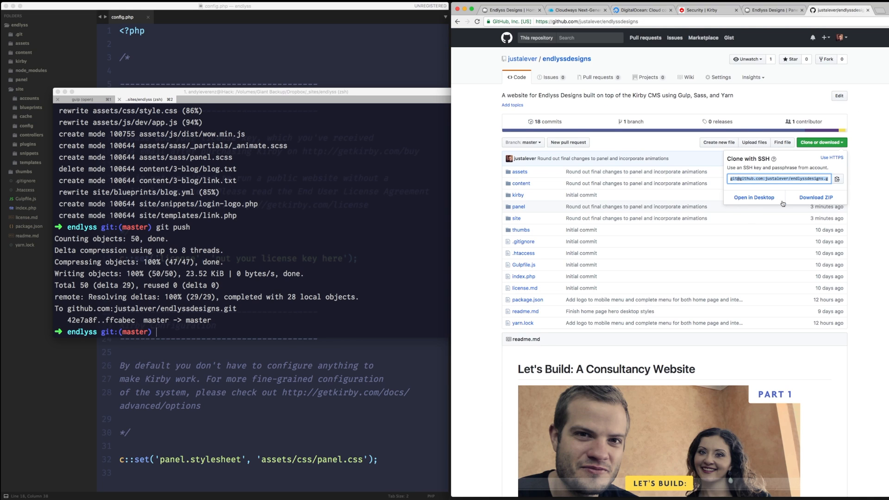
{"action": "mouse_move", "coordinate": [771, 174]}
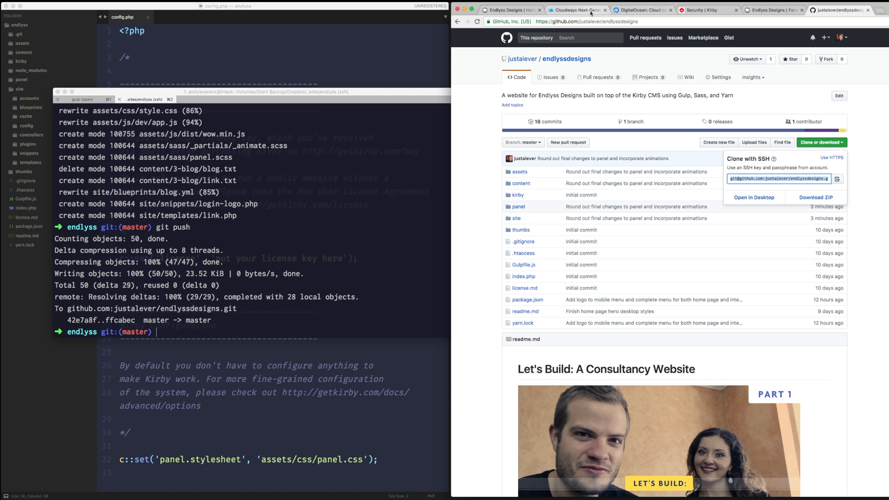
- Switch back to the Cloudways deployment tab after checking the SSH clone URL
{"action": "left_click", "coordinate": [576, 10]}
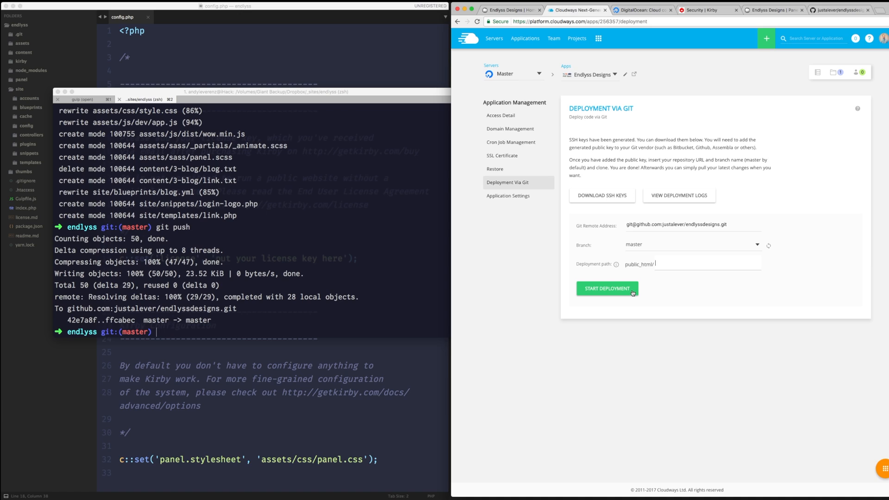
{"action": "mouse_move", "coordinate": [630, 301]}
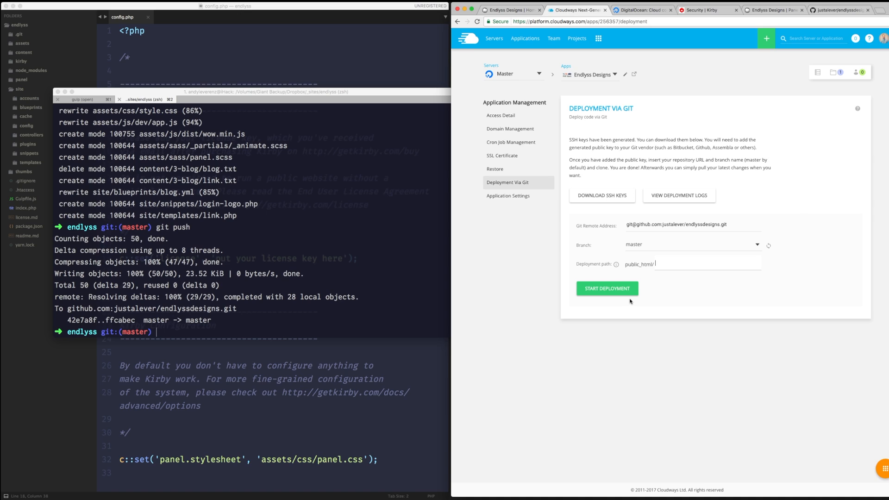
{"action": "mouse_move", "coordinate": [631, 294]}
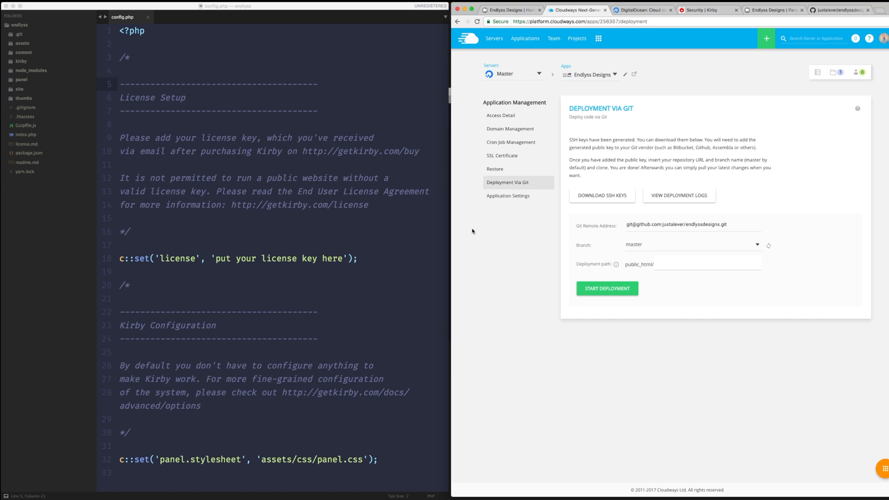
- Deploy the master branch into public_html/ by starting the deployment
{"action": "left_click", "coordinate": [655, 263]}
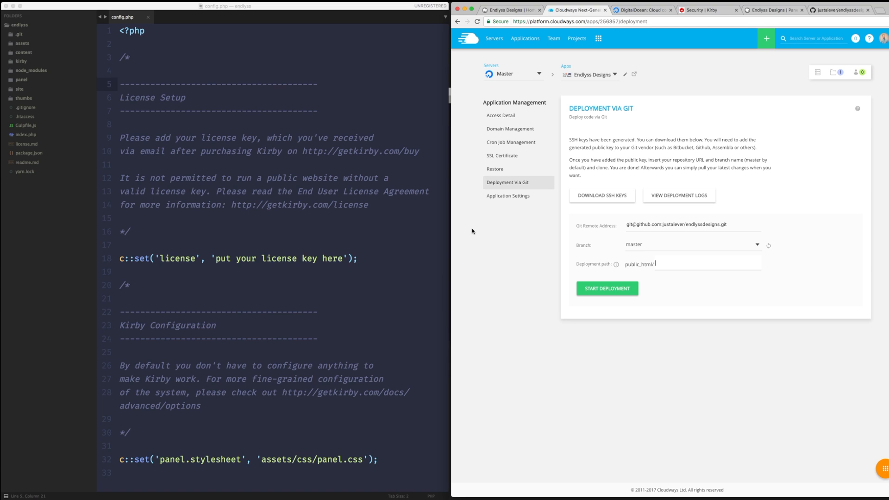